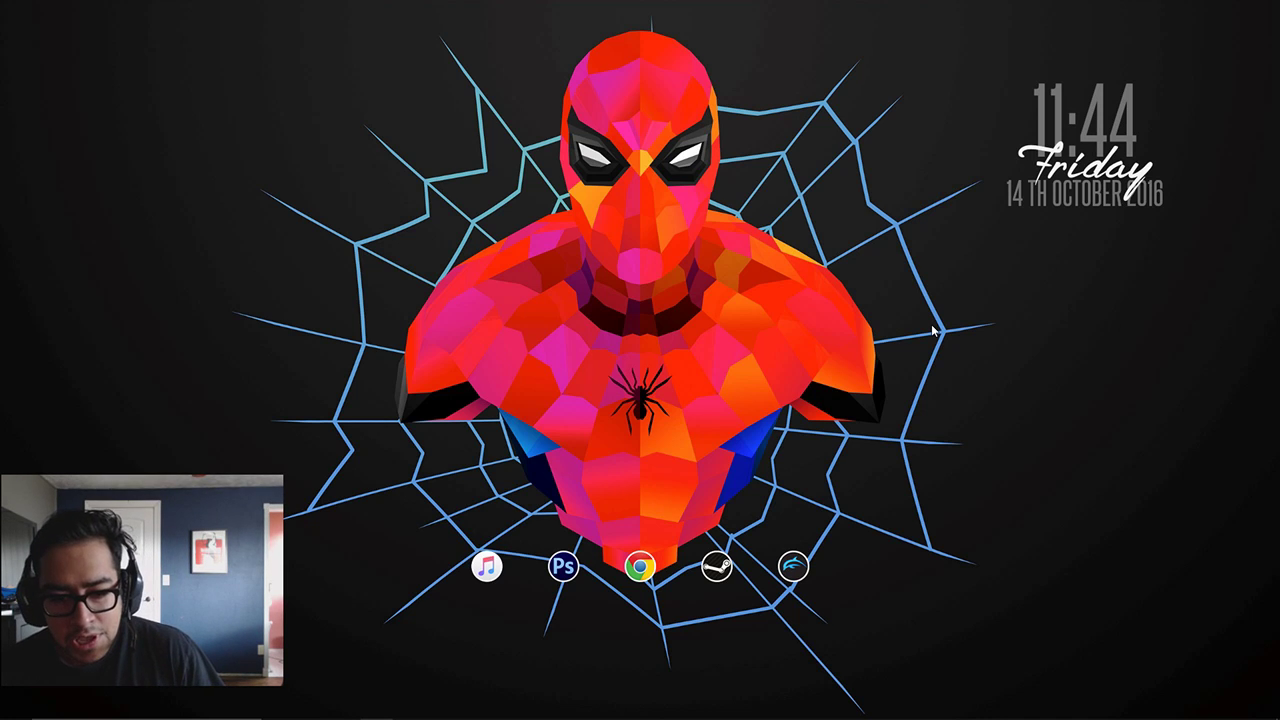
mouse_move(764, 464)
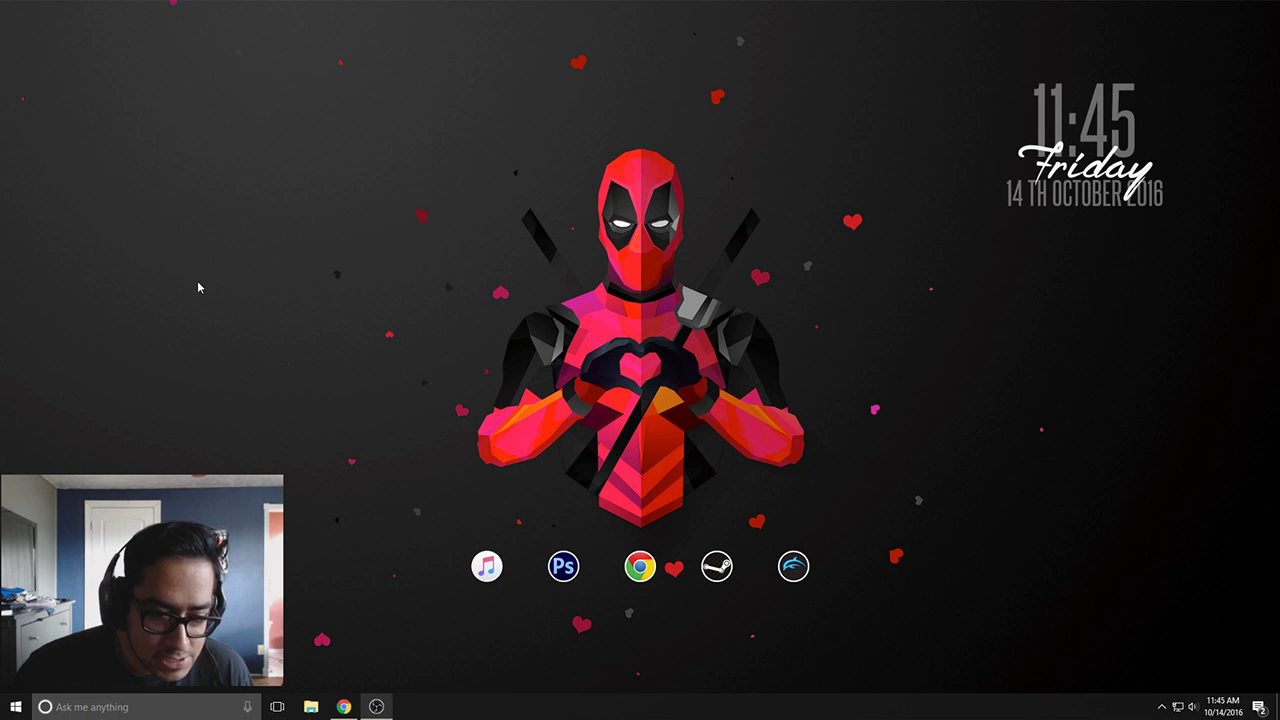
Read the Project 64k thread down to its Downloads section and start the 0.13 download
left_click(344, 708)
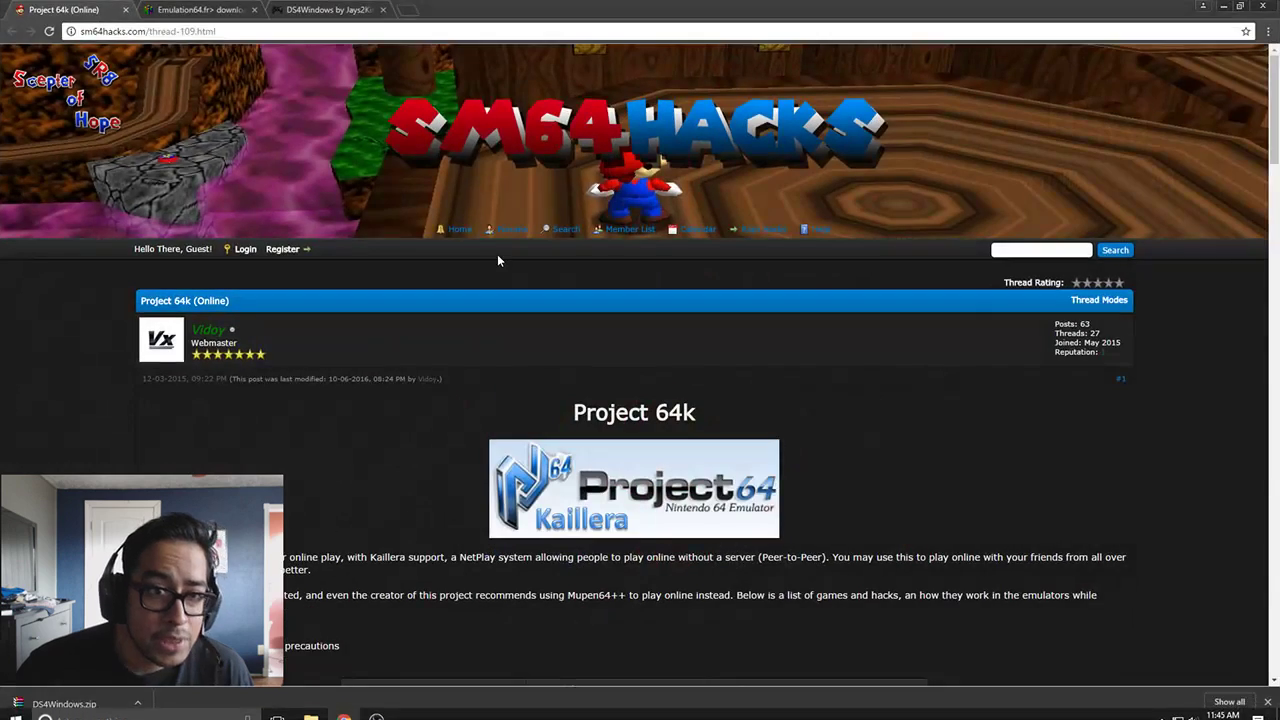
mouse_move(72, 348)
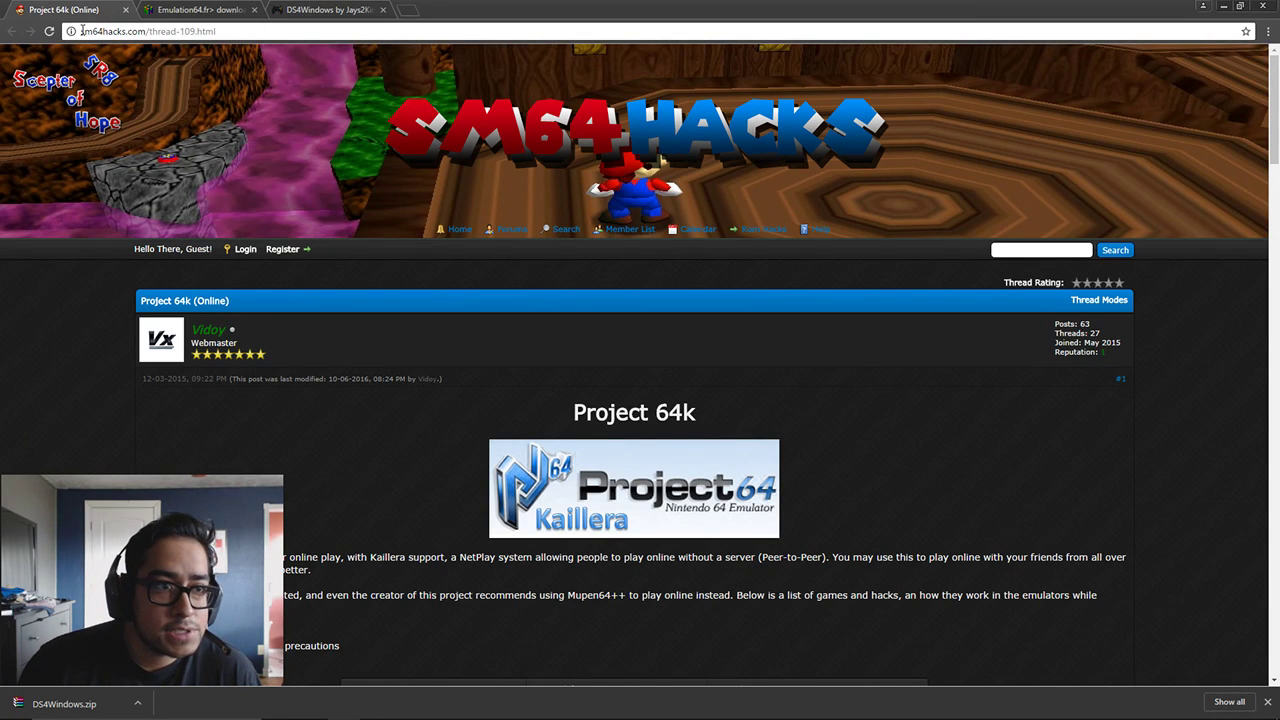
mouse_move(8, 420)
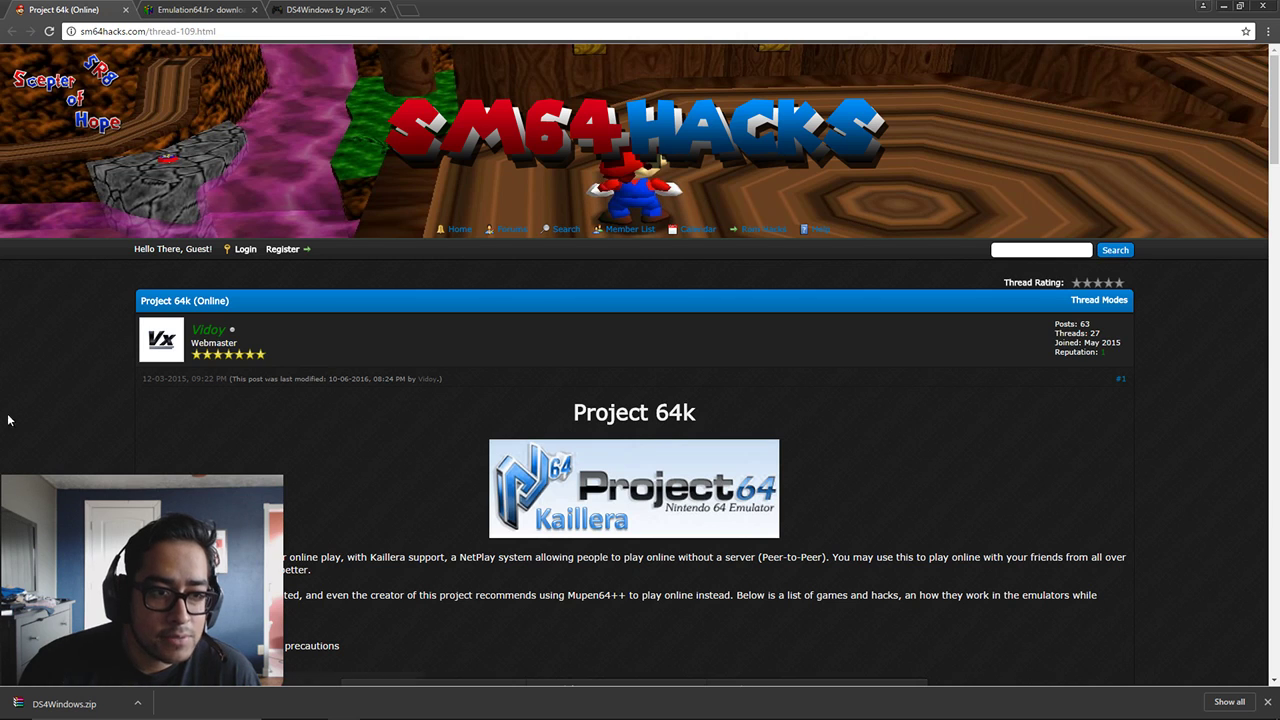
scroll("down", 3)
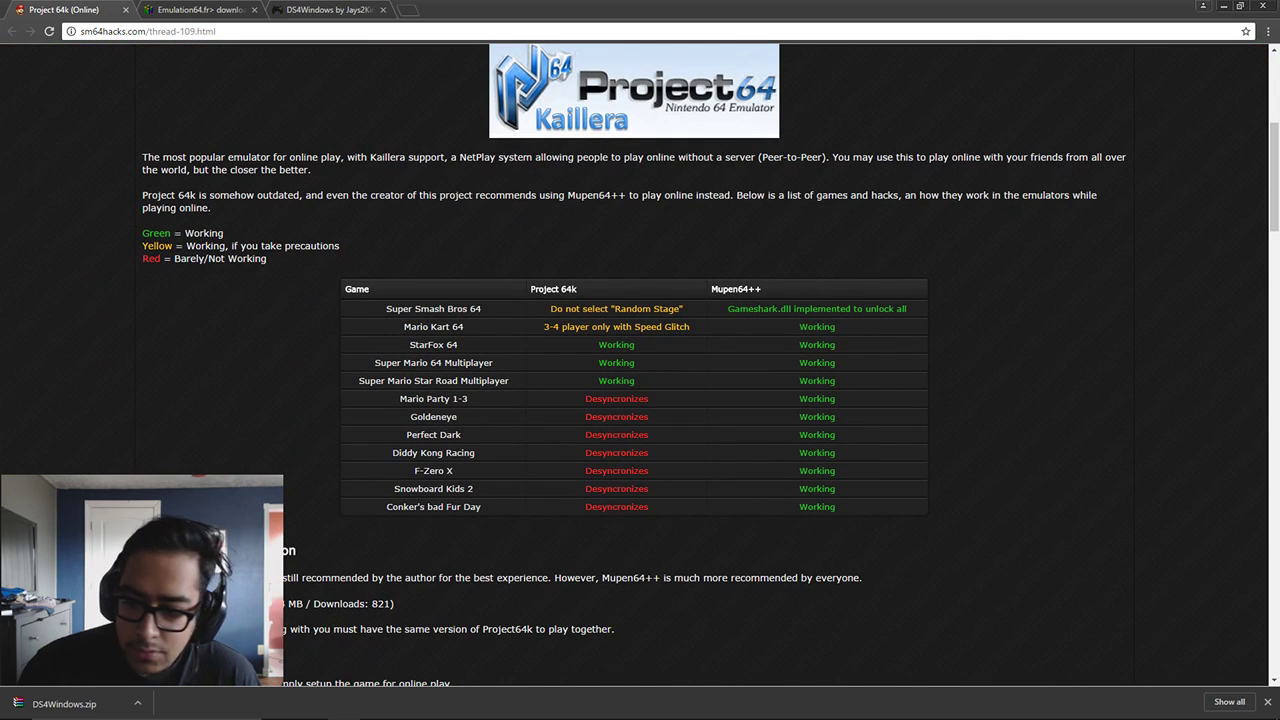
scroll("down", 3)
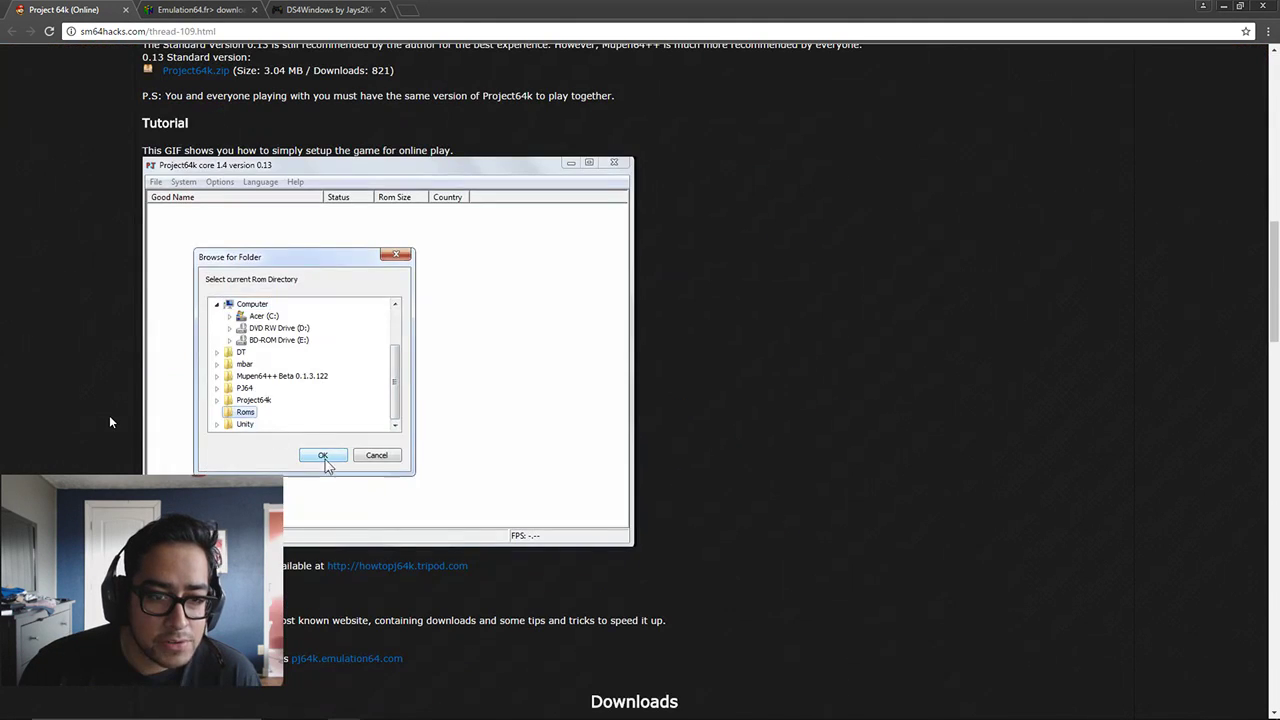
left_click(324, 456)
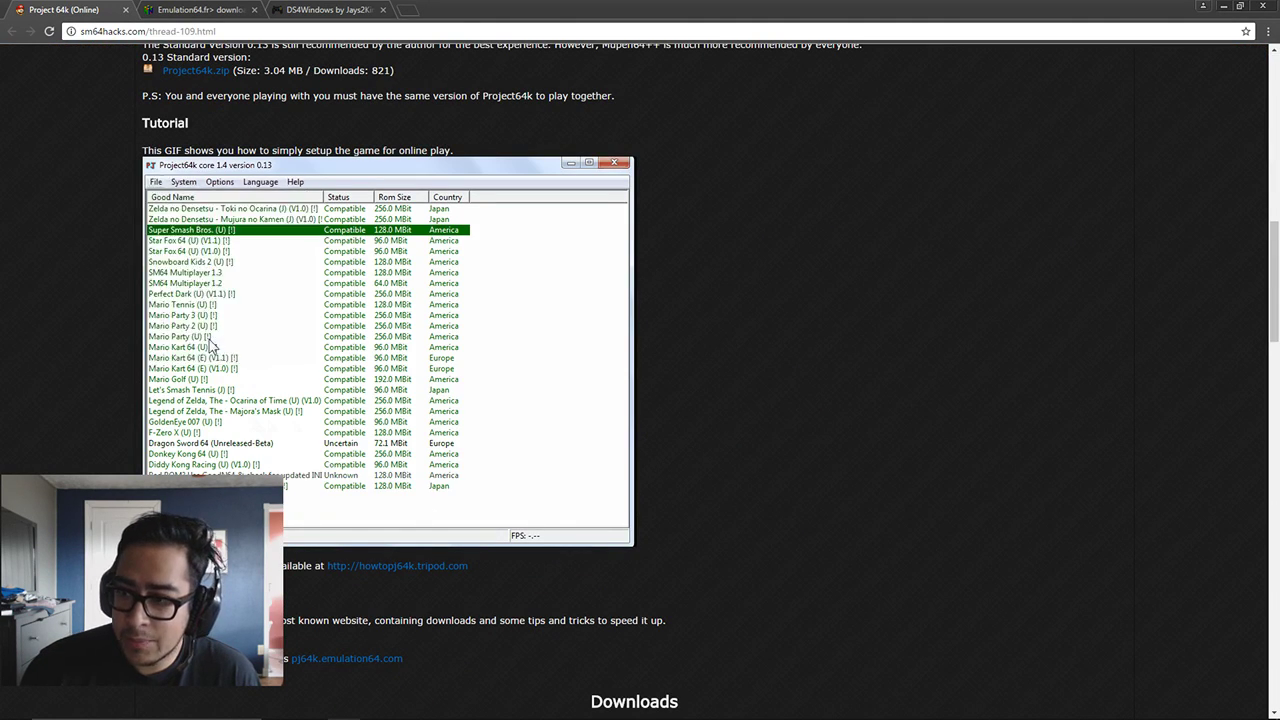
scroll("down", 3)
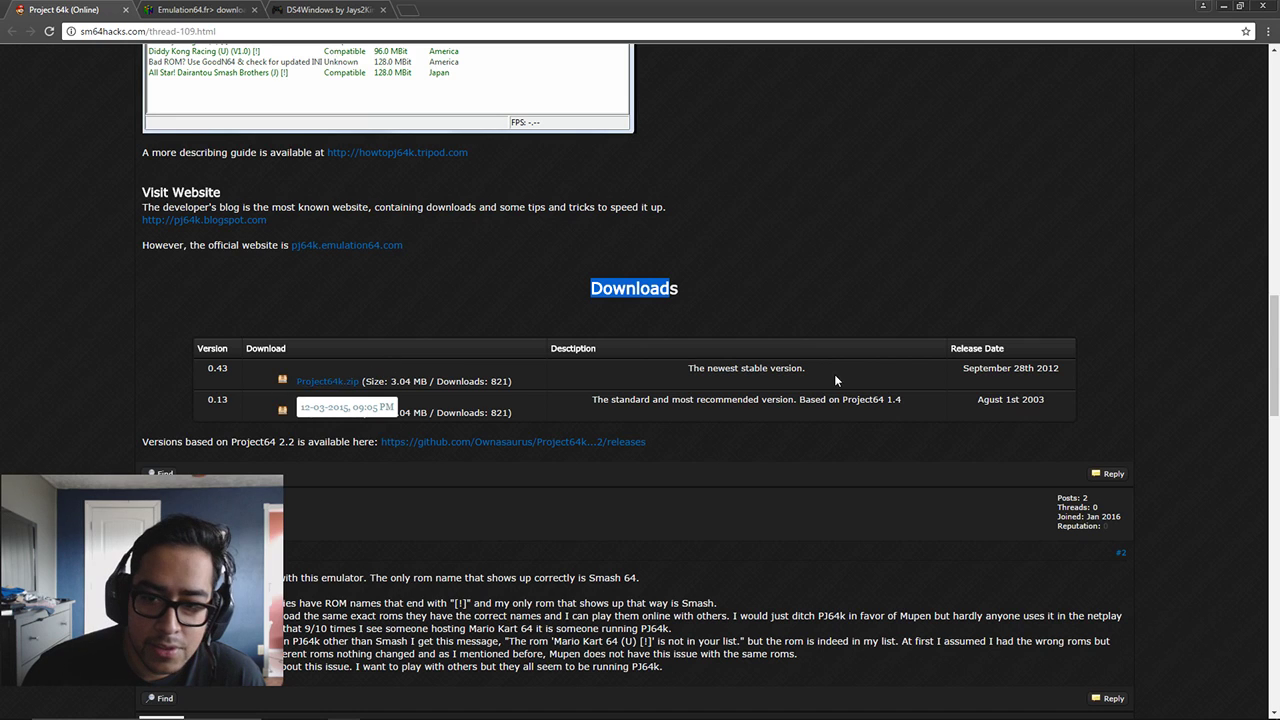
mouse_move(682, 382)
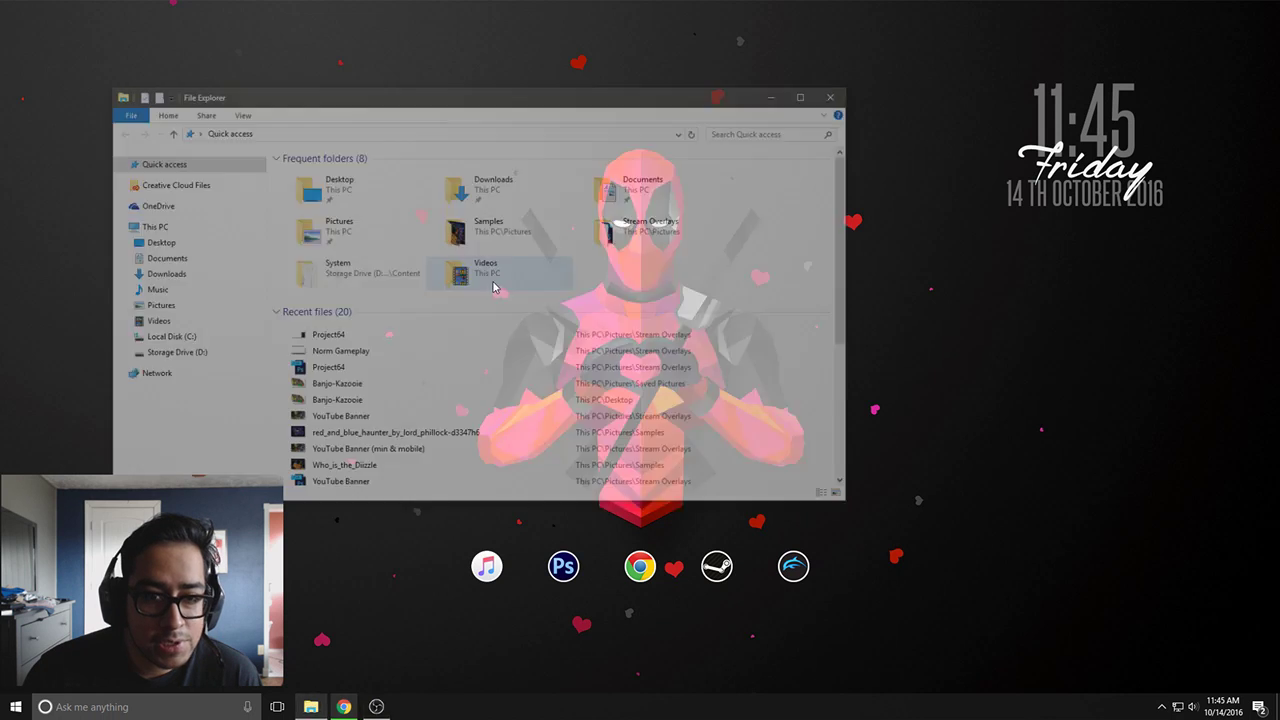
Open the downloaded Project64k archive from the Downloads folder
left_click(166, 272)
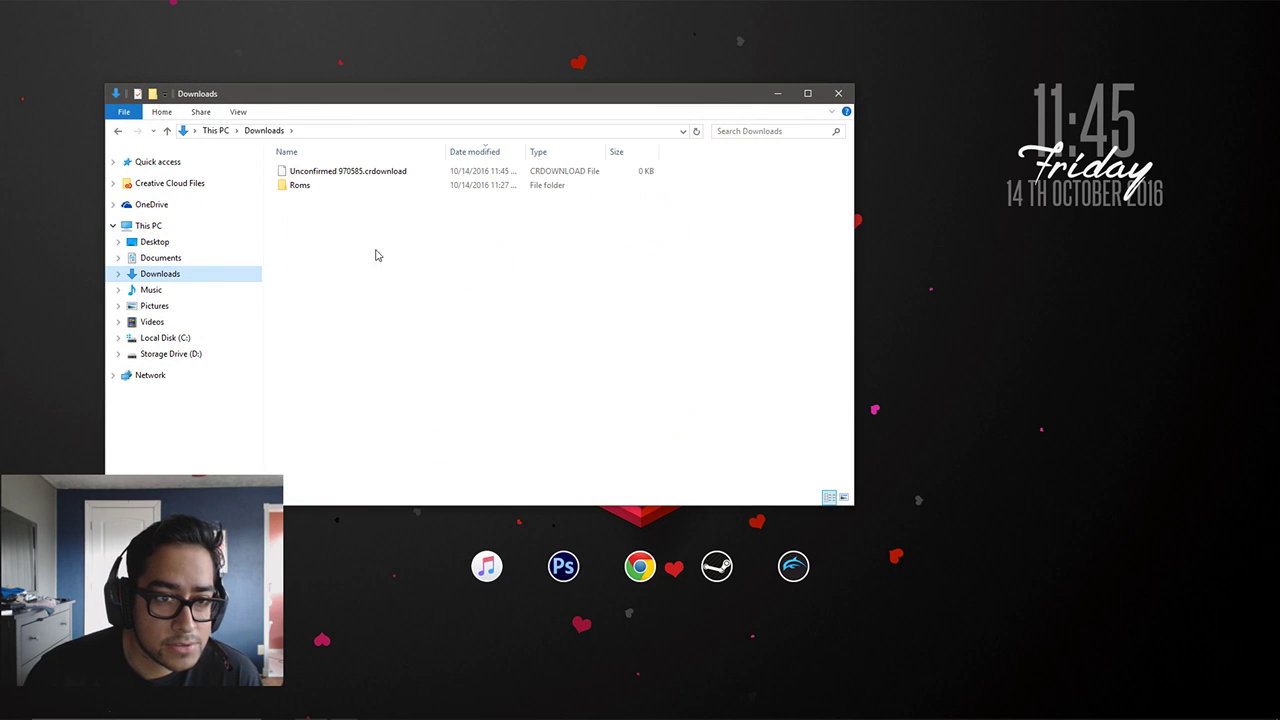
mouse_move(588, 236)
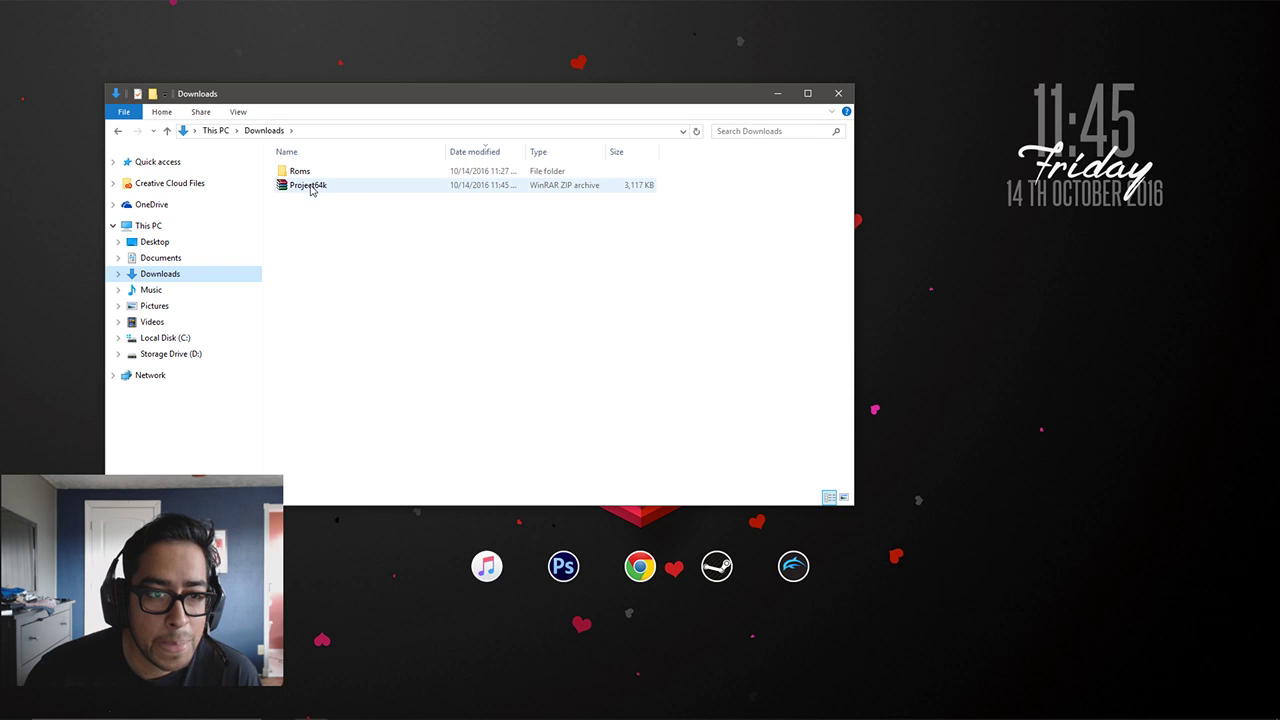
double_click(308, 184)
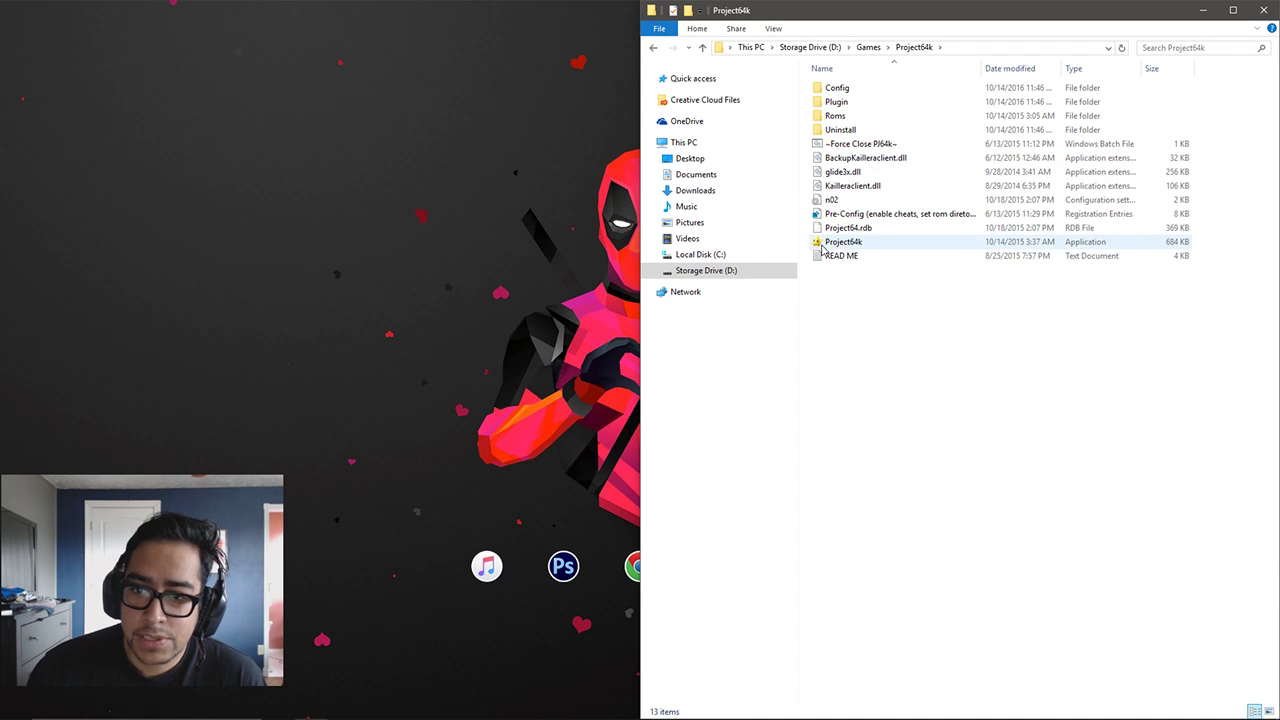
Launch Project64k.exe and dismiss the missing controller dll error
left_click(844, 240)
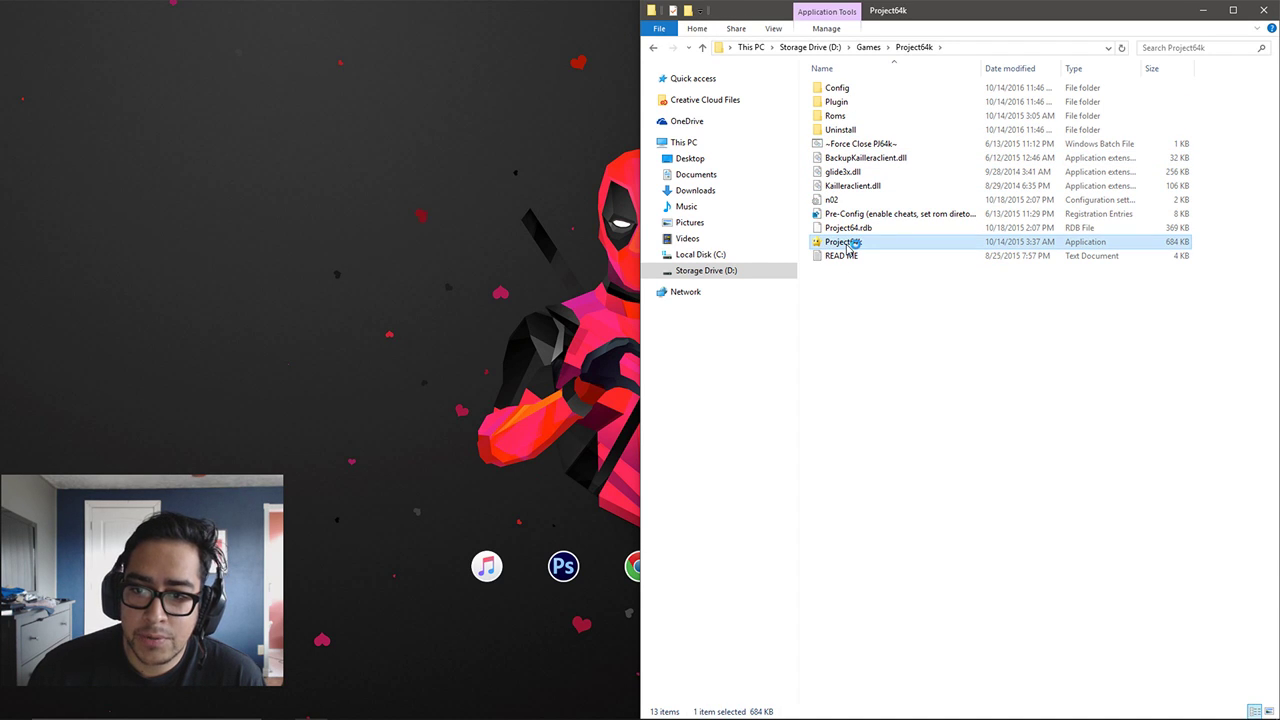
double_click(844, 240)
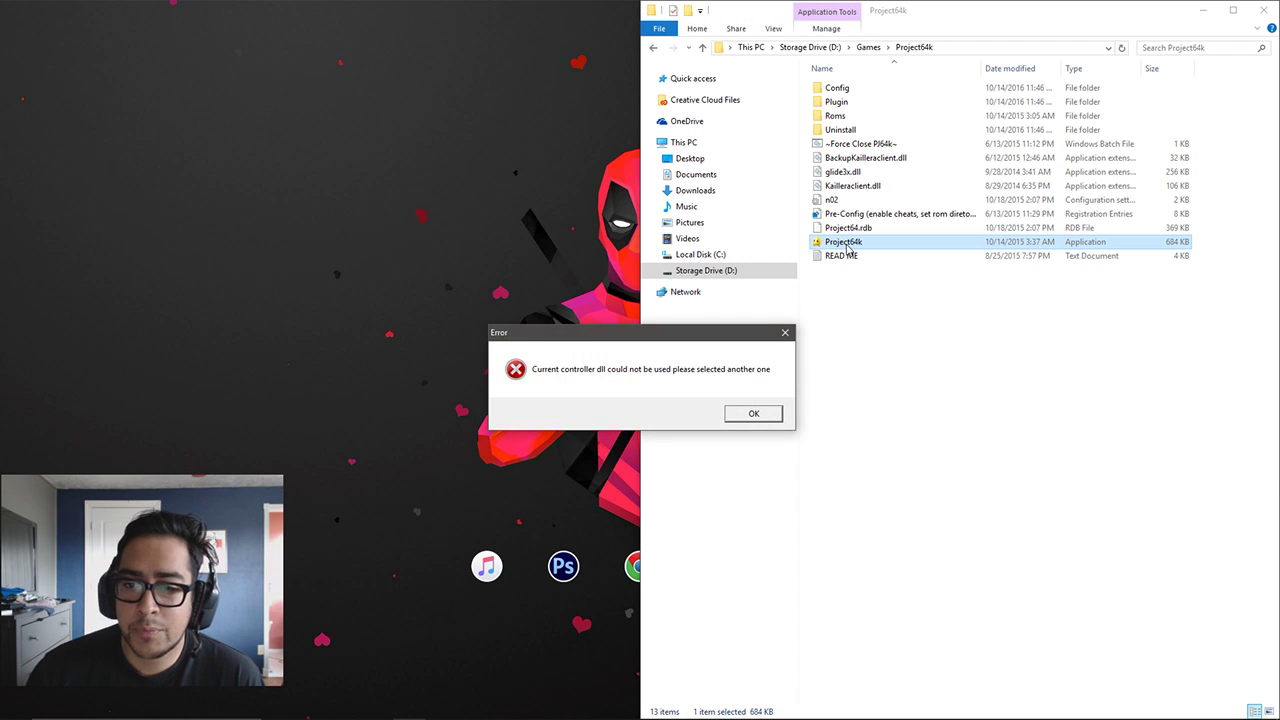
left_click_drag(640, 332, 396, 184)
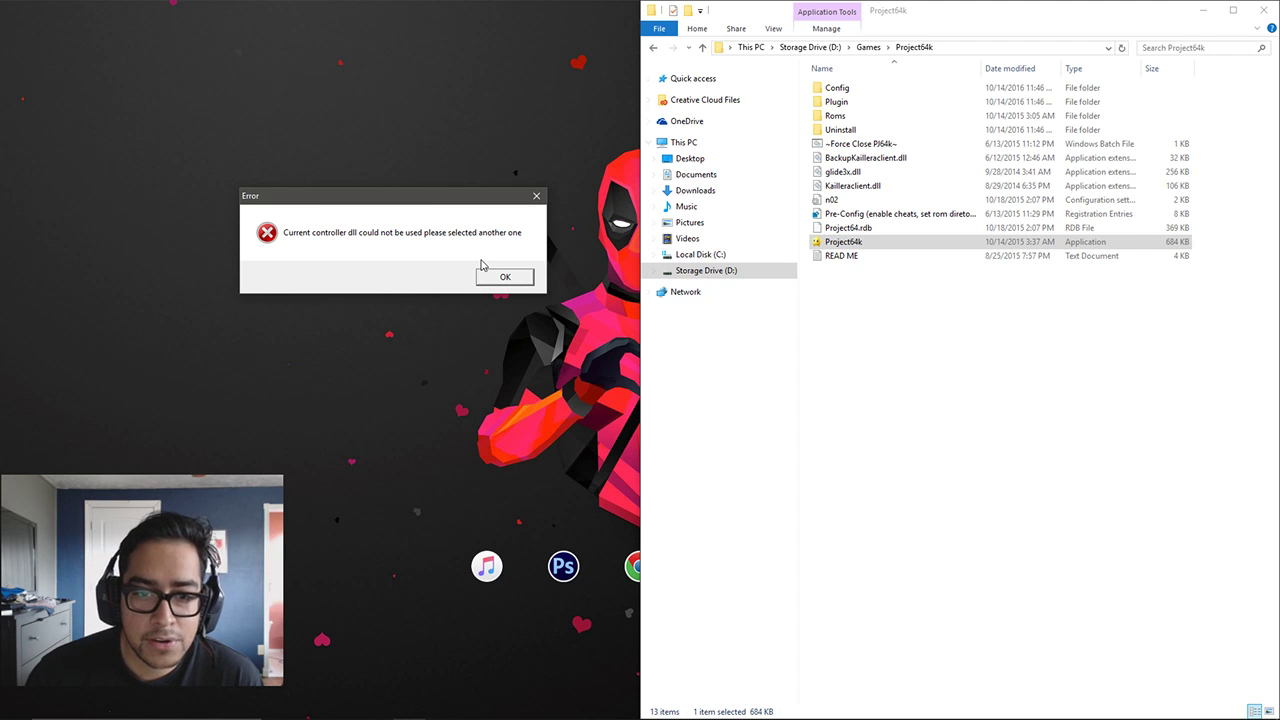
left_click(504, 276)
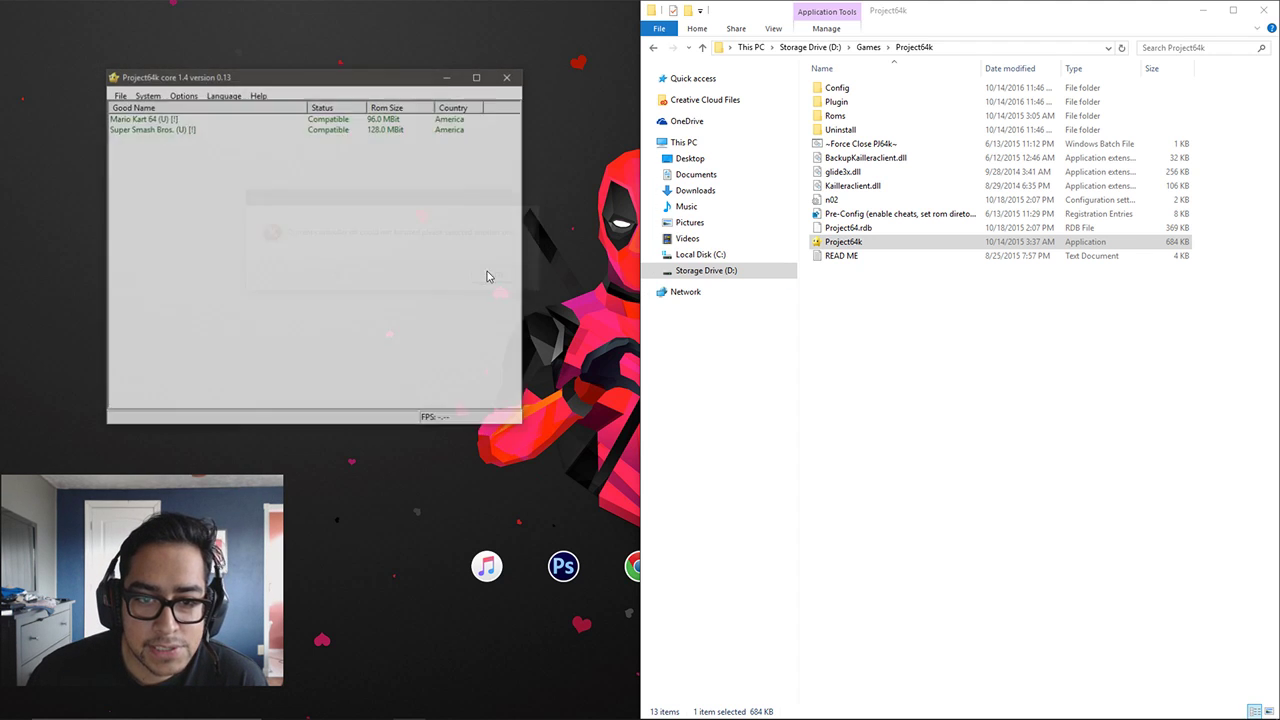
Choose the N-Rage input plugin in Settings, decline configuring it, and relaunch the emulator
left_click(184, 96)
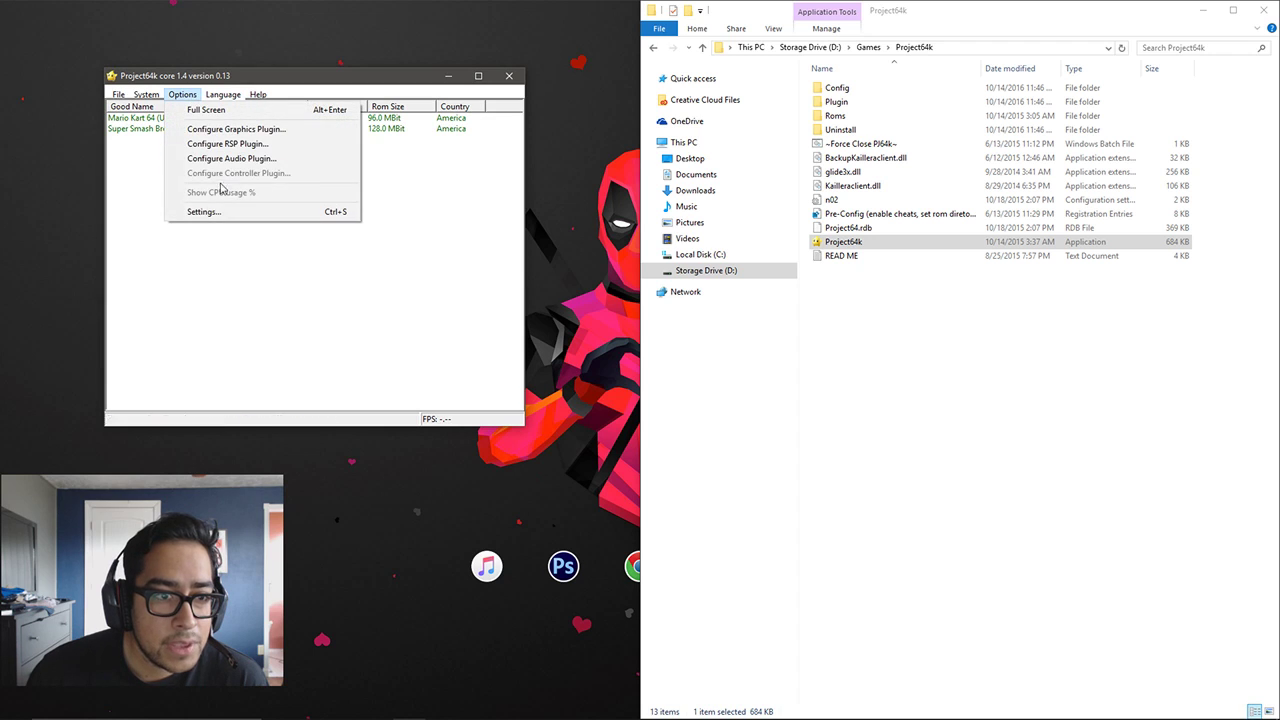
mouse_move(230, 218)
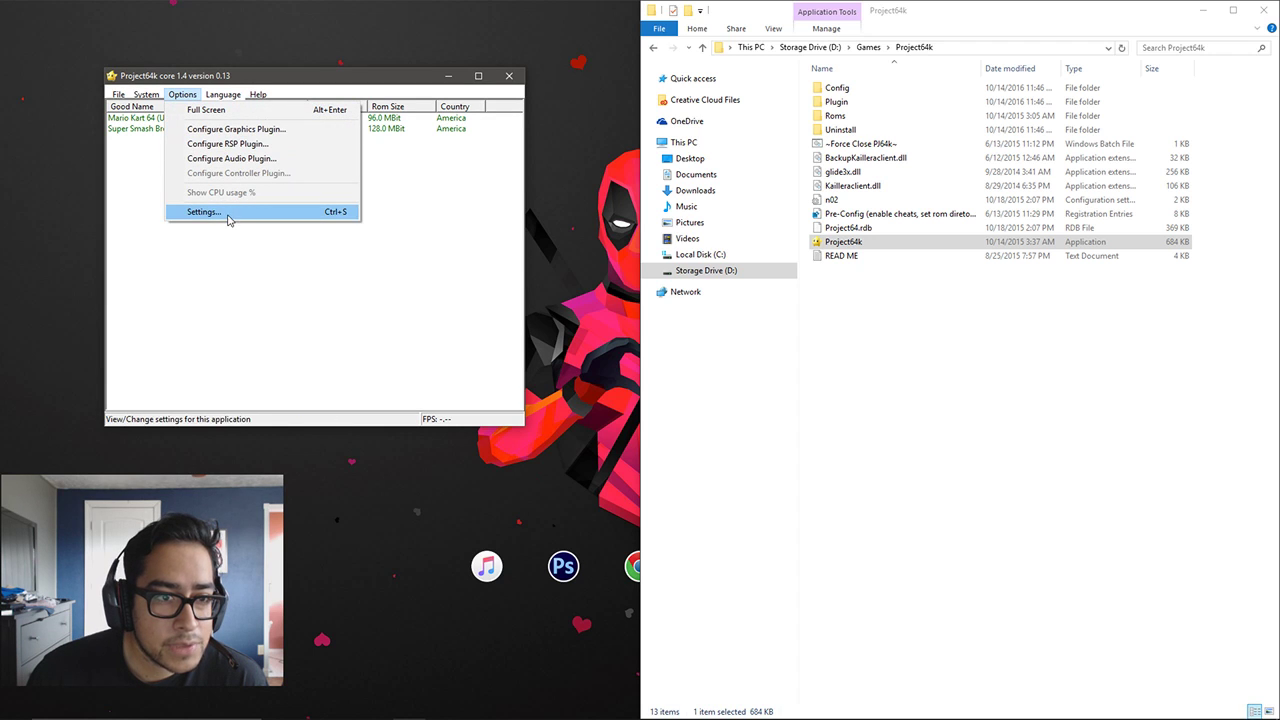
left_click(204, 212)
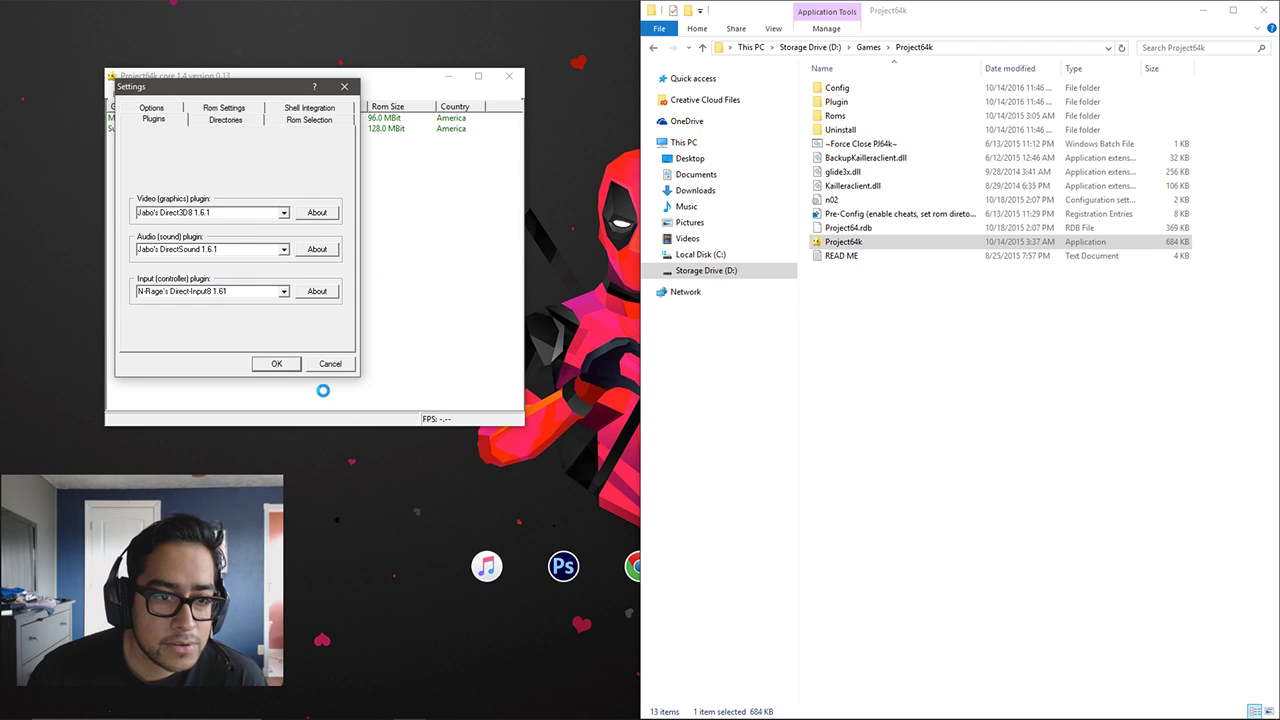
left_click(276, 364)
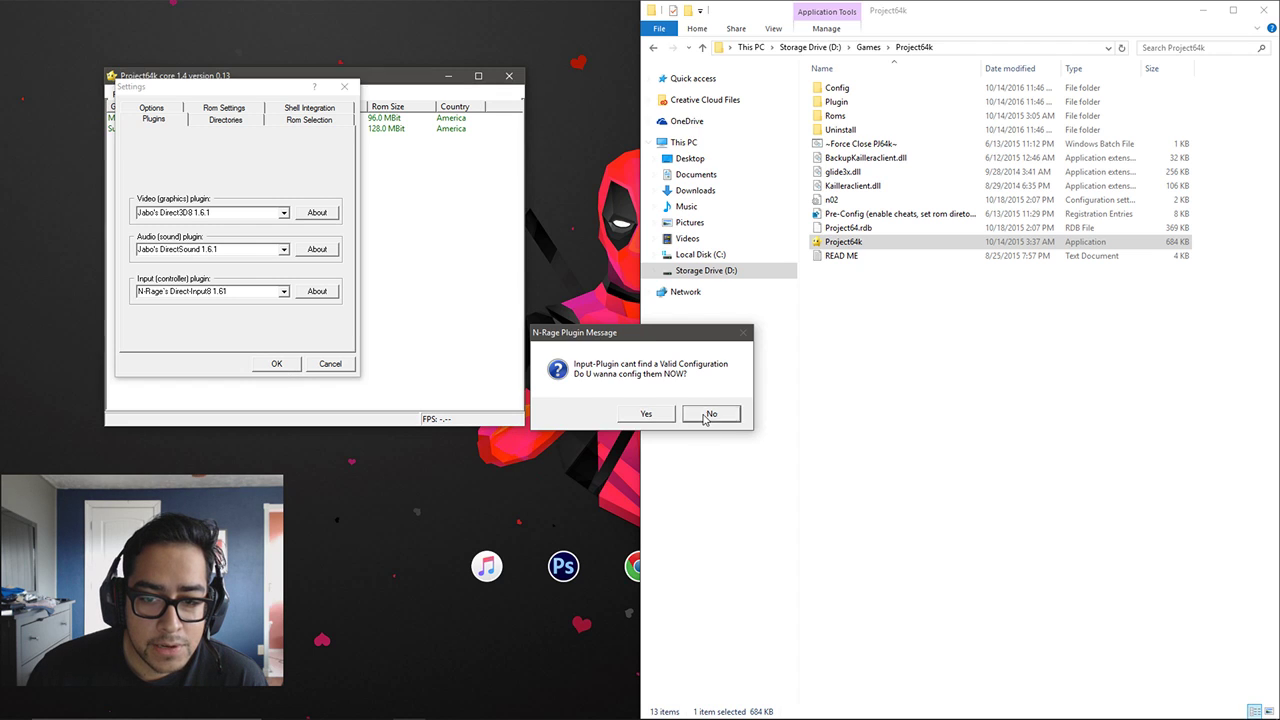
left_click(710, 414)
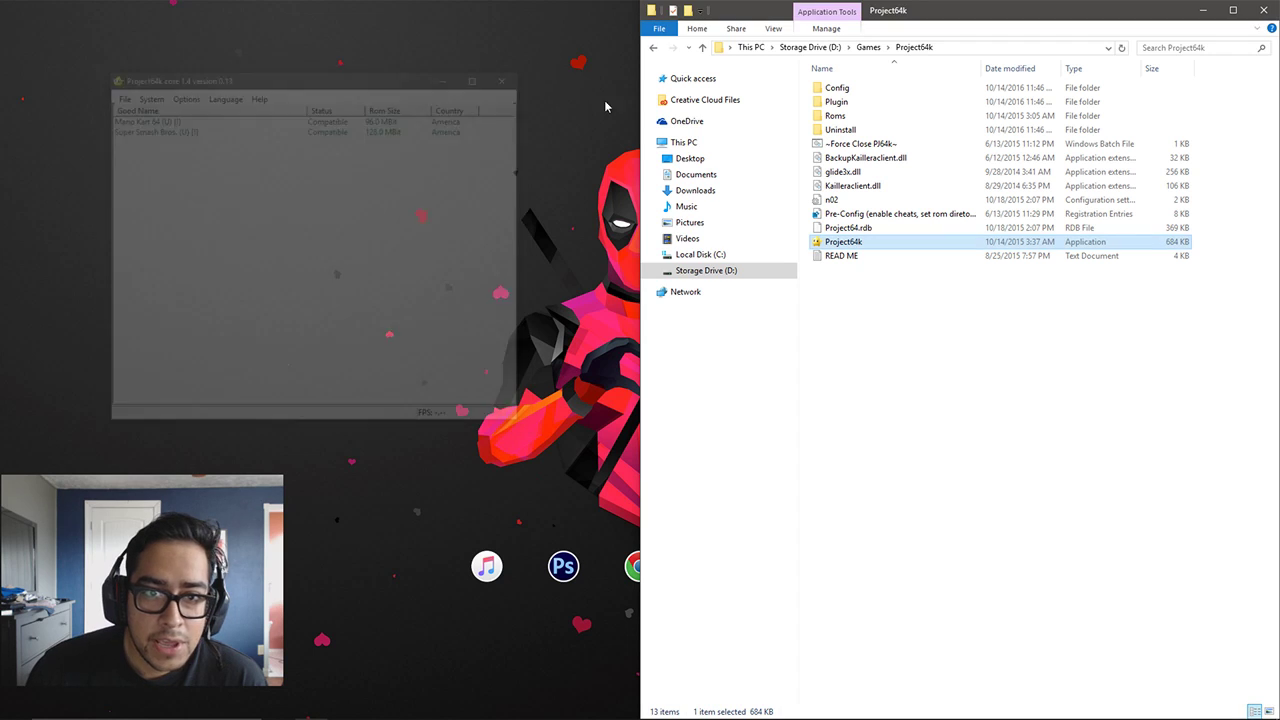
left_click(502, 82)
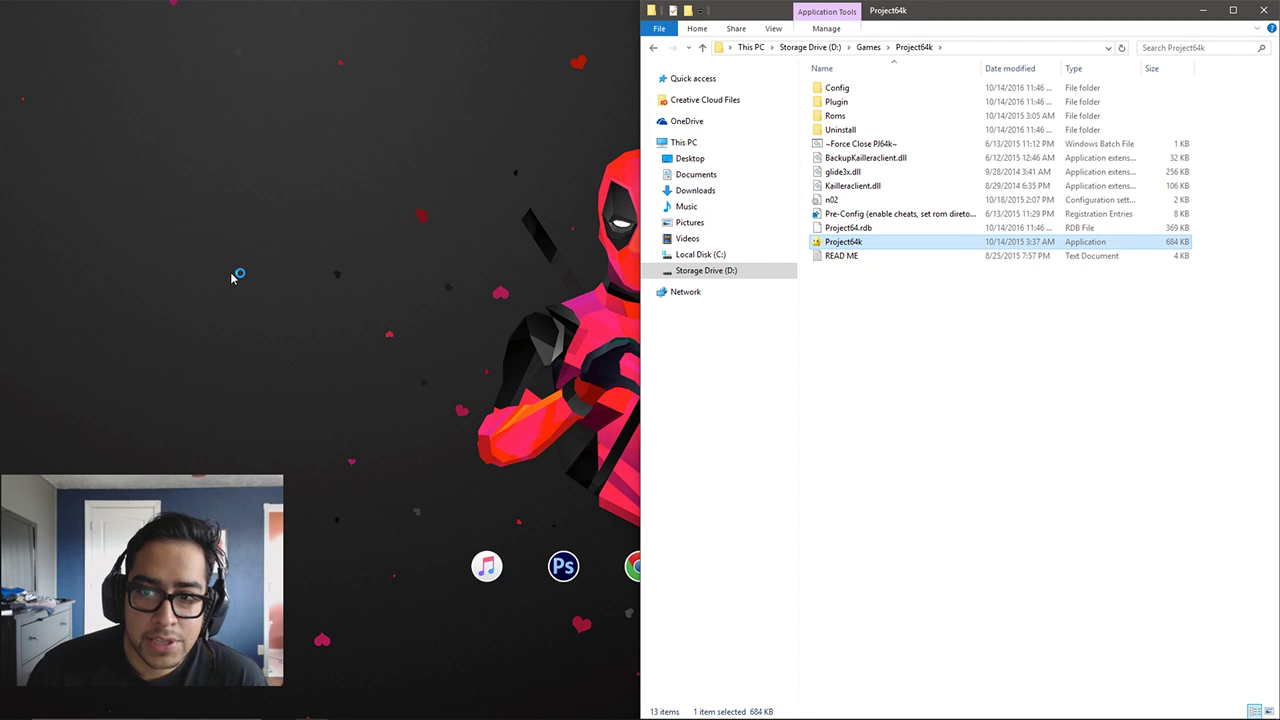
double_click(846, 240)
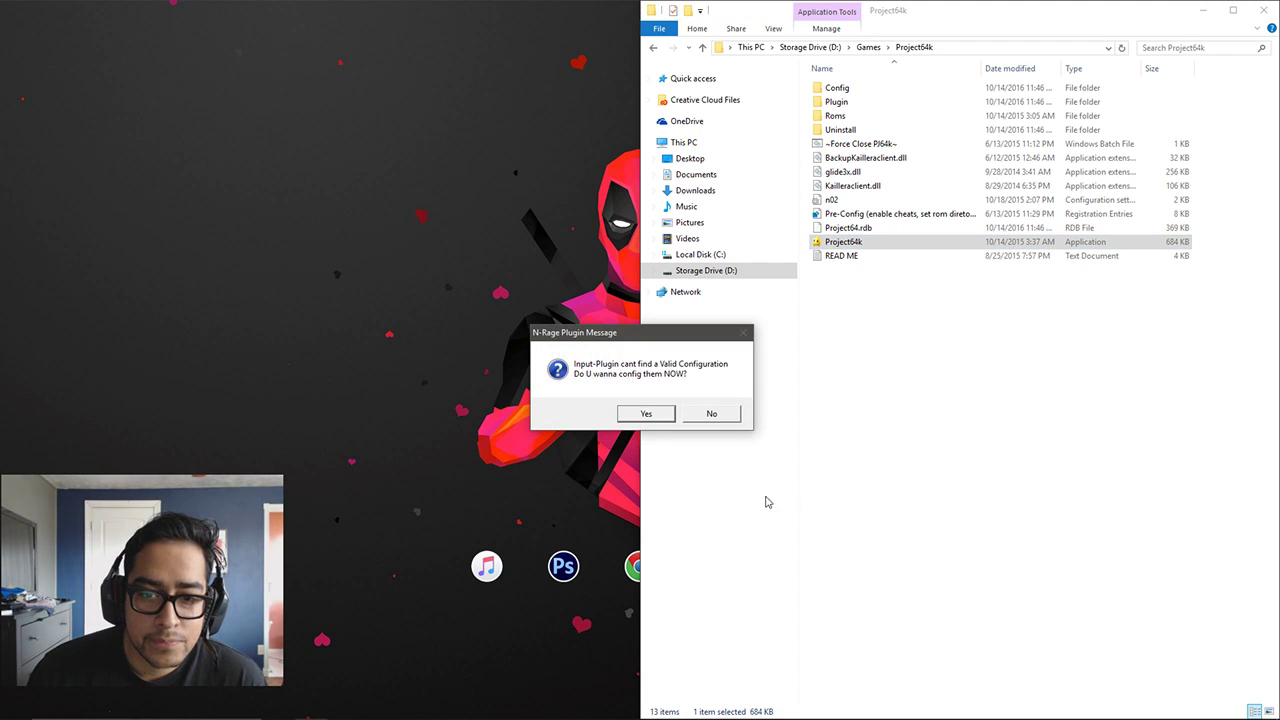
left_click(710, 412)
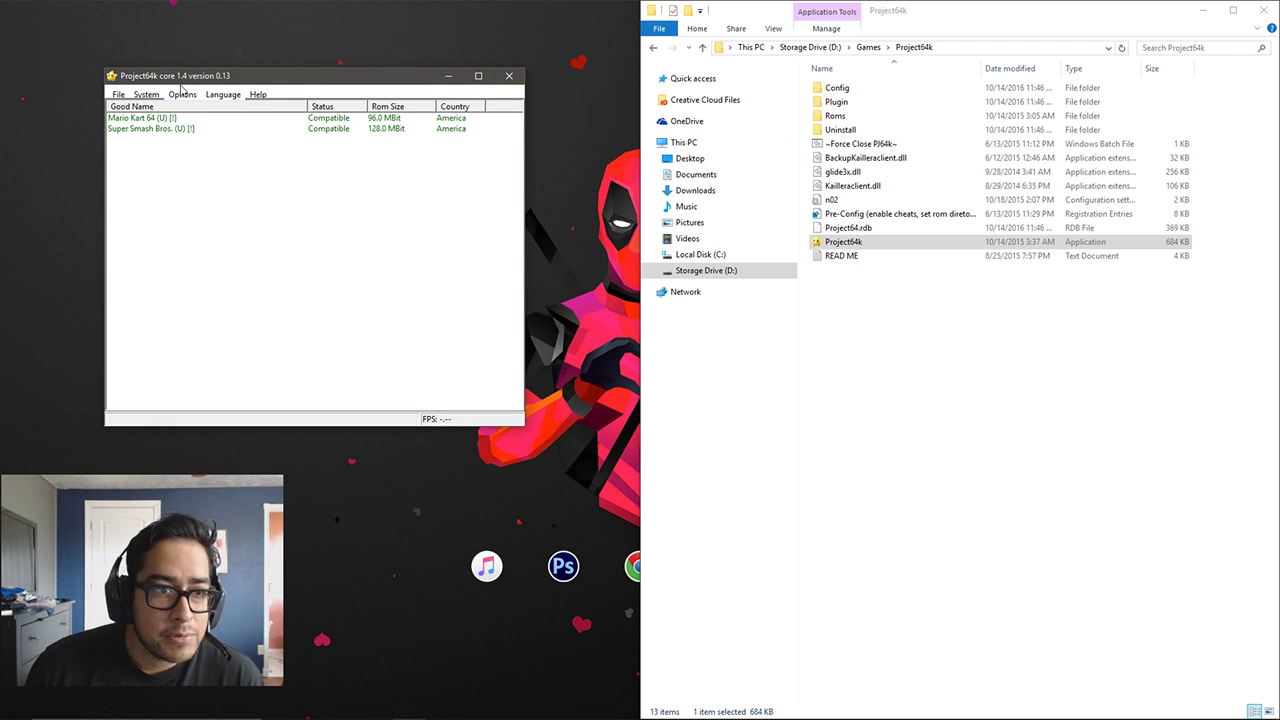
Look at the N-Rage controller 1 button assignment and cancel the dialog unchanged
left_click(180, 94)
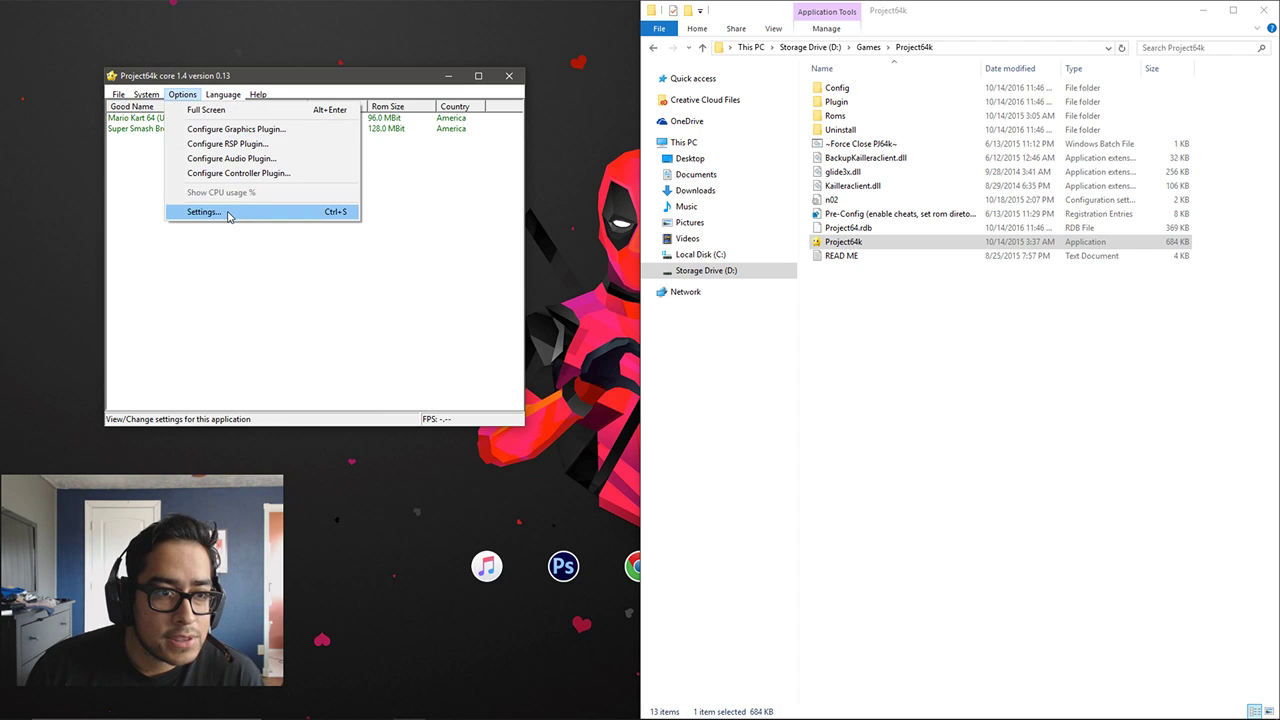
left_click(204, 212)
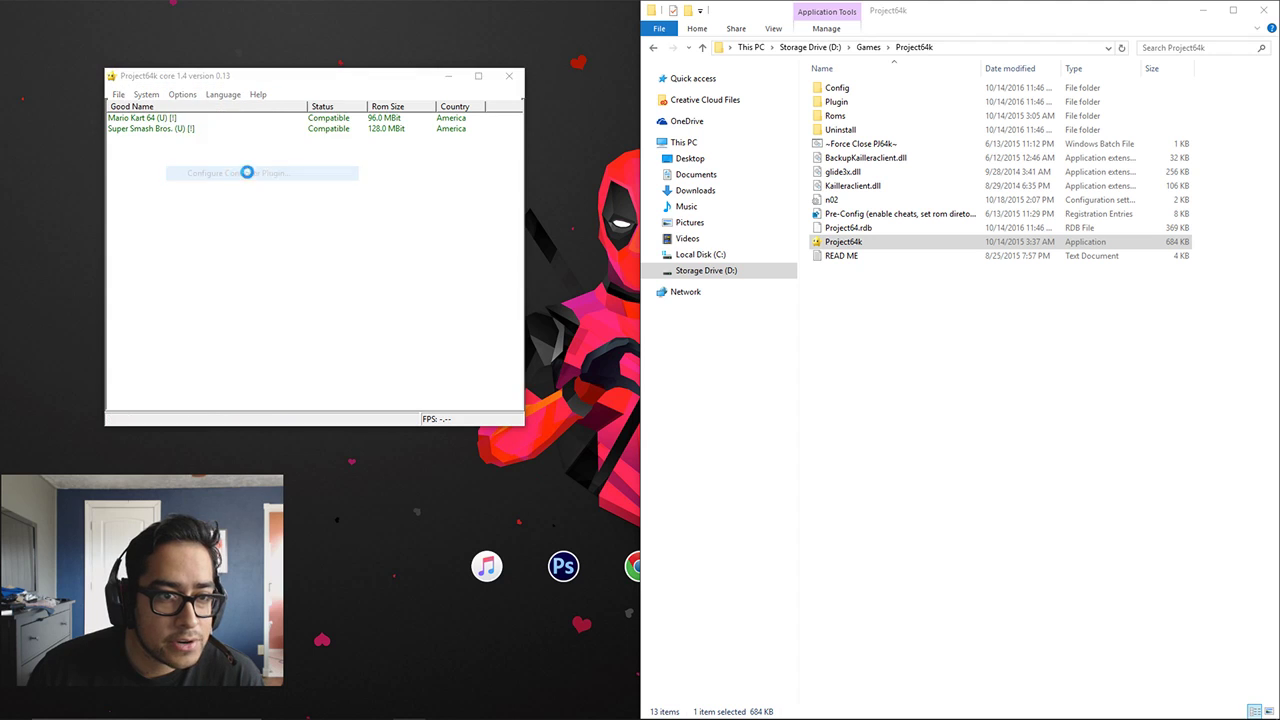
left_click(254, 172)
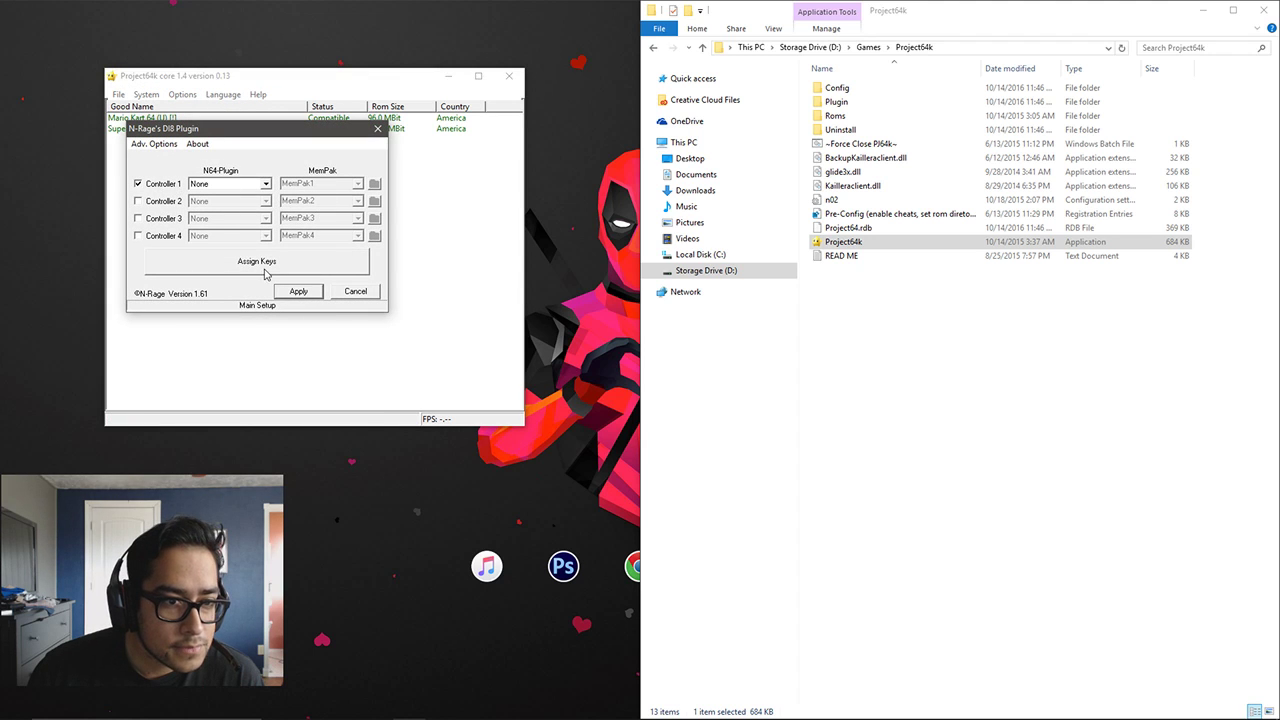
left_click(256, 268)
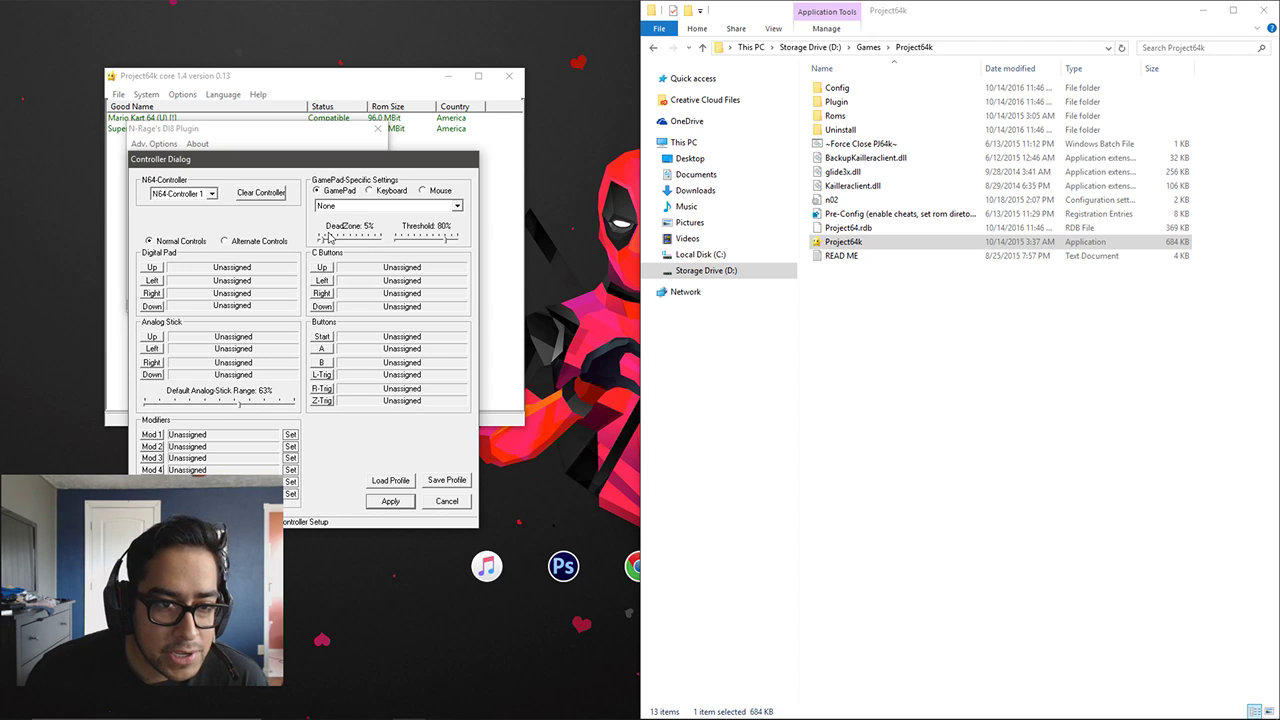
mouse_move(422, 256)
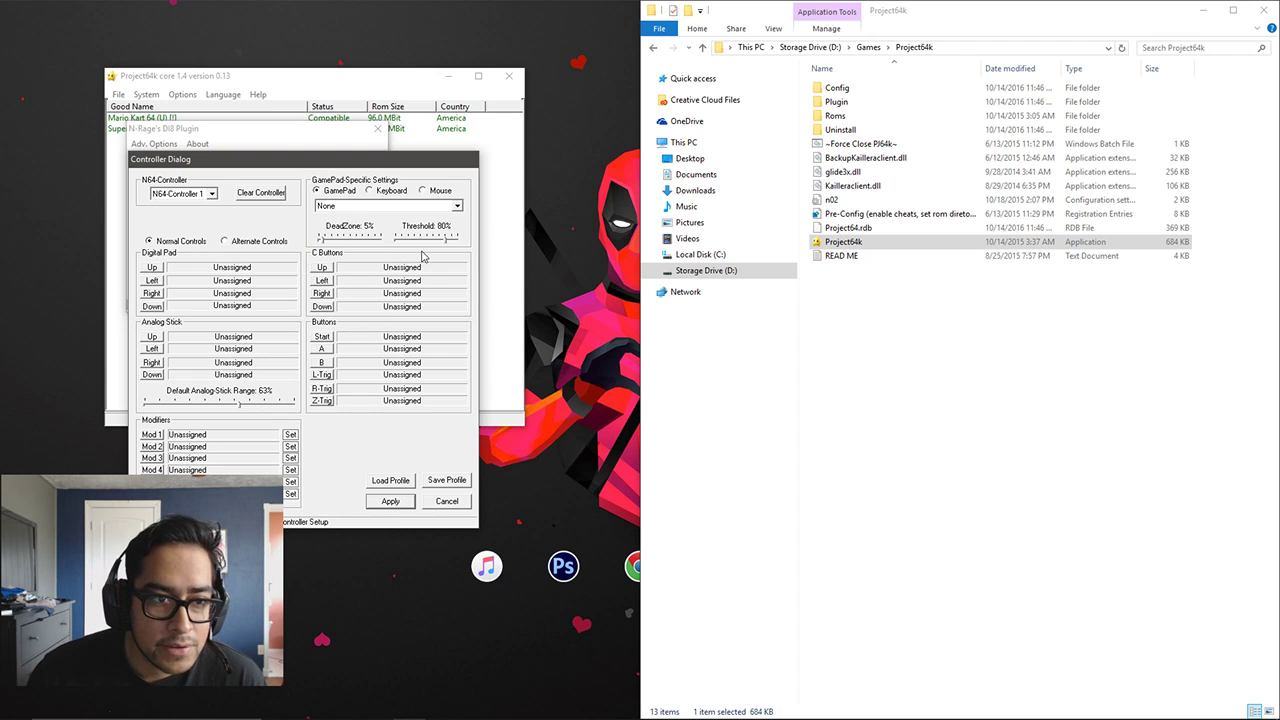
mouse_move(452, 520)
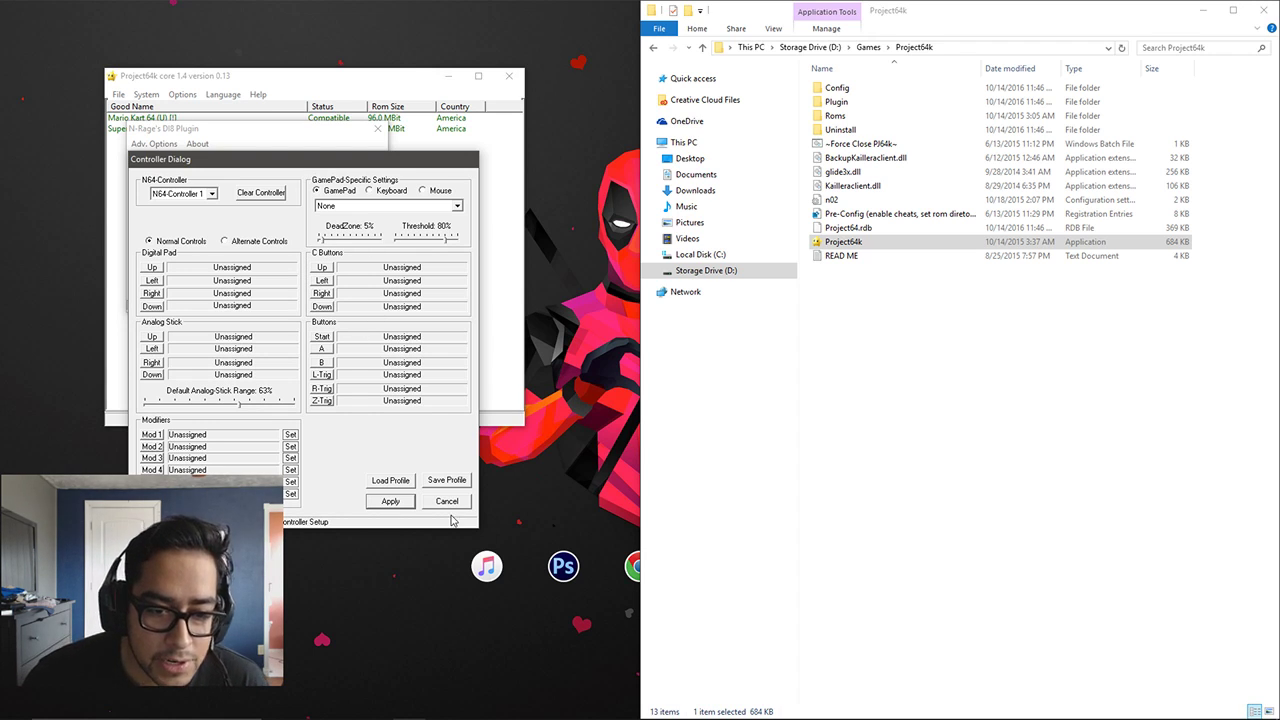
left_click(446, 500)
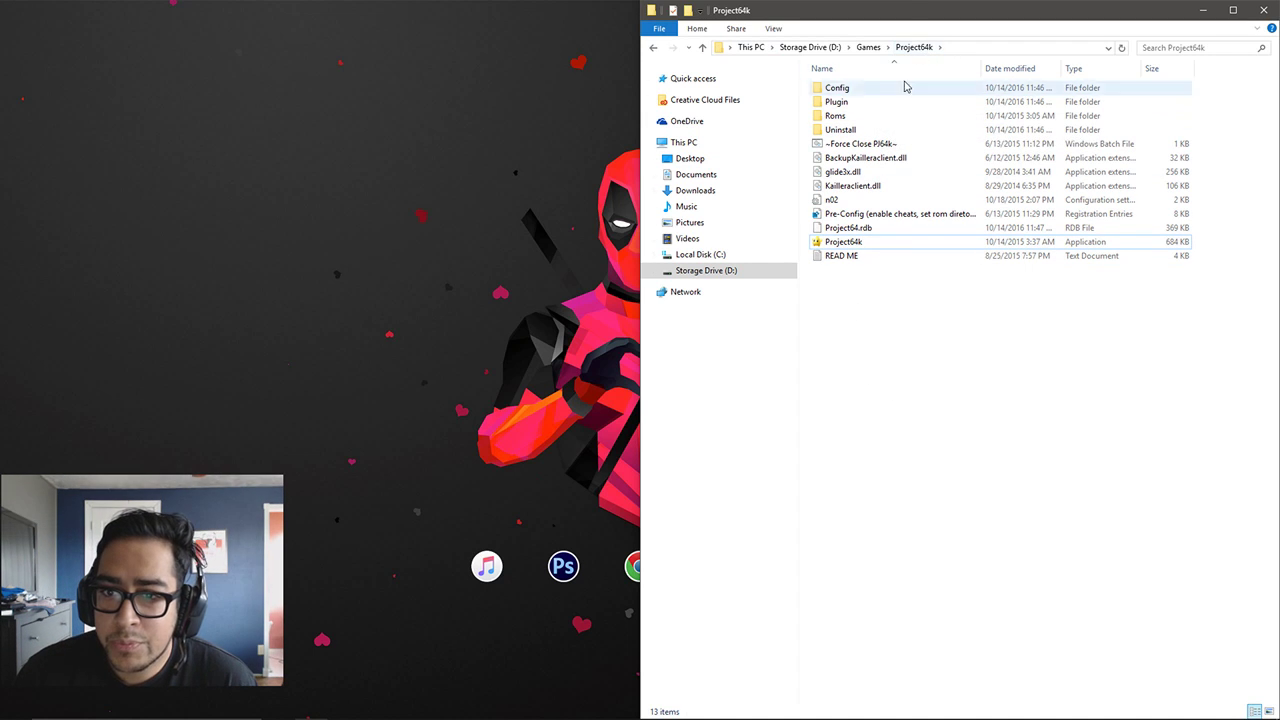
mouse_move(838, 100)
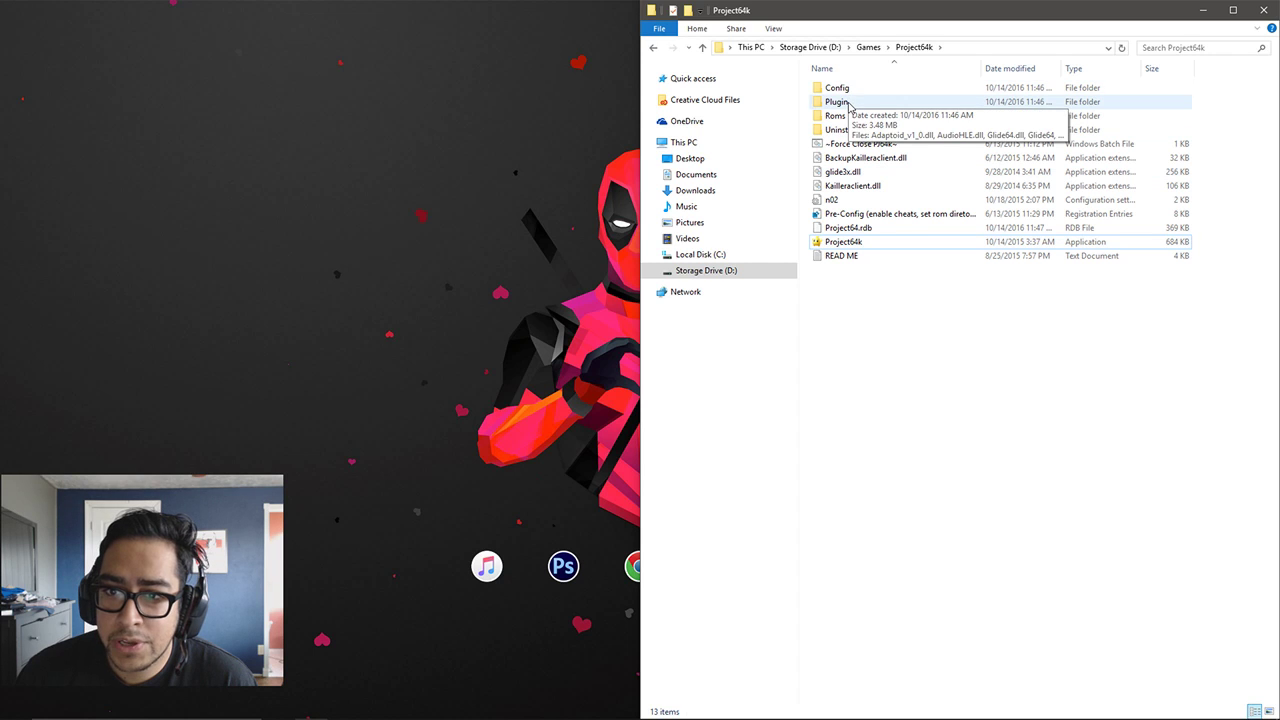
mouse_move(852, 112)
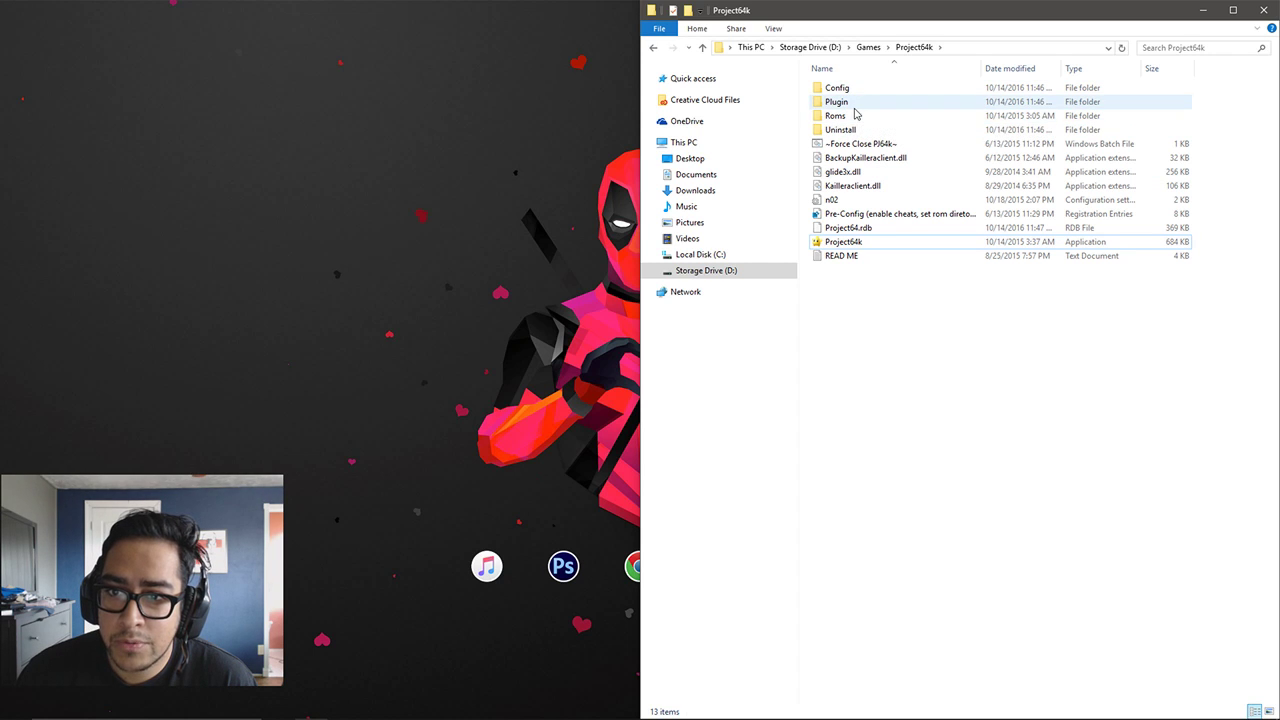
Check the Plugin folder inside Project64k
double_click(838, 100)
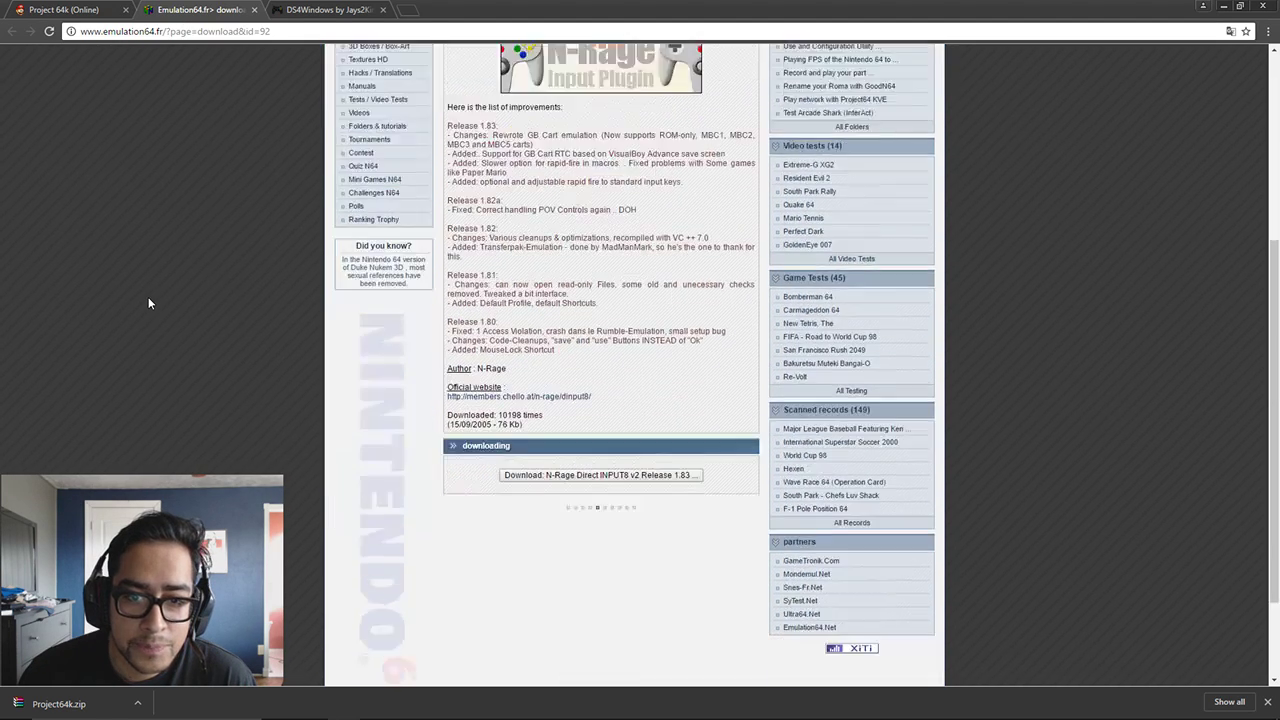
Download the N-Rage Direct INPUT8 v2 Release 1.83 archive and open it
scroll("down", 3)
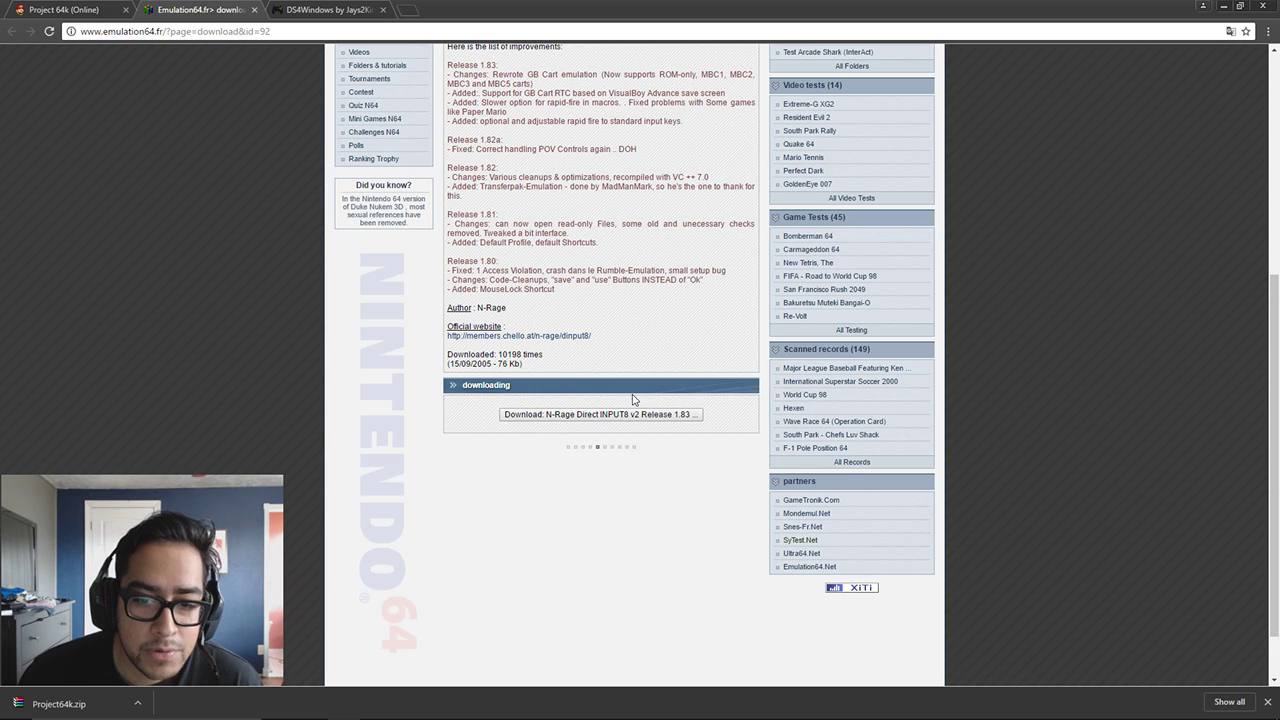
scroll("down", 3)
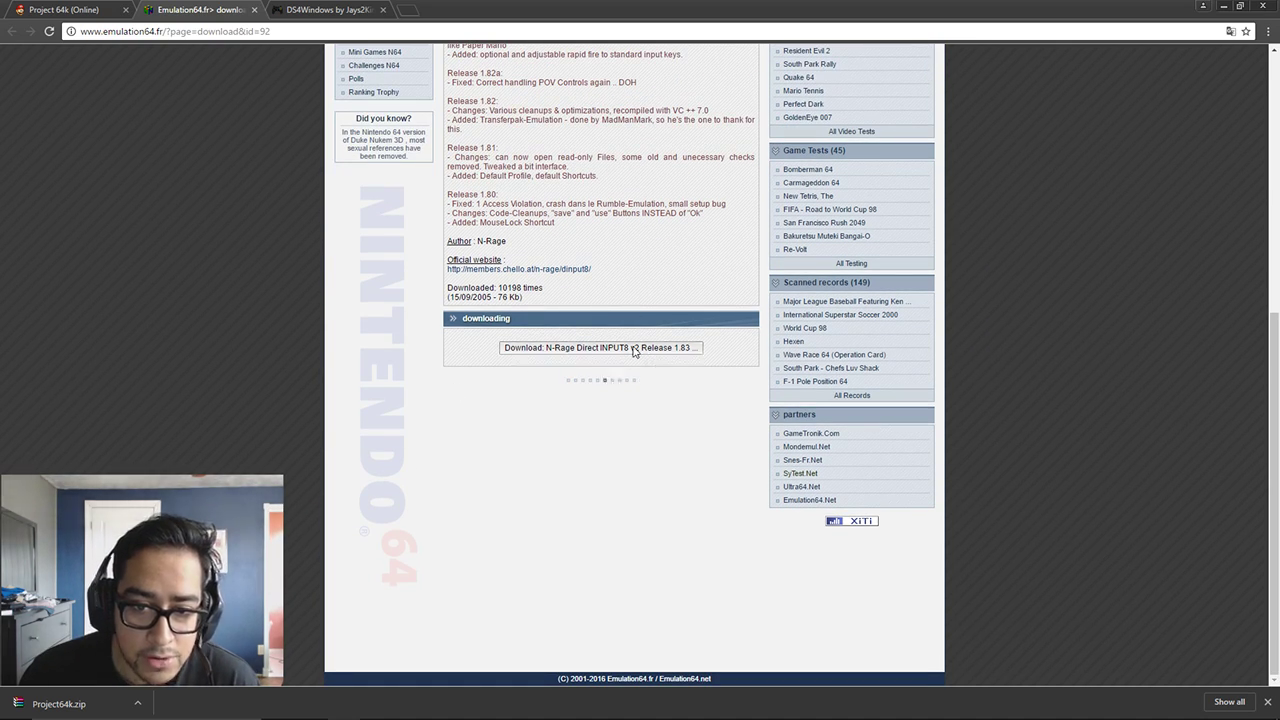
left_click(600, 348)
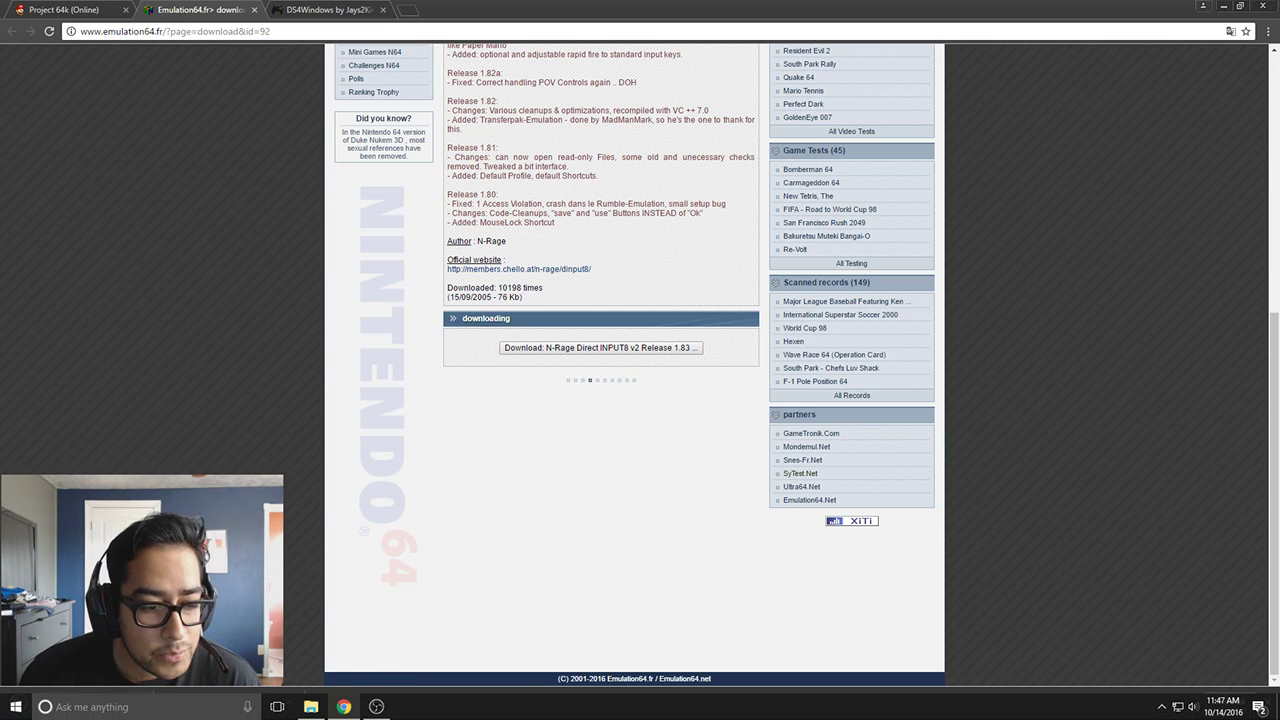
left_click(600, 348)
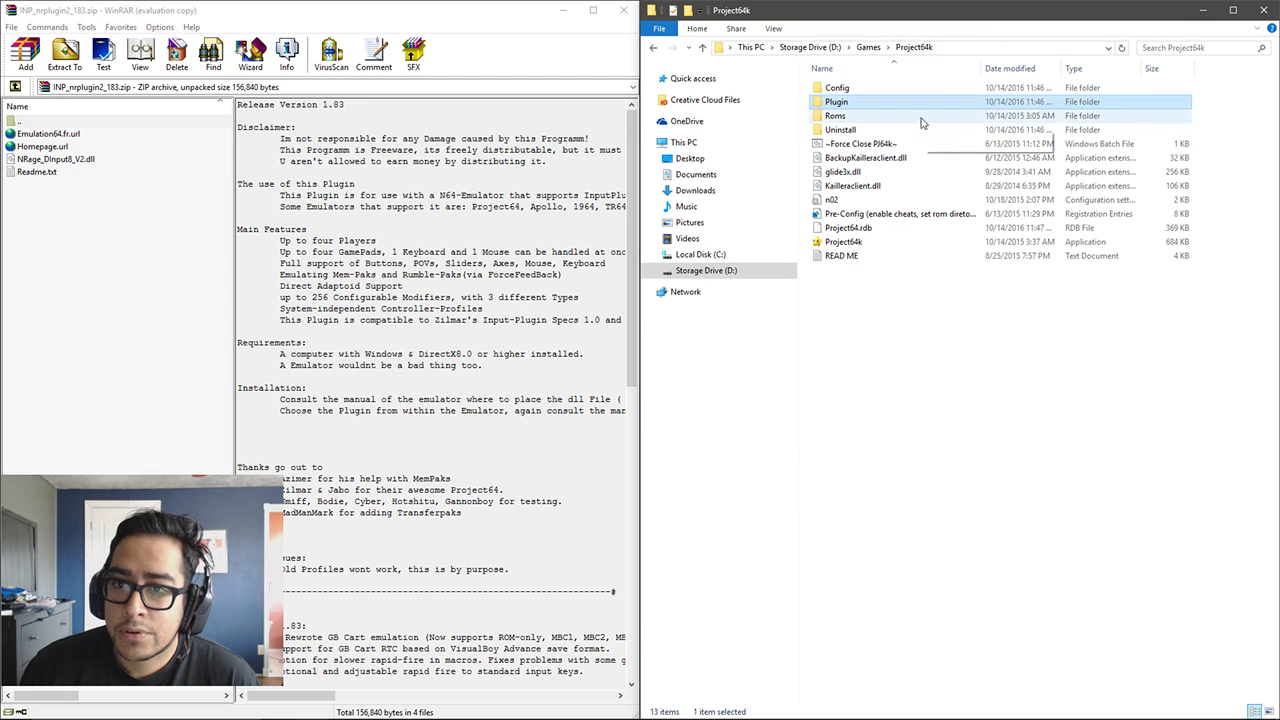
Place NRage_DInput8_V2.dll into Project64k's Plugin folder and return to the Project64k folder
double_click(836, 100)
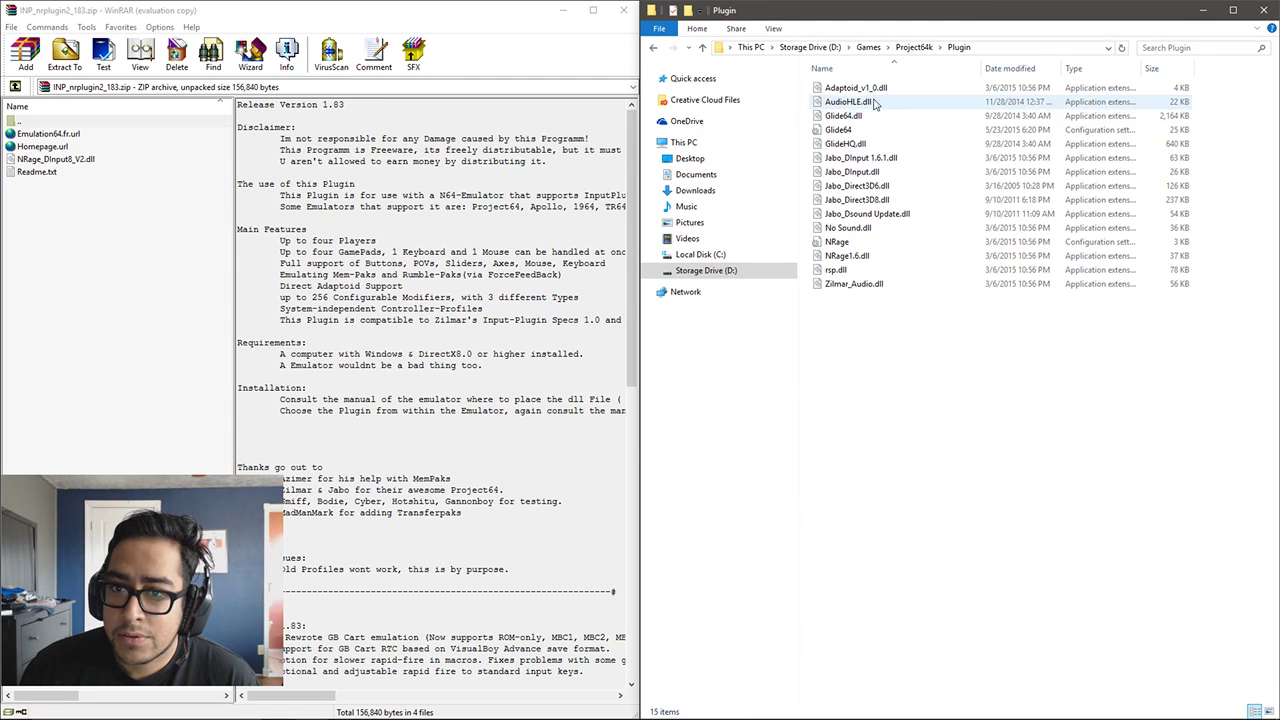
left_click(56, 160)
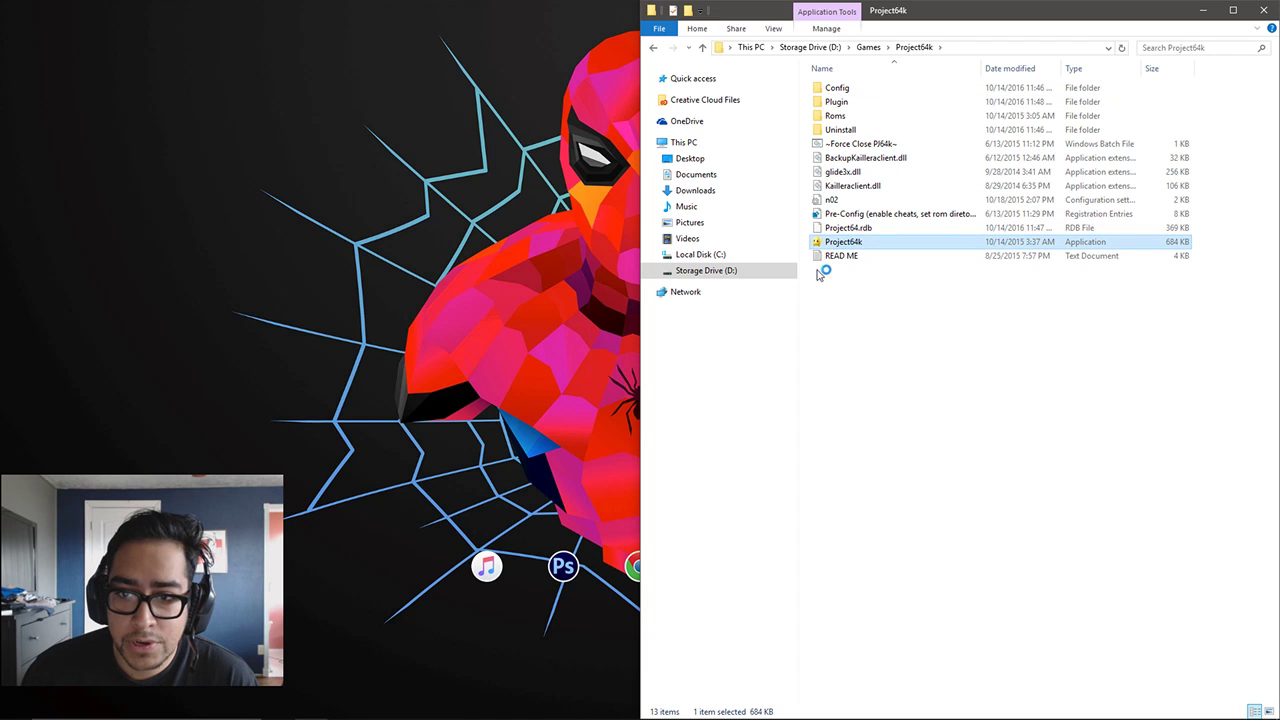
Relaunch Project64k and confirm N-Rage Direct-Input8 V2 1.83 as the input plugin
double_click(846, 240)
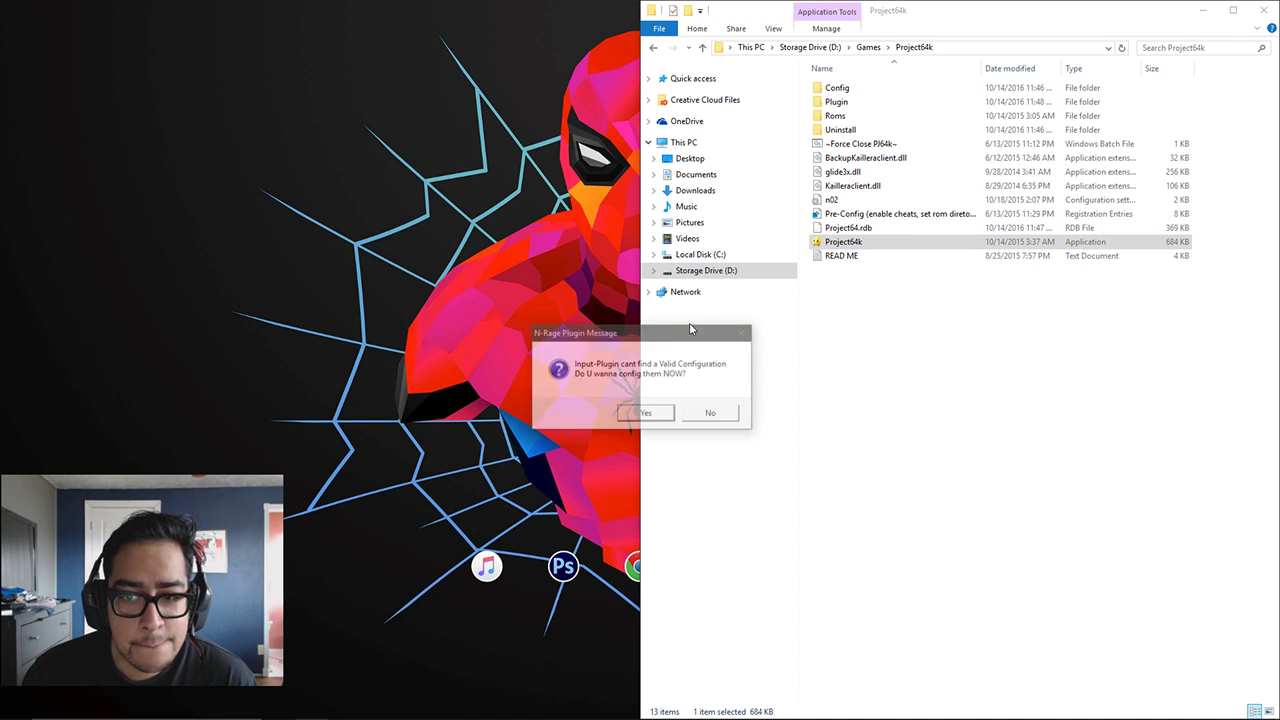
left_click(708, 412)
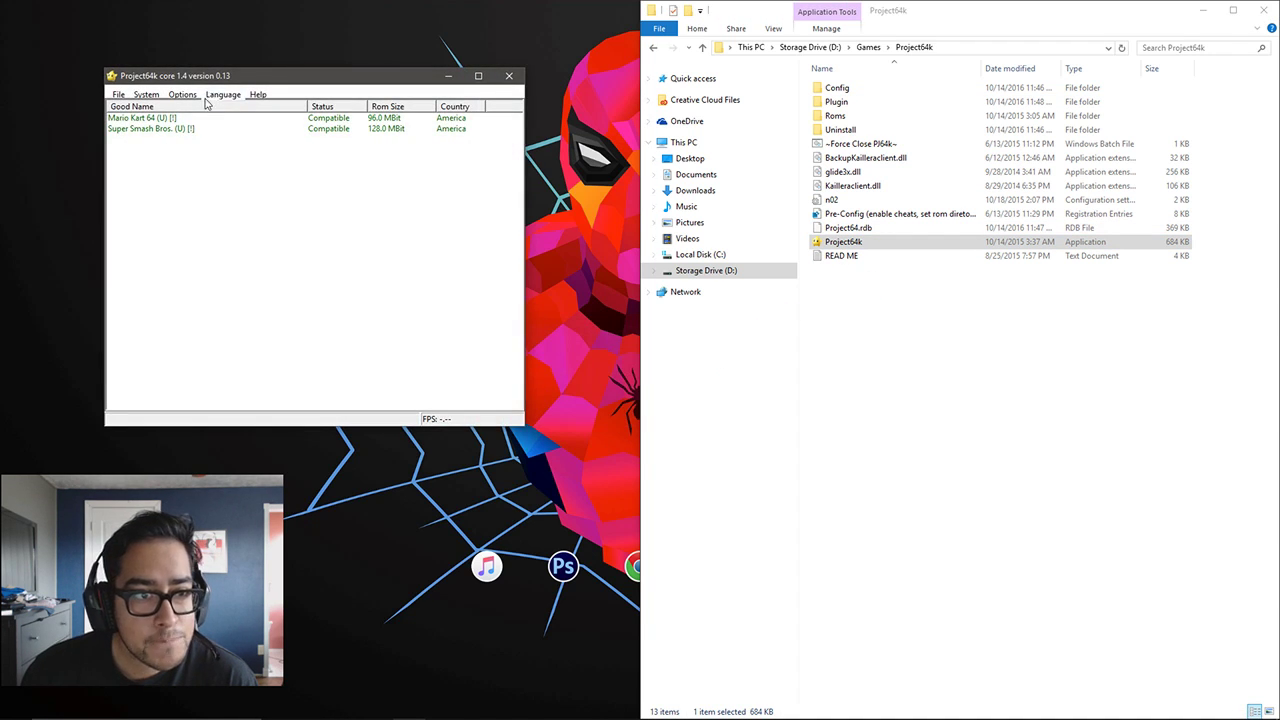
left_click(184, 94)
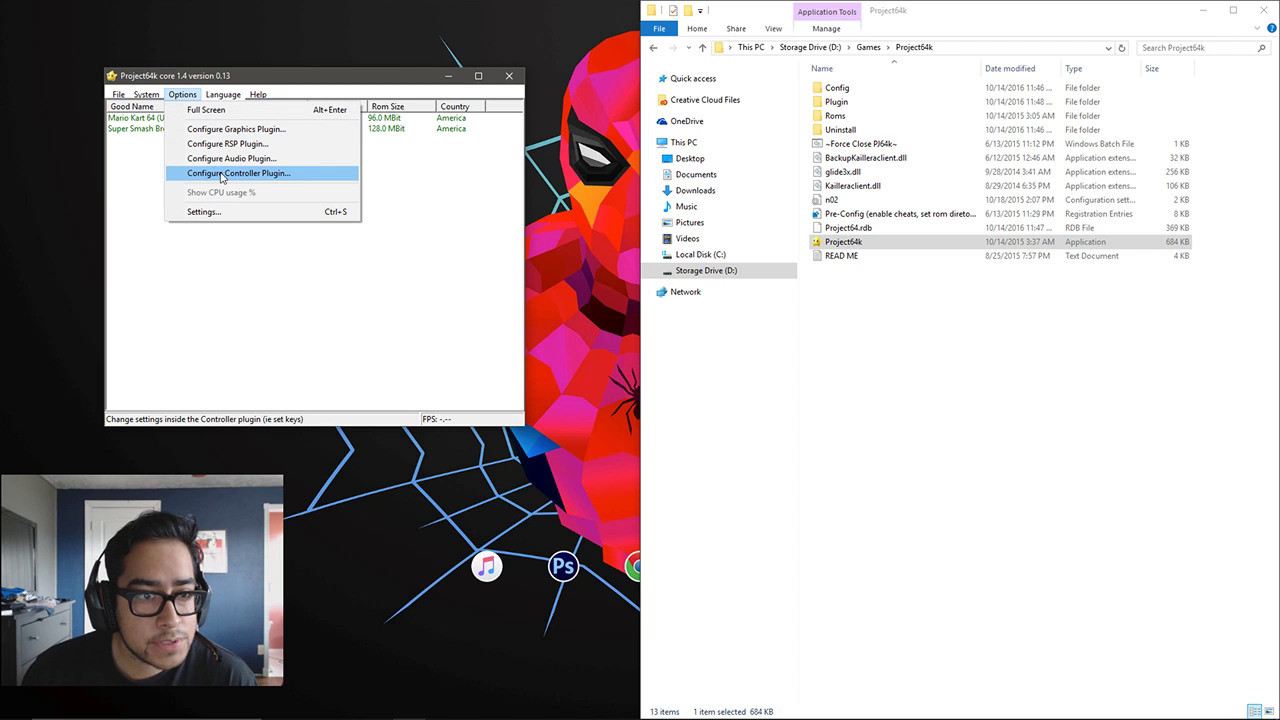
left_click(238, 172)
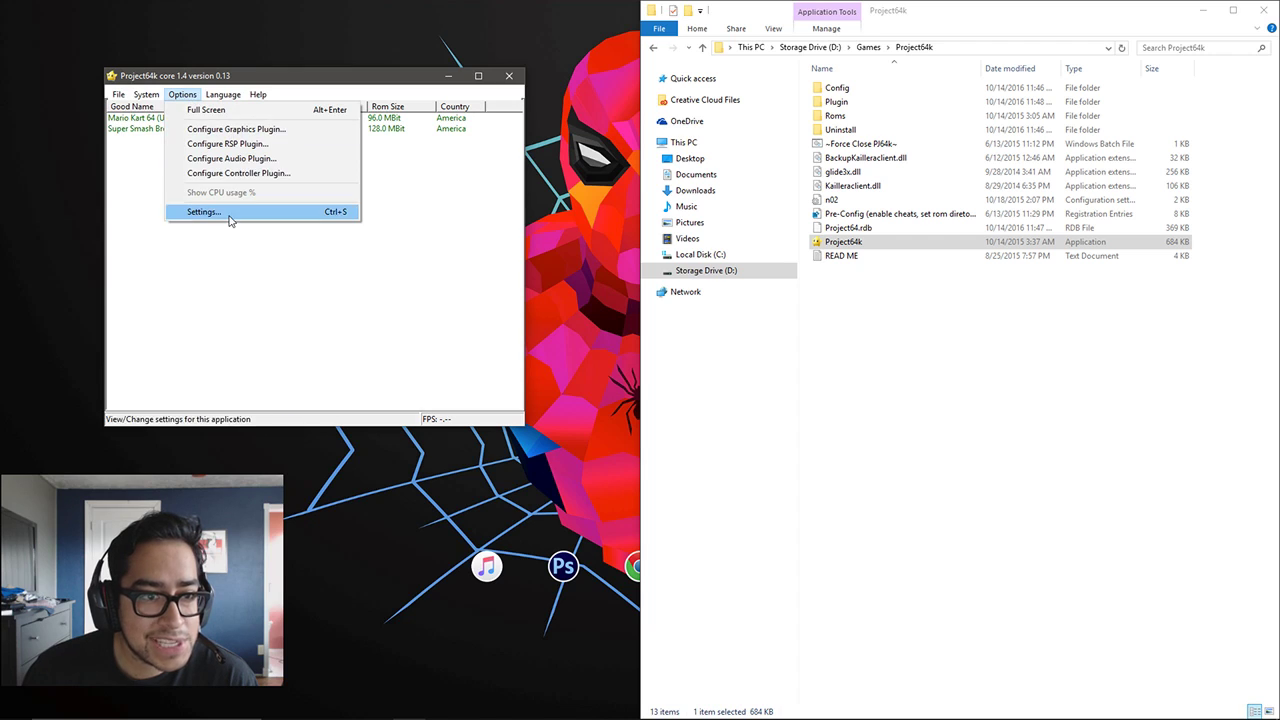
left_click(228, 212)
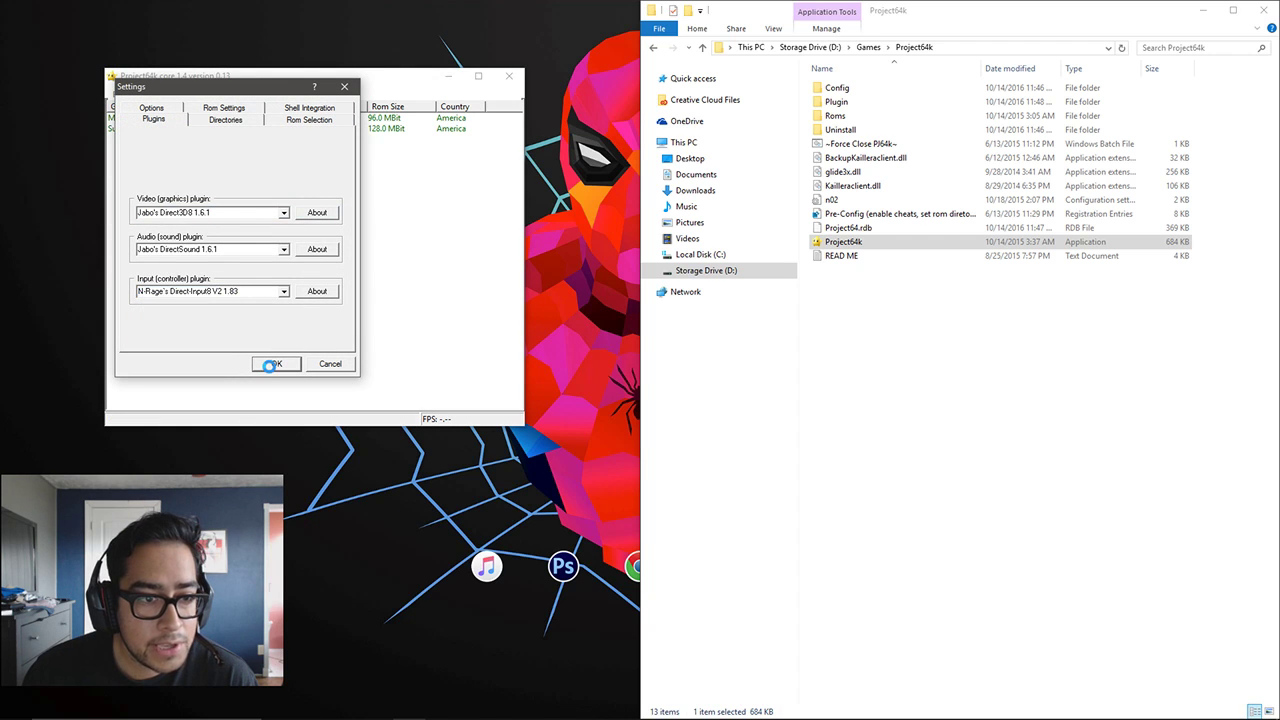
left_click(276, 364)
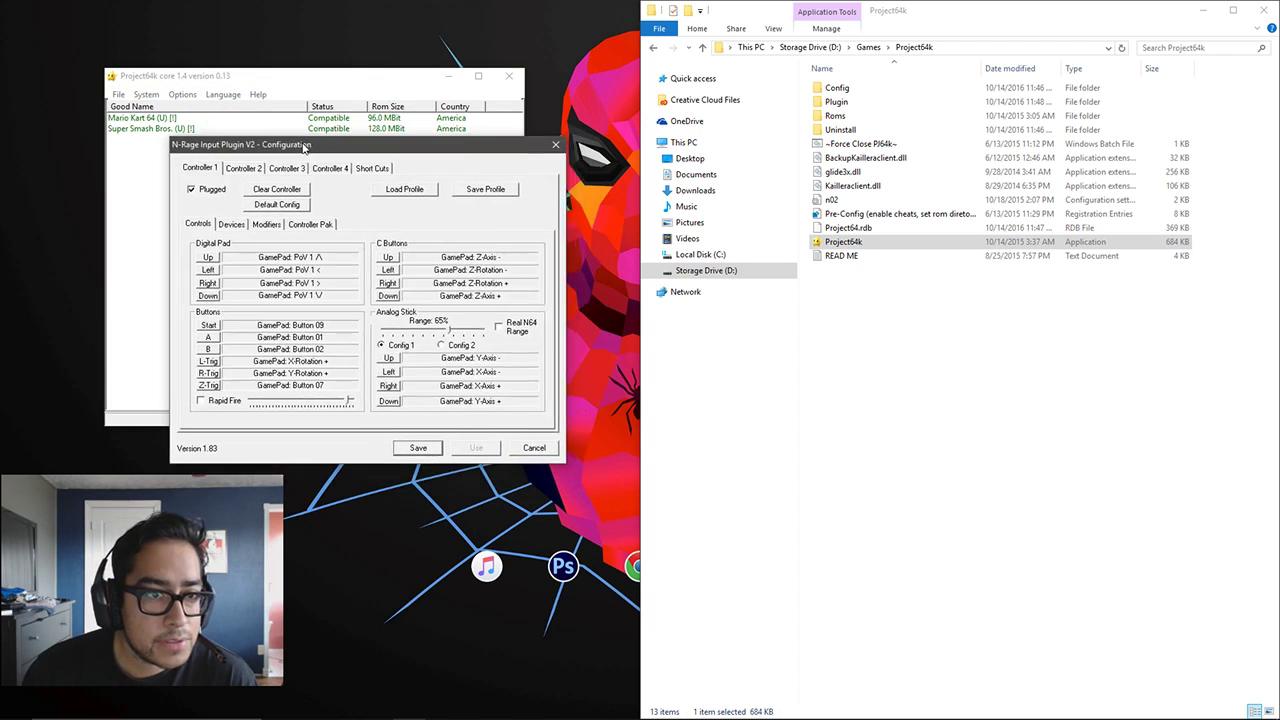
Review controller 1's gamepad mapping, save the controller configuration and close Project64k
left_click(232, 224)
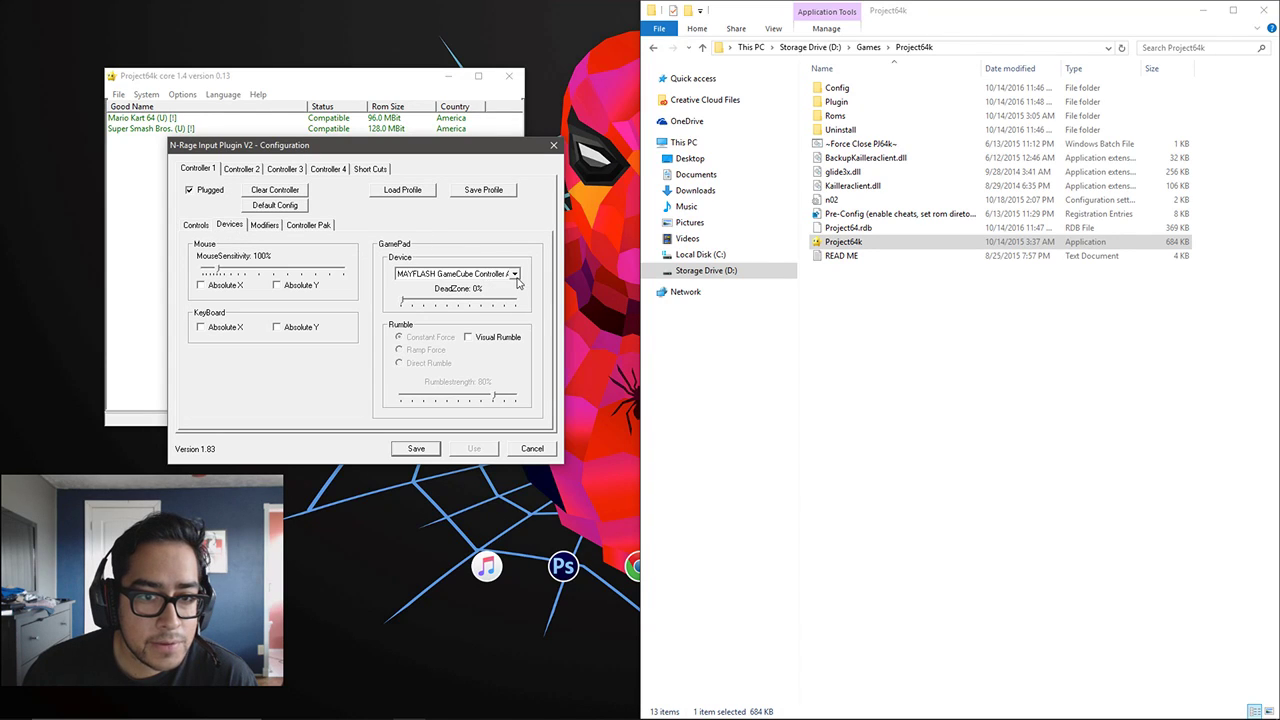
left_click(196, 224)
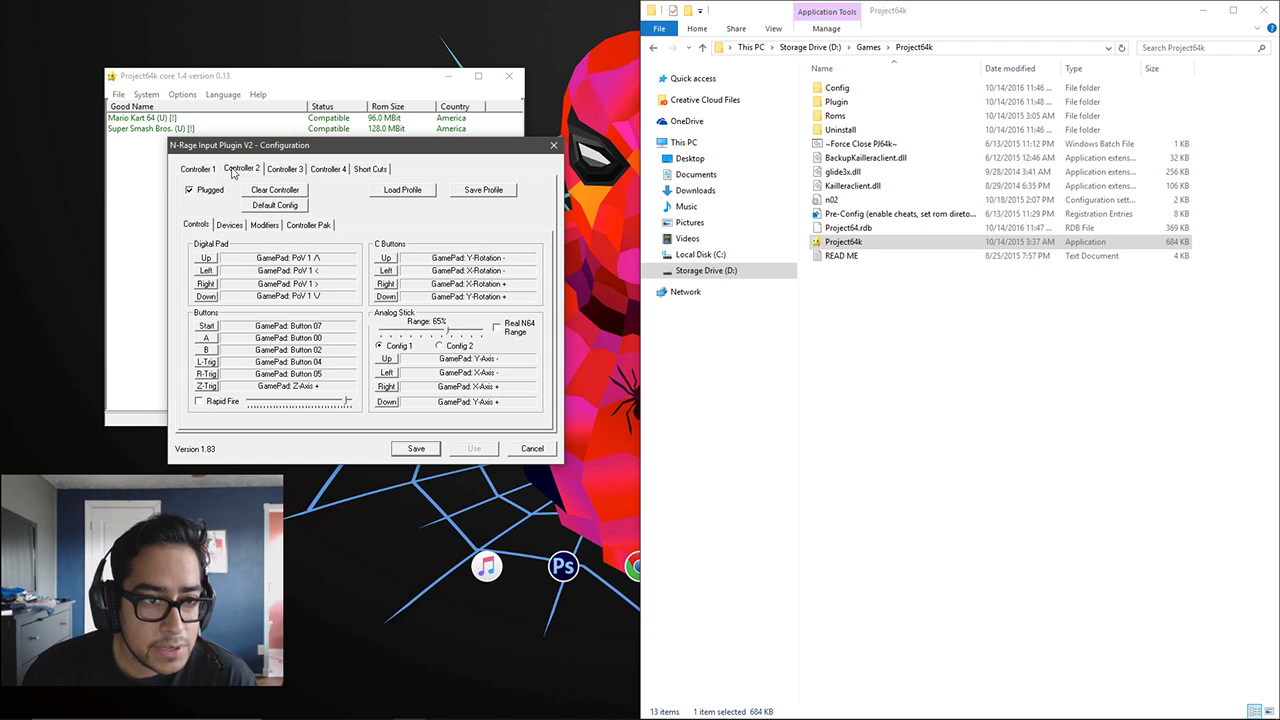
left_click(284, 168)
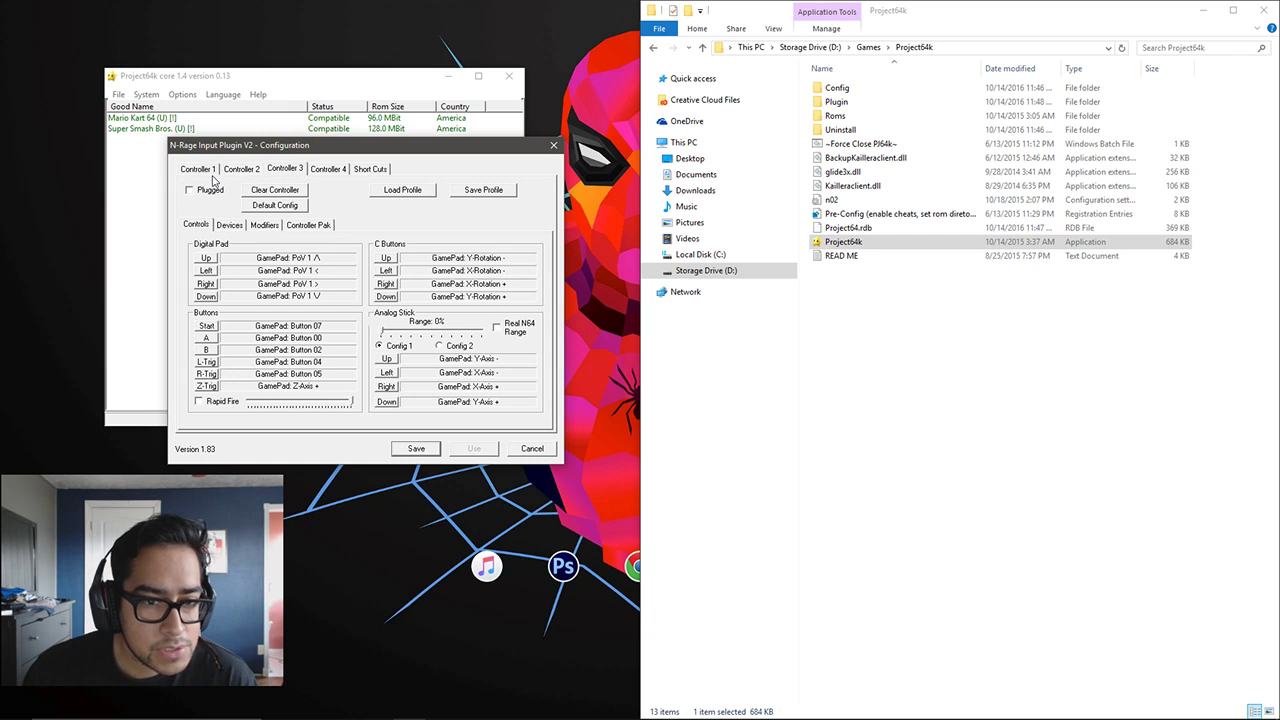
left_click(532, 448)
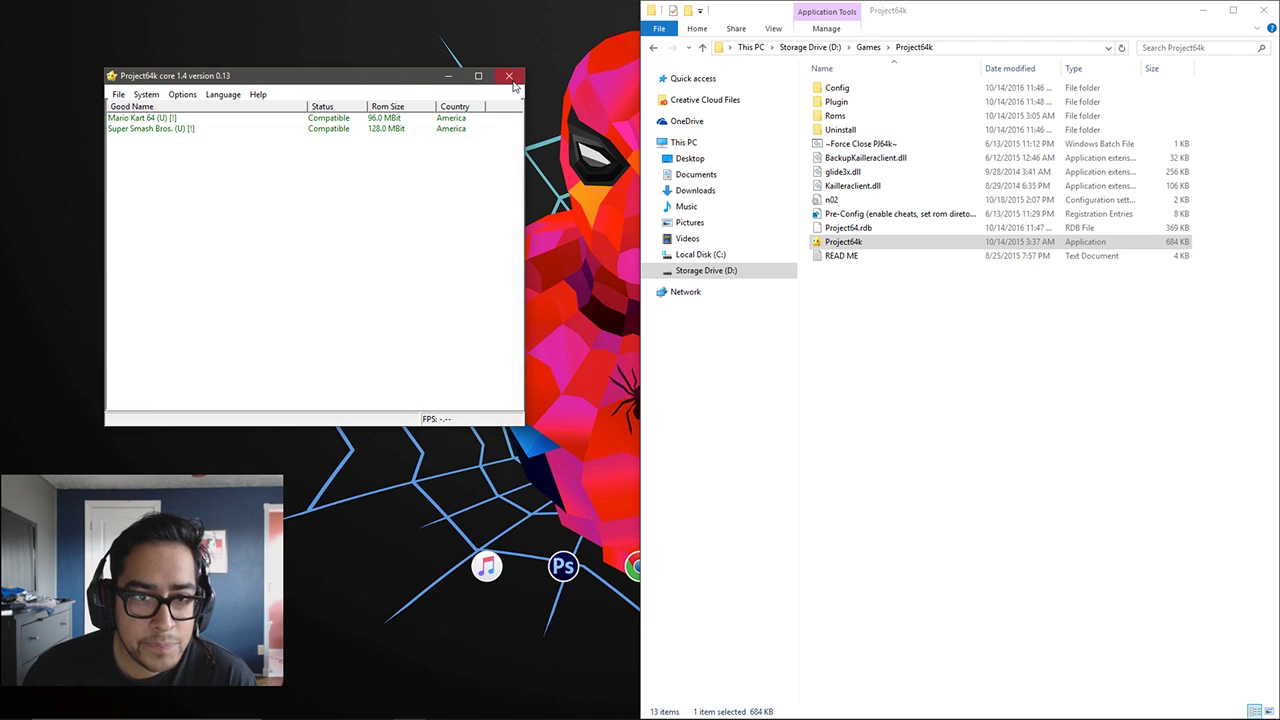
left_click(508, 76)
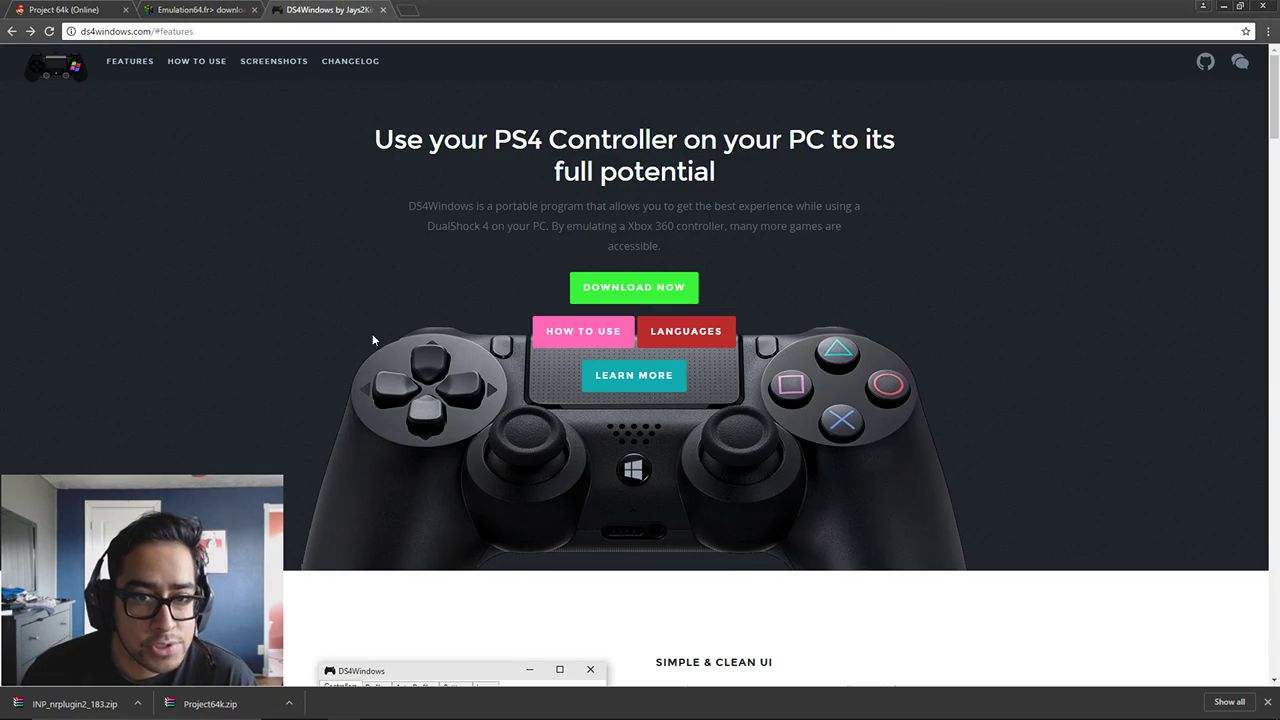
mouse_move(888, 168)
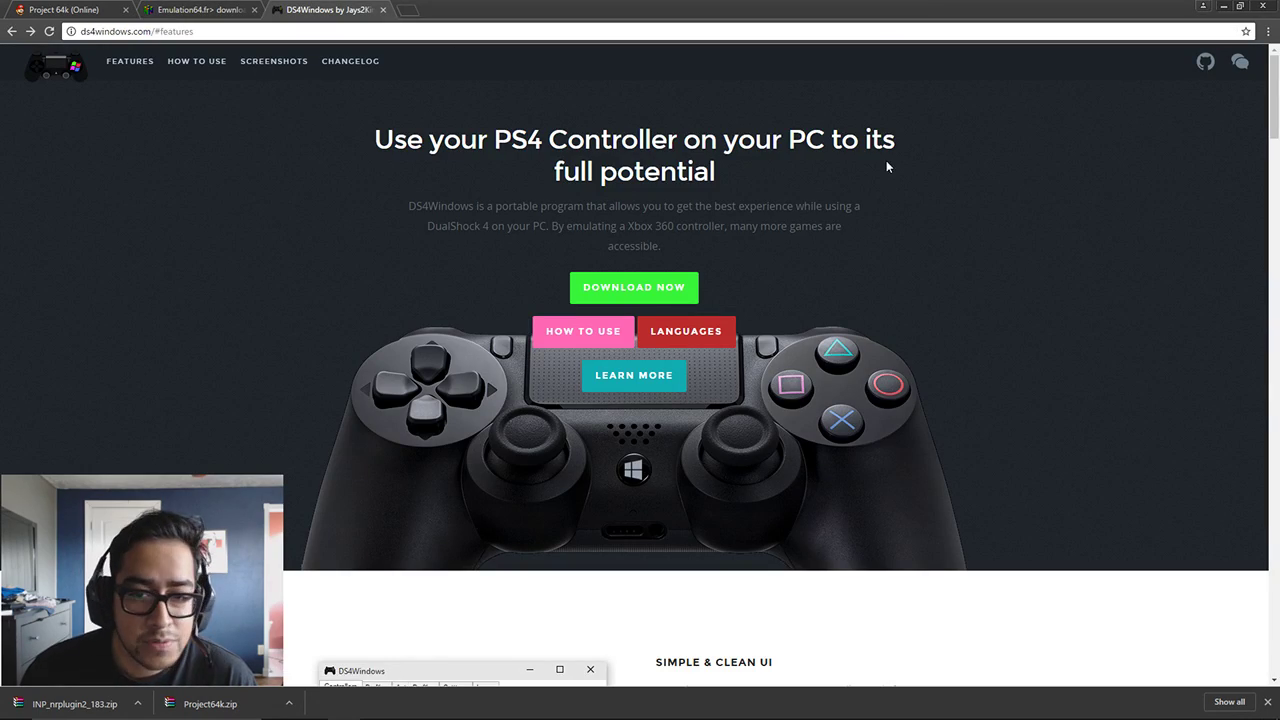
Download DS4Windows.zip from the Version 1.4.52 GitHub release and open the archive
scroll("down", 3)
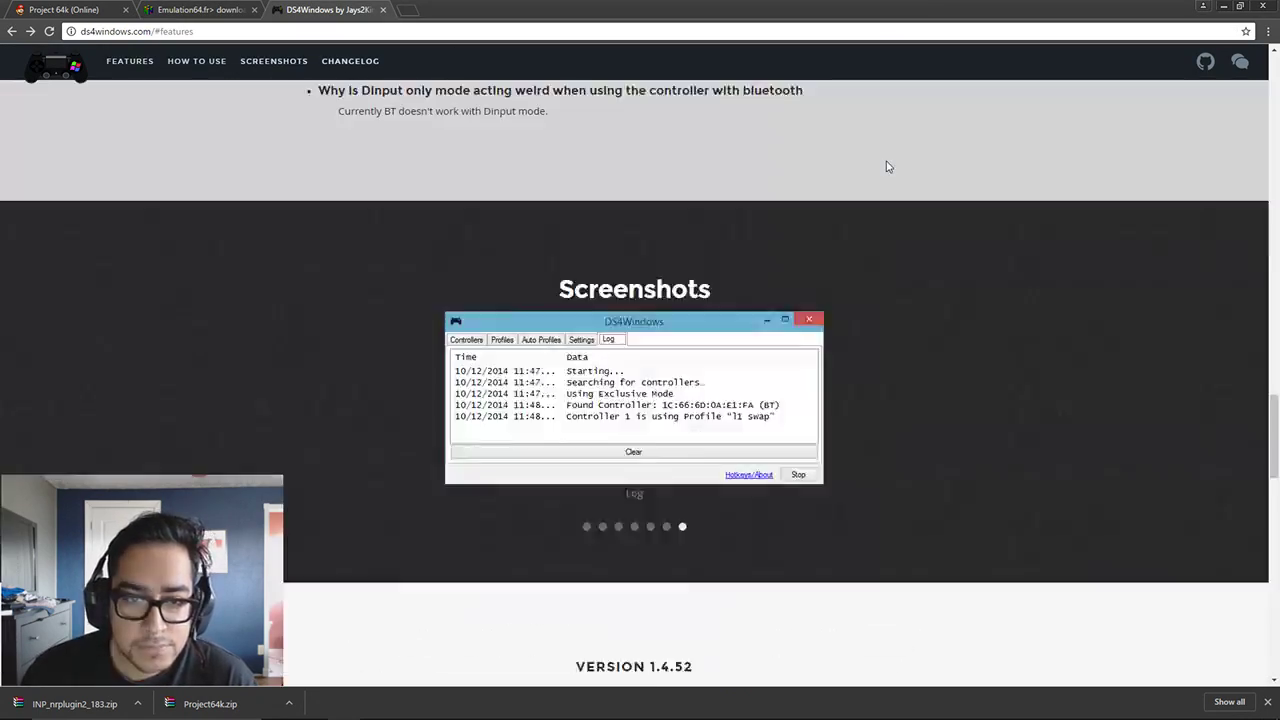
scroll("down", 3)
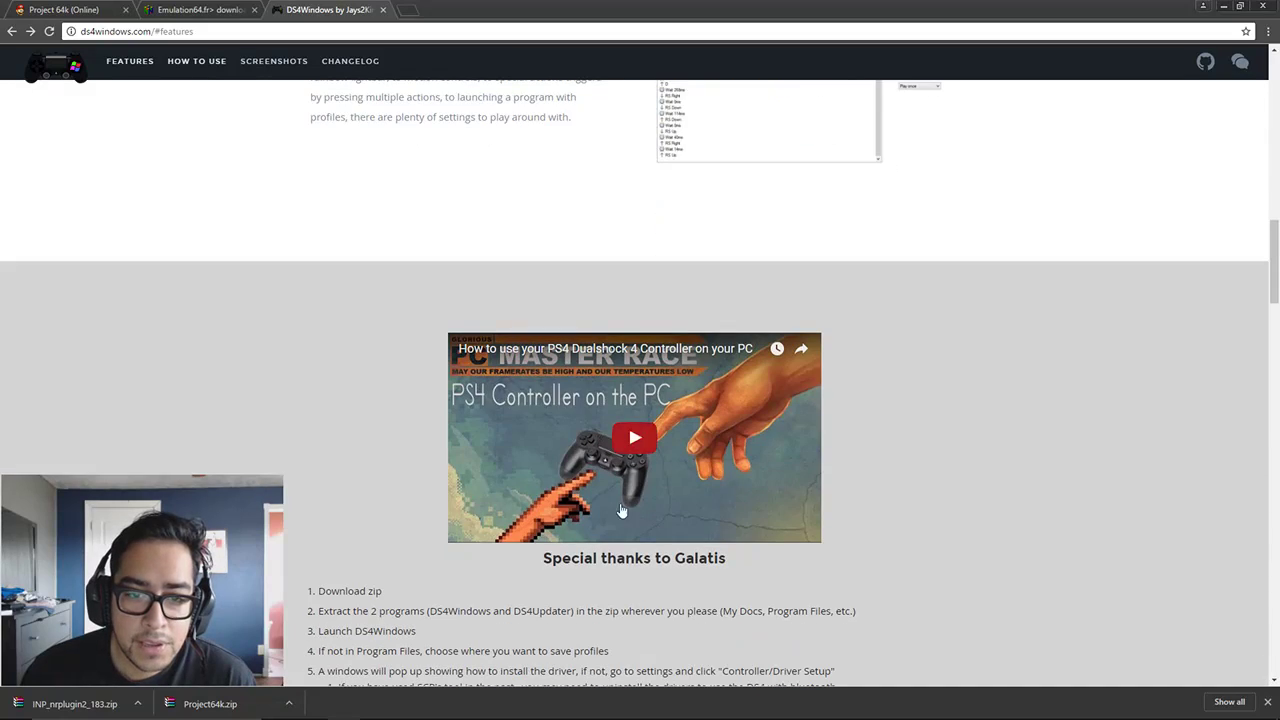
scroll("up", 3)
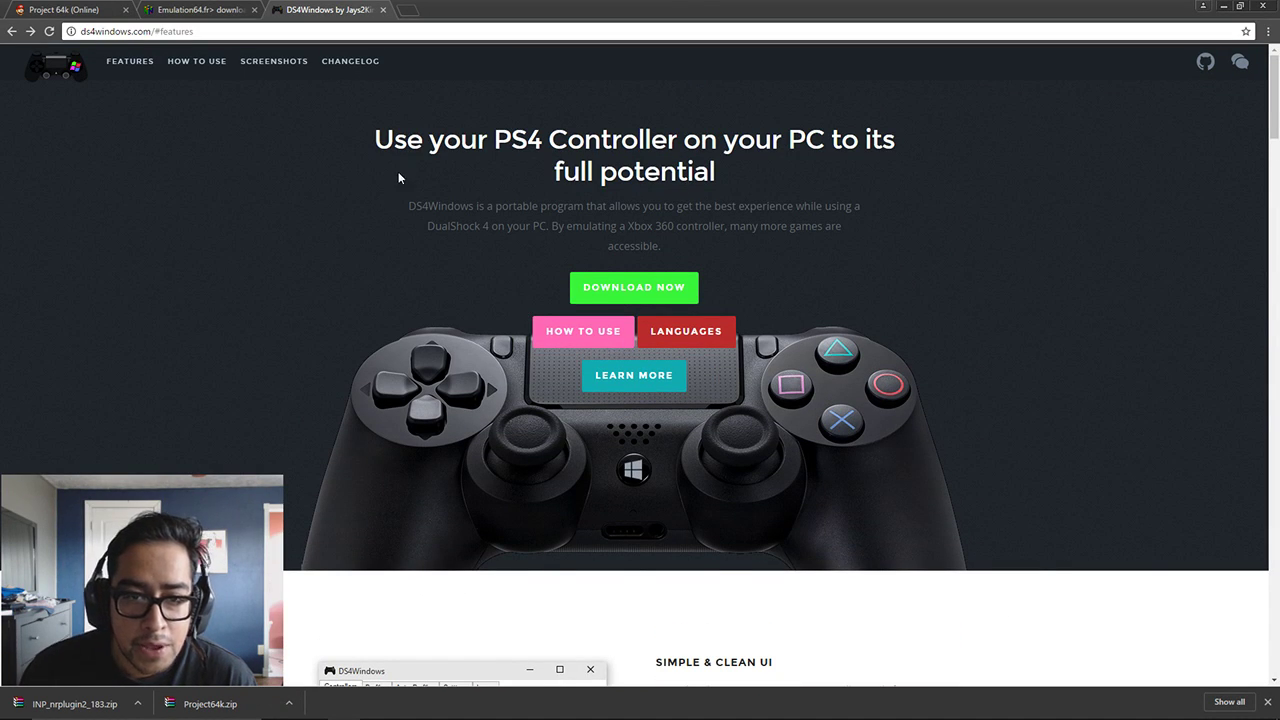
left_click(634, 288)
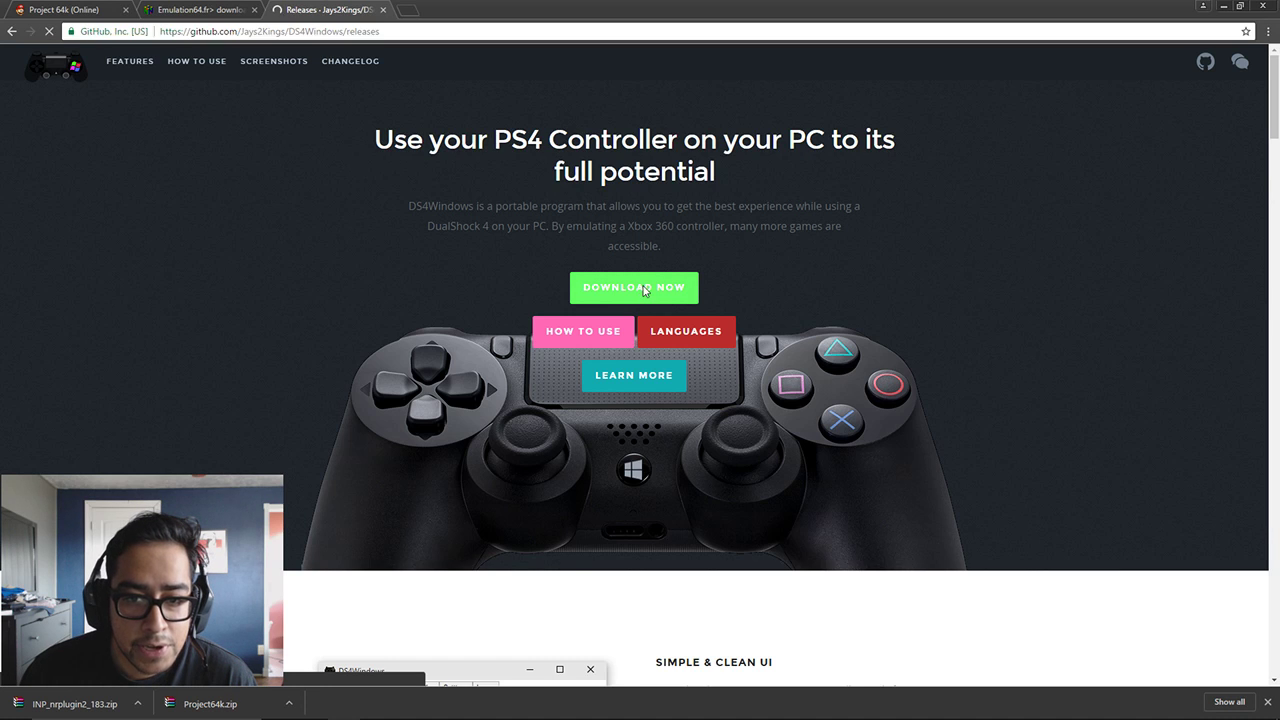
left_click(634, 288)
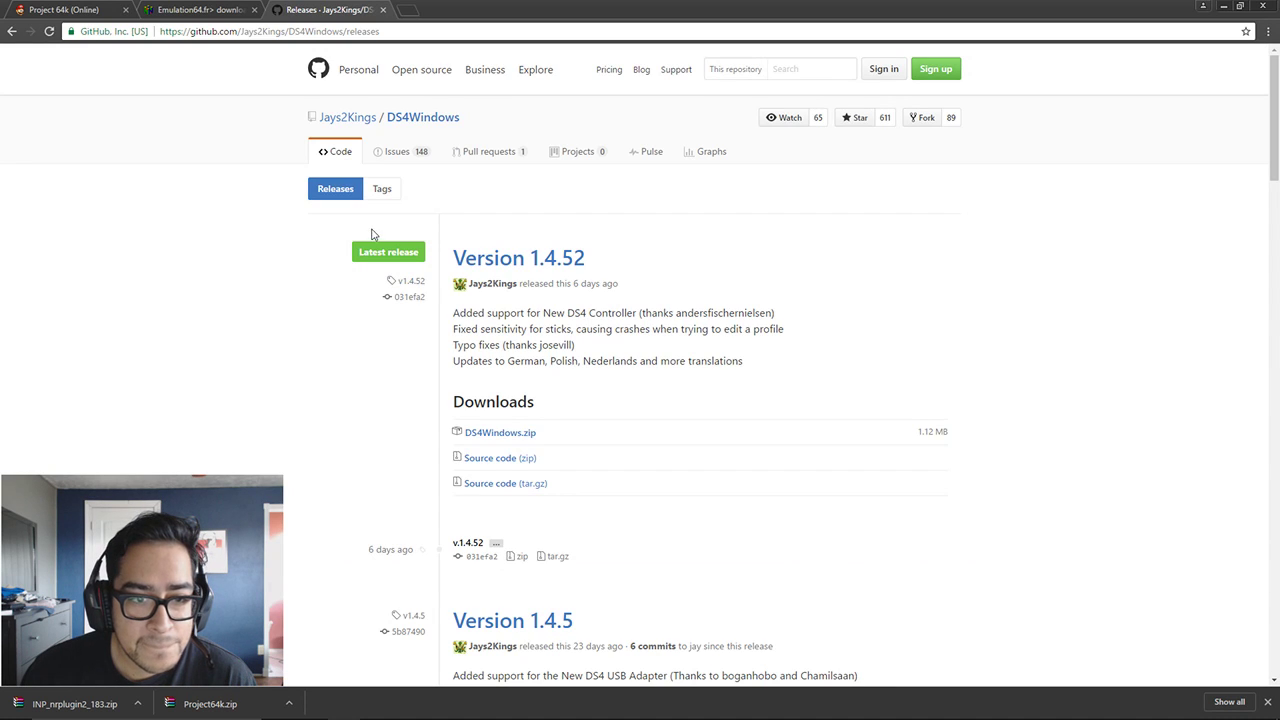
left_click(496, 432)
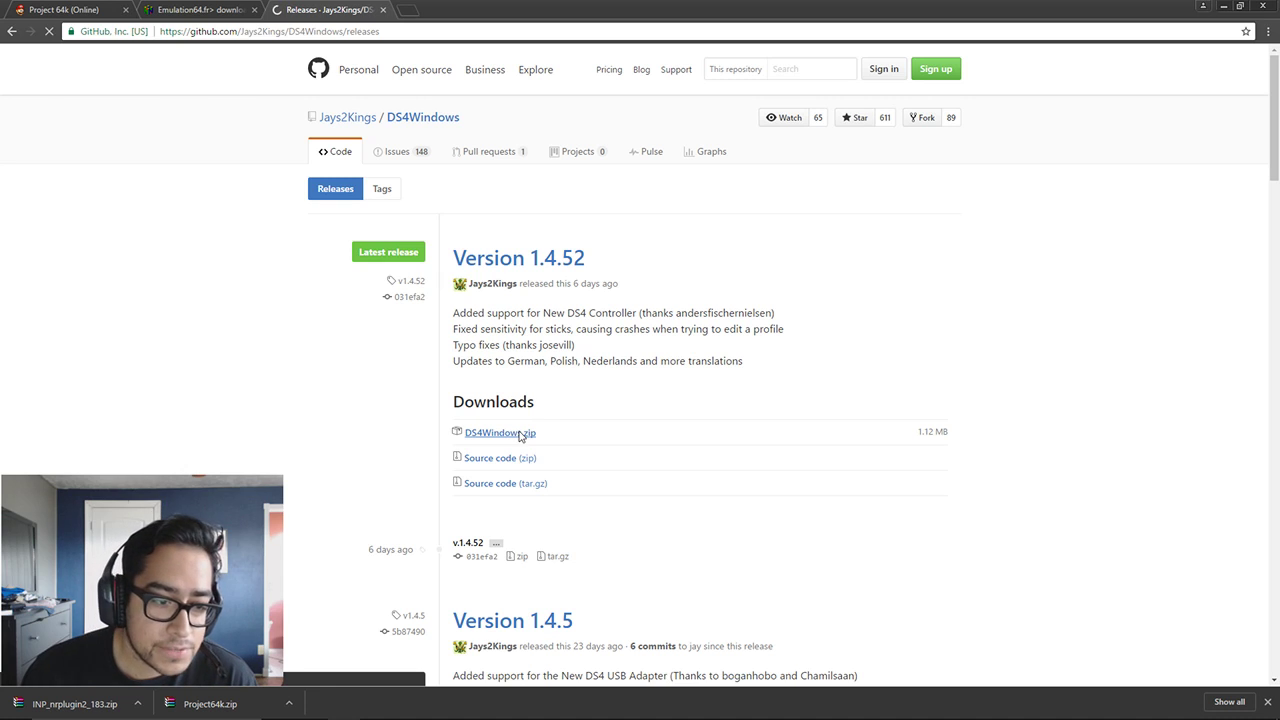
left_click(492, 432)
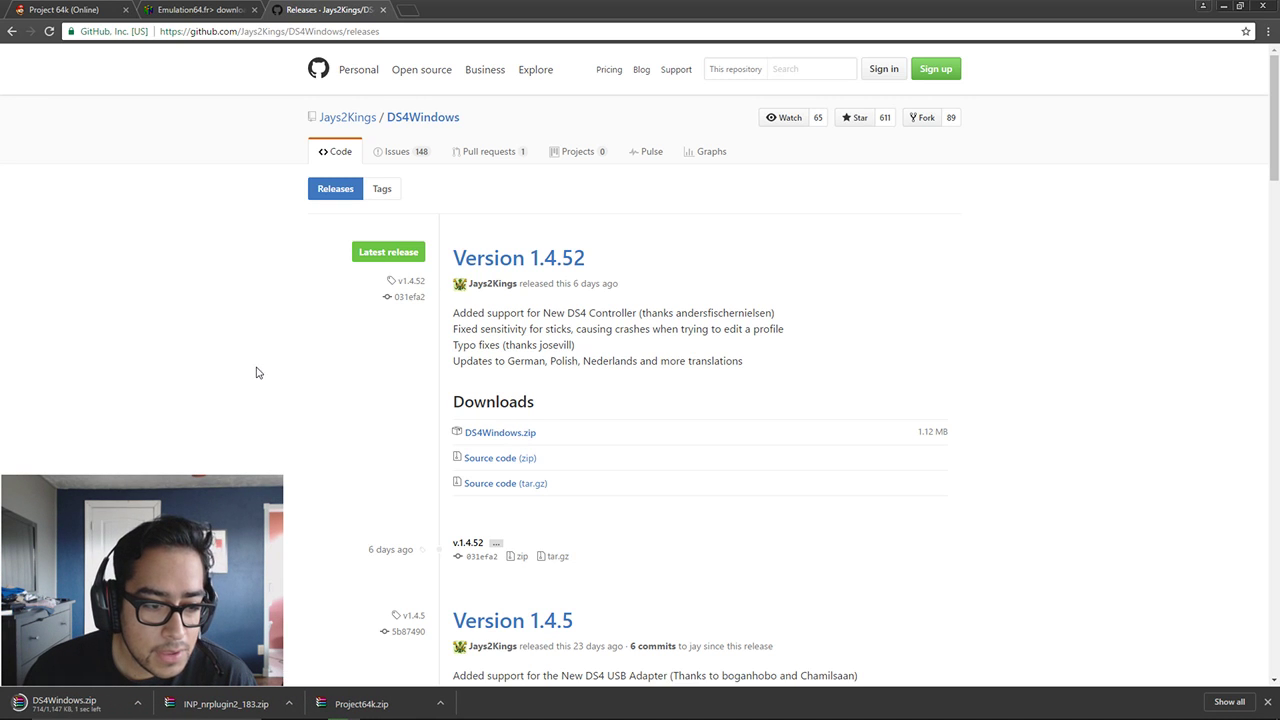
left_click(60, 698)
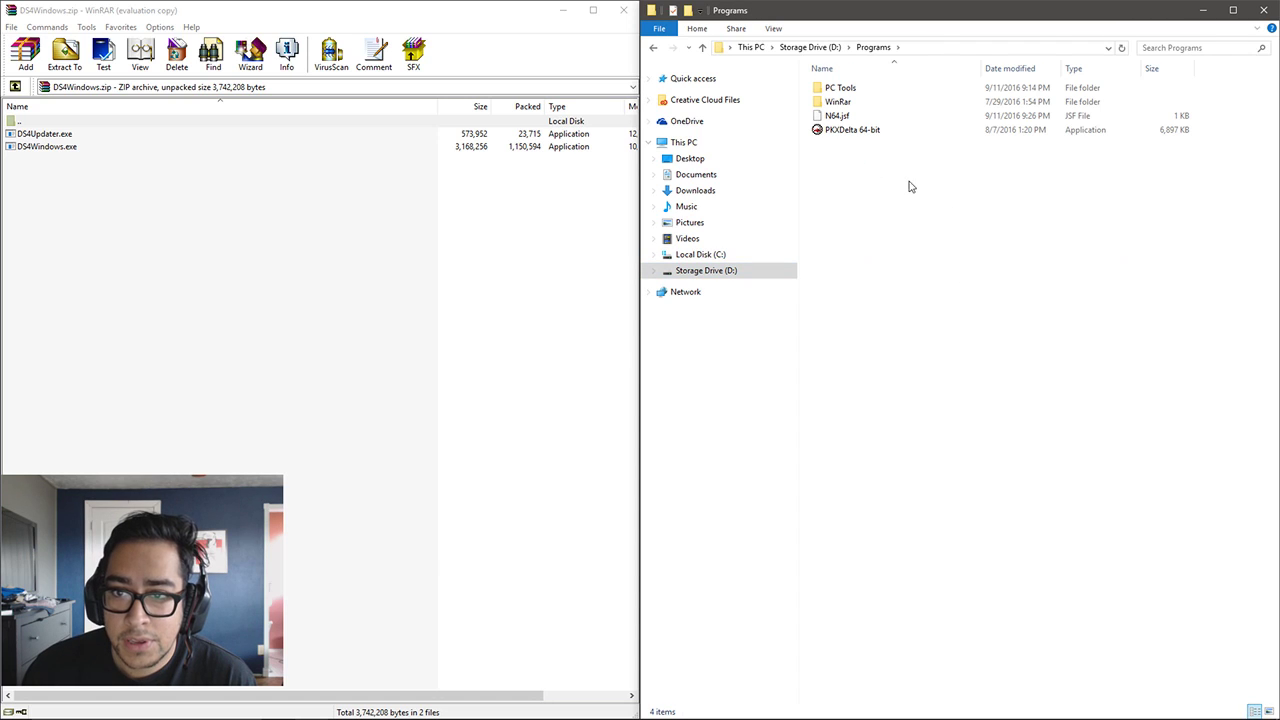
Create a DS4Windows folder in Programs holding DS4Updater and DS4Windows, then close the archive
right_click(860, 156)
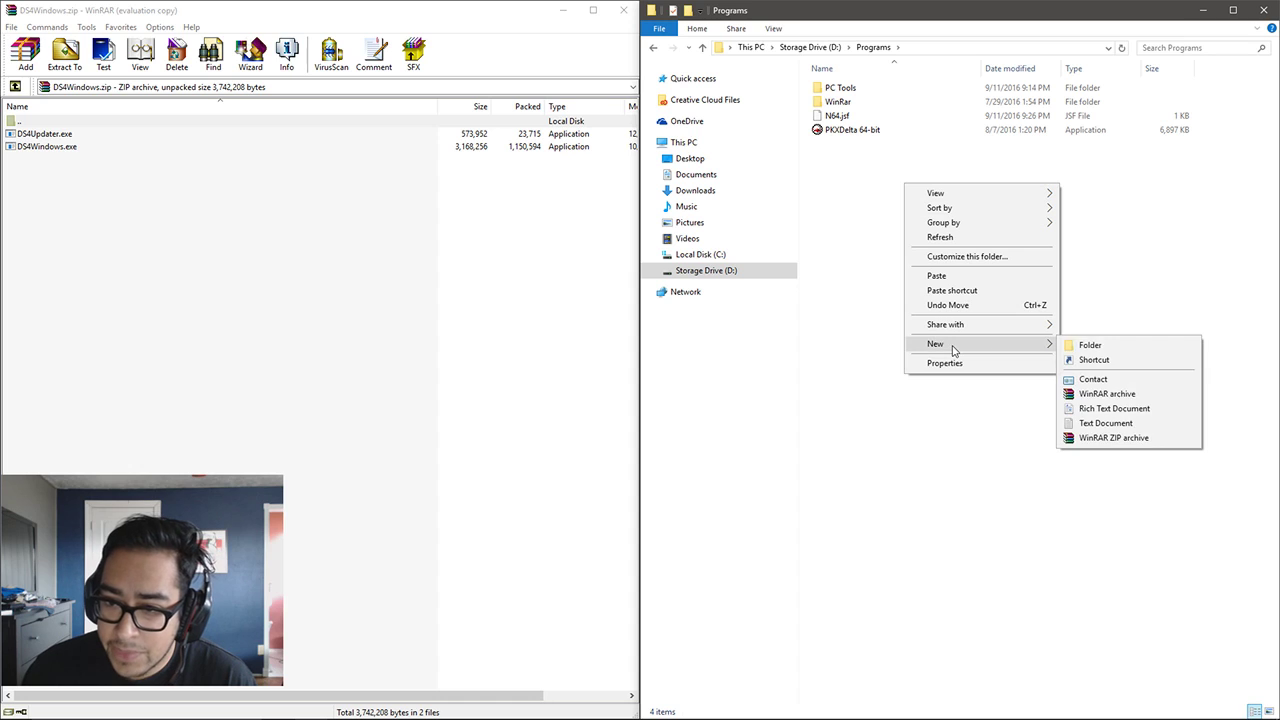
left_click(1092, 344)
type("DS4Windows")
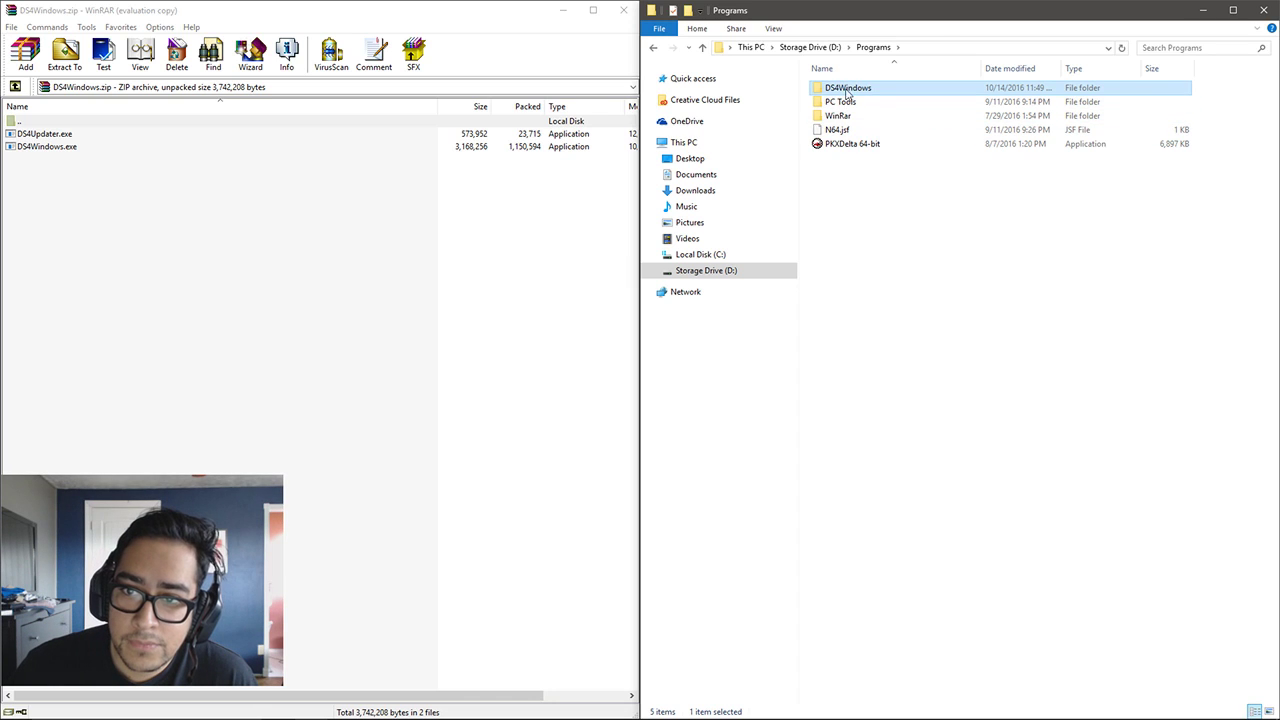
double_click(848, 88)
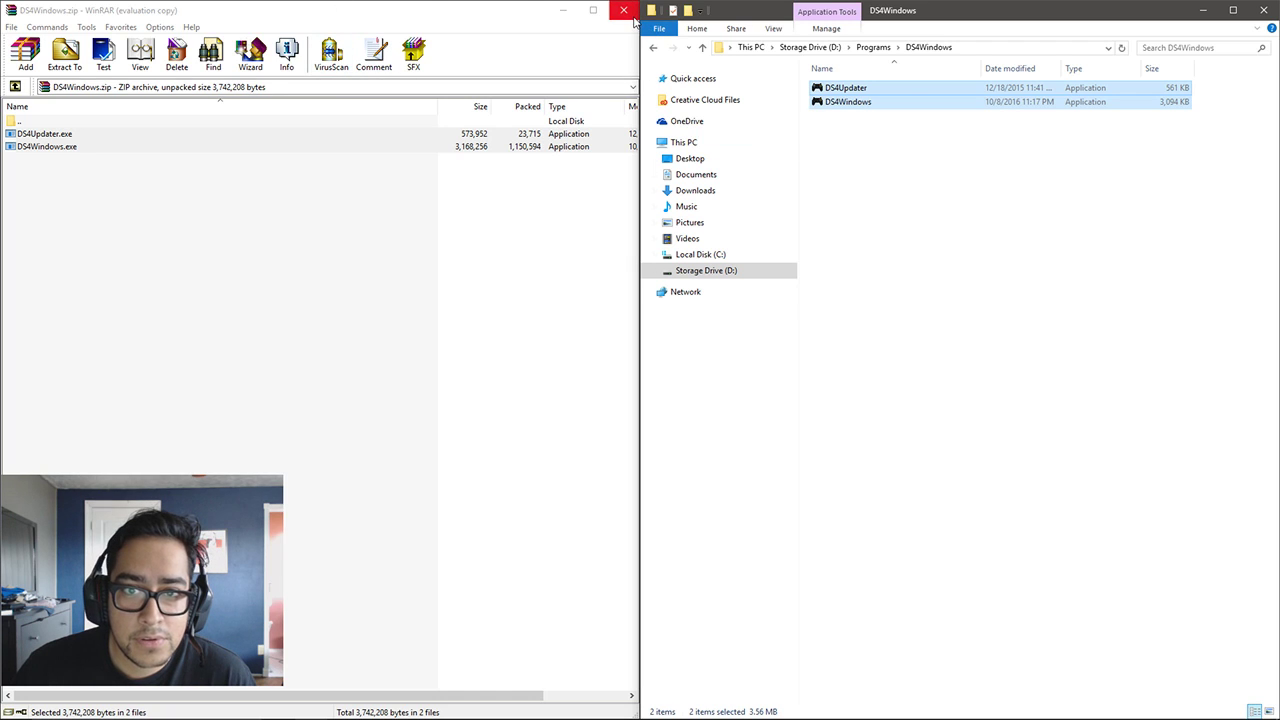
left_click(620, 12)
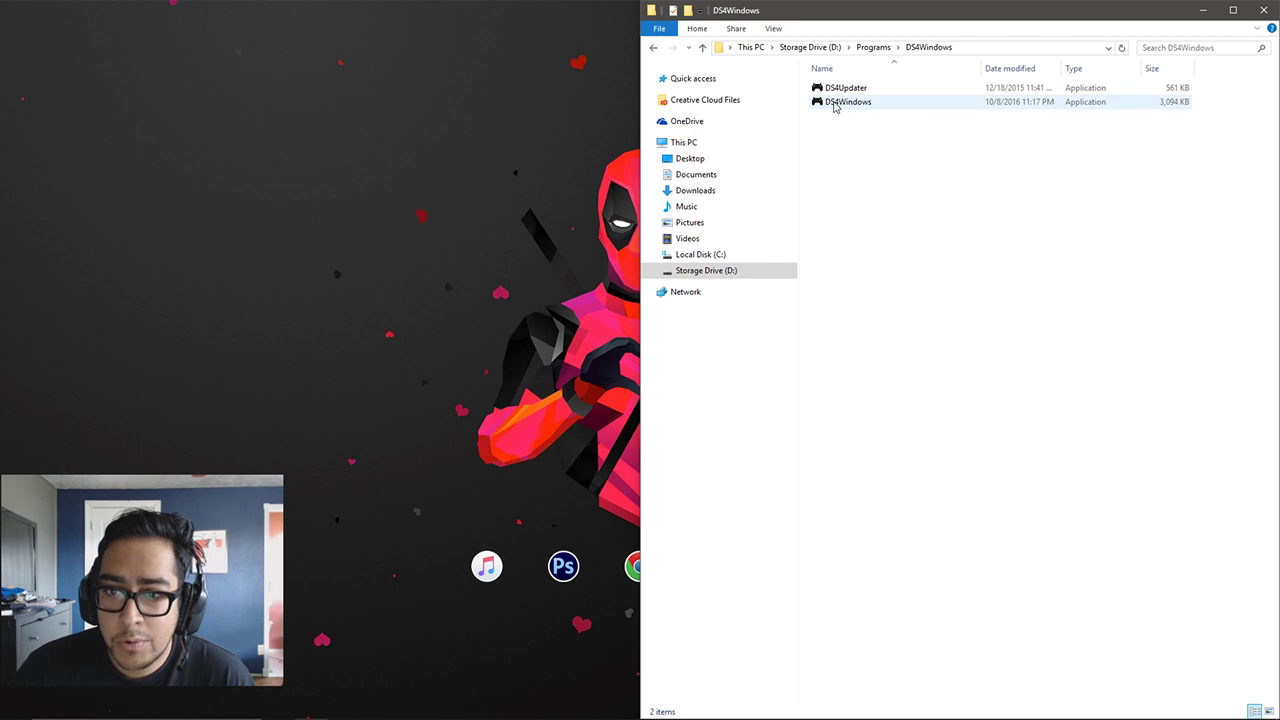
Launch DS4Windows.exe, install the DS4 driver from the welcome guide, and open Bluetooth Settings
double_click(844, 102)
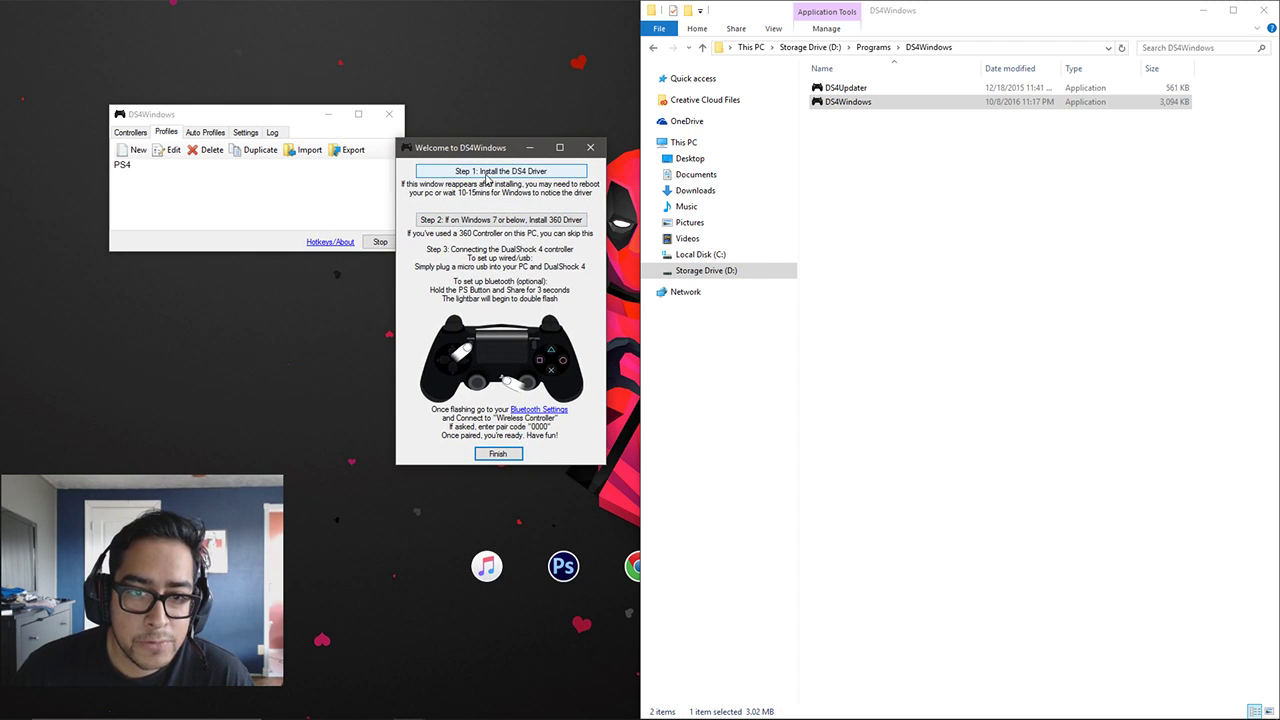
left_click(500, 172)
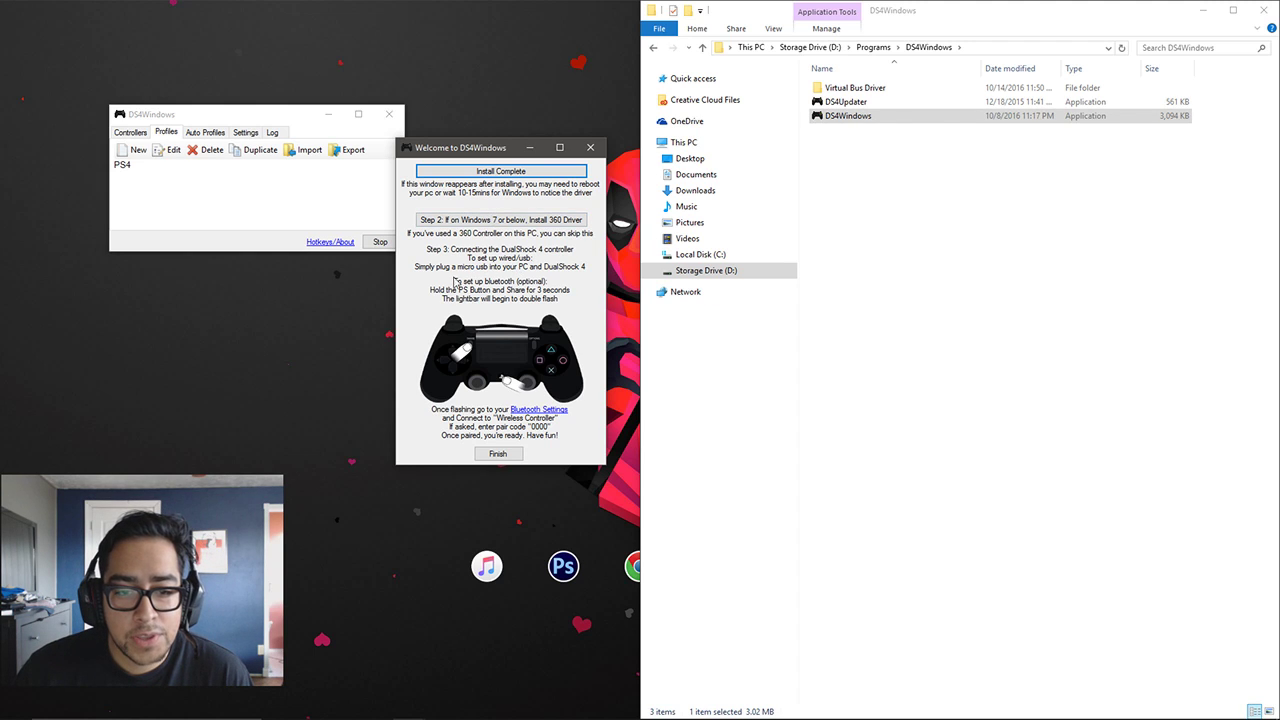
mouse_move(532, 258)
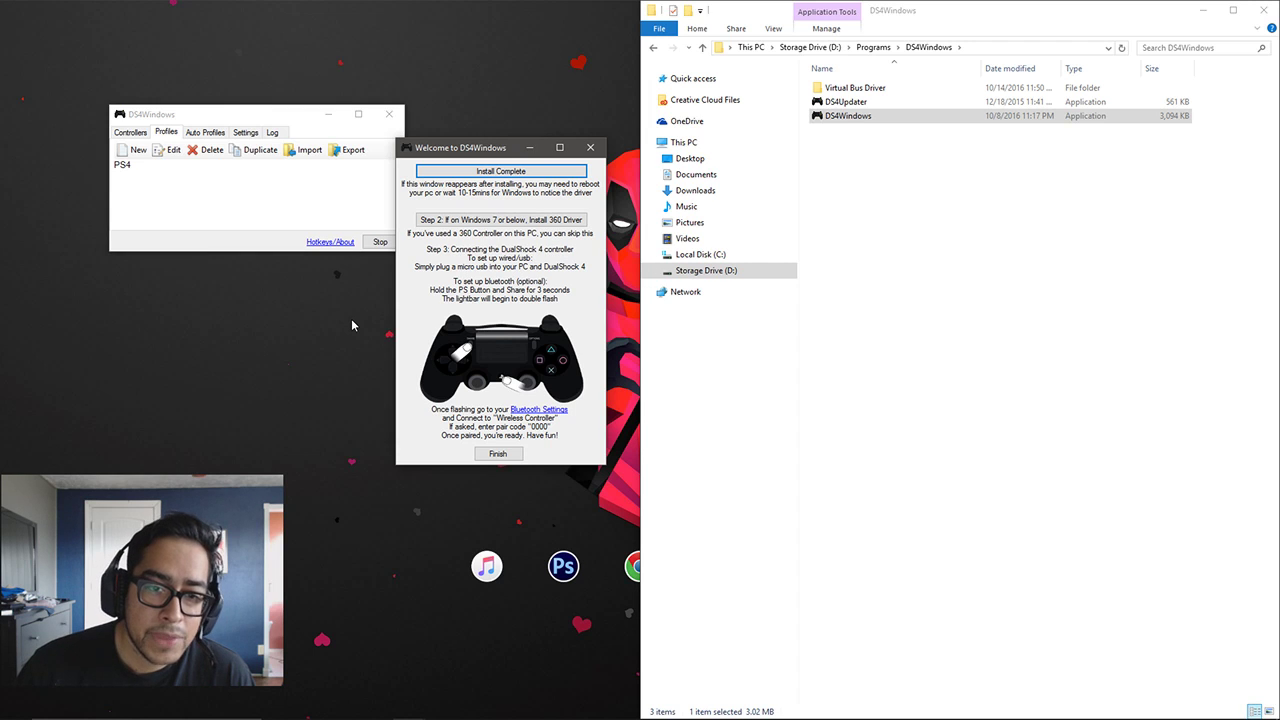
mouse_move(498, 312)
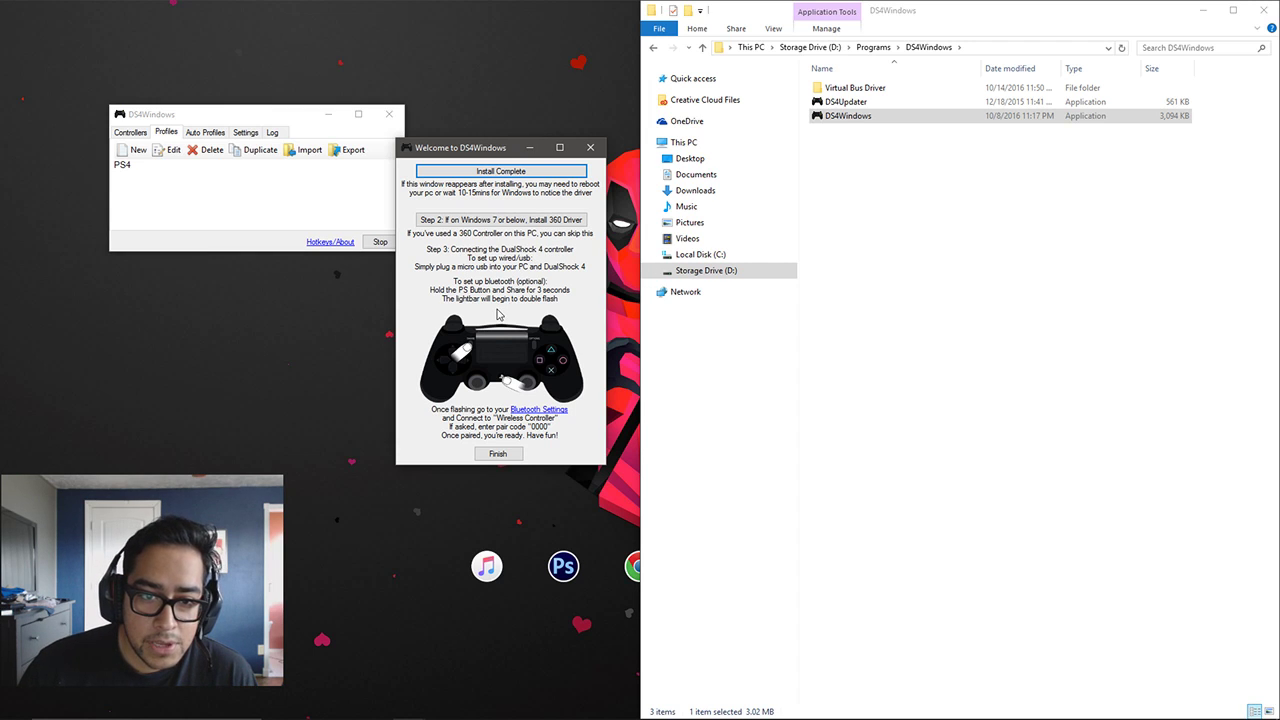
mouse_move(496, 284)
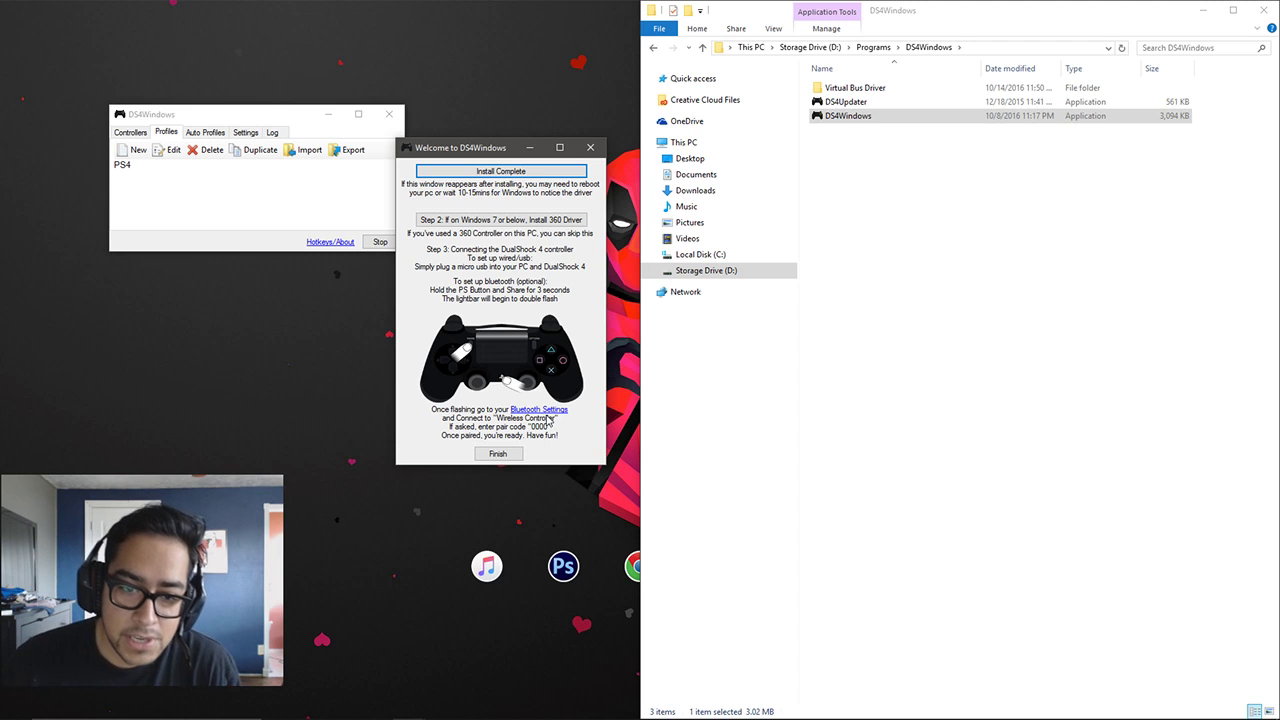
left_click(536, 408)
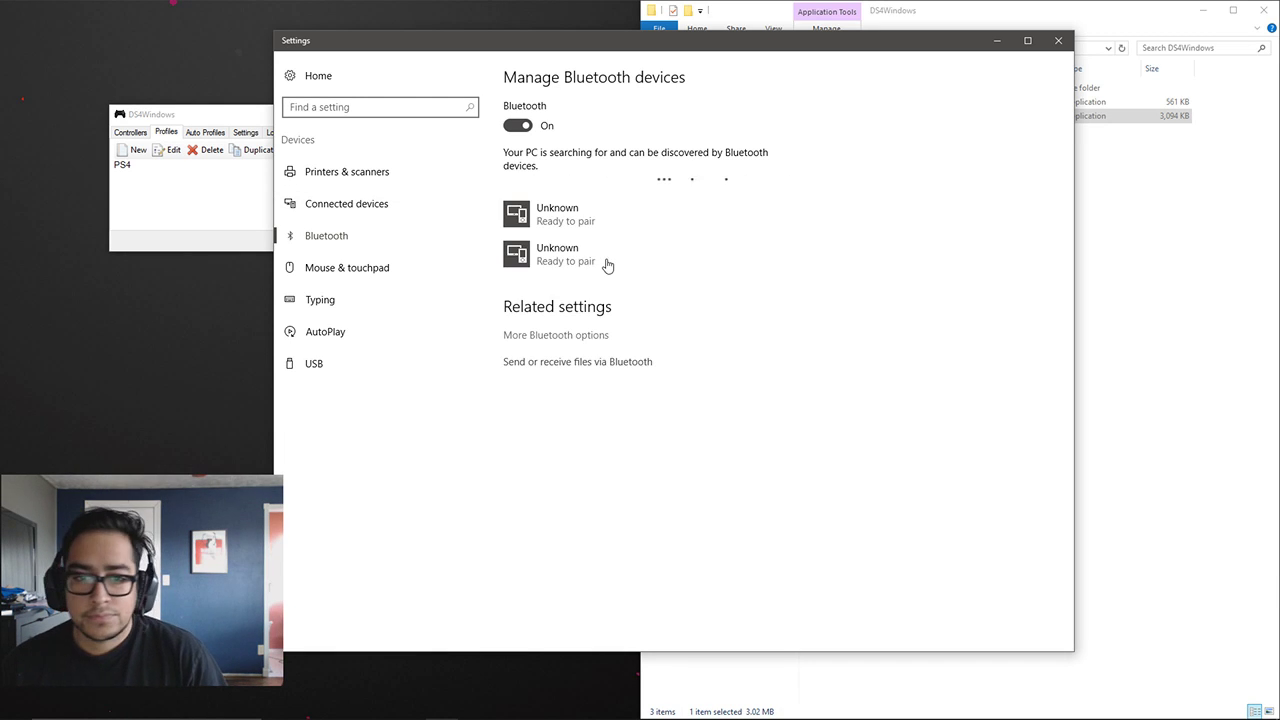
mouse_move(520, 296)
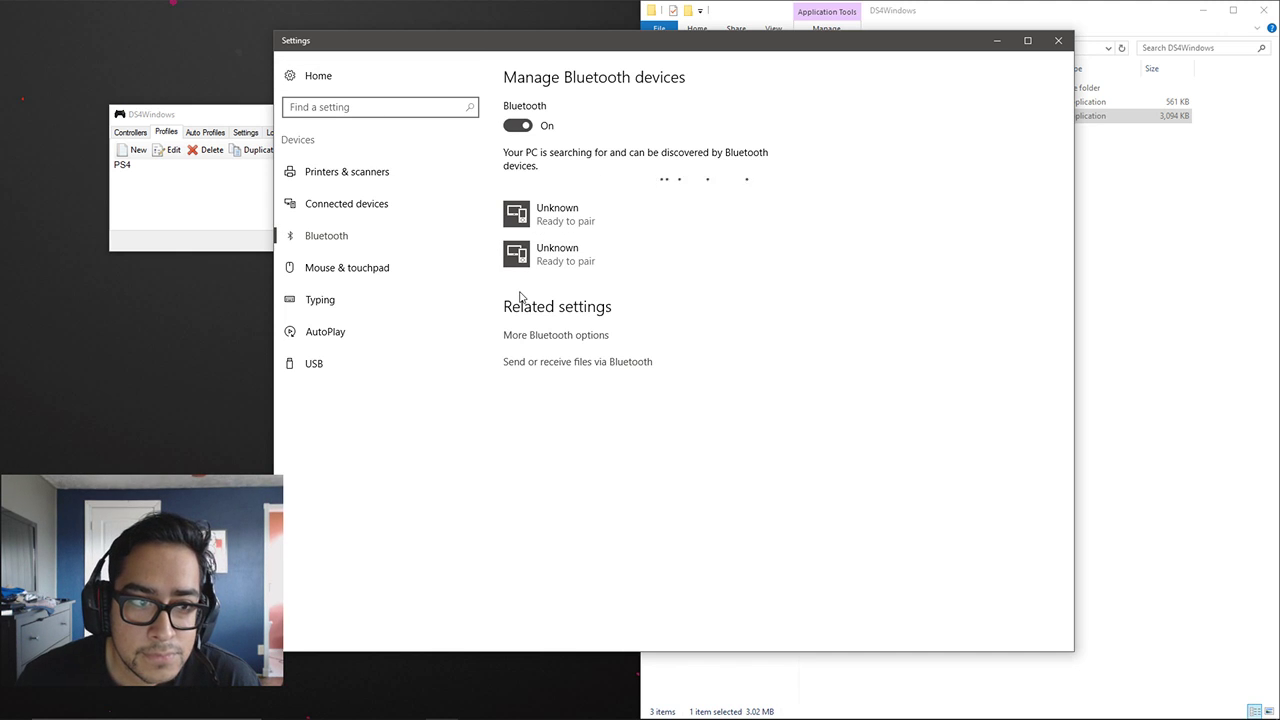
mouse_move(588, 262)
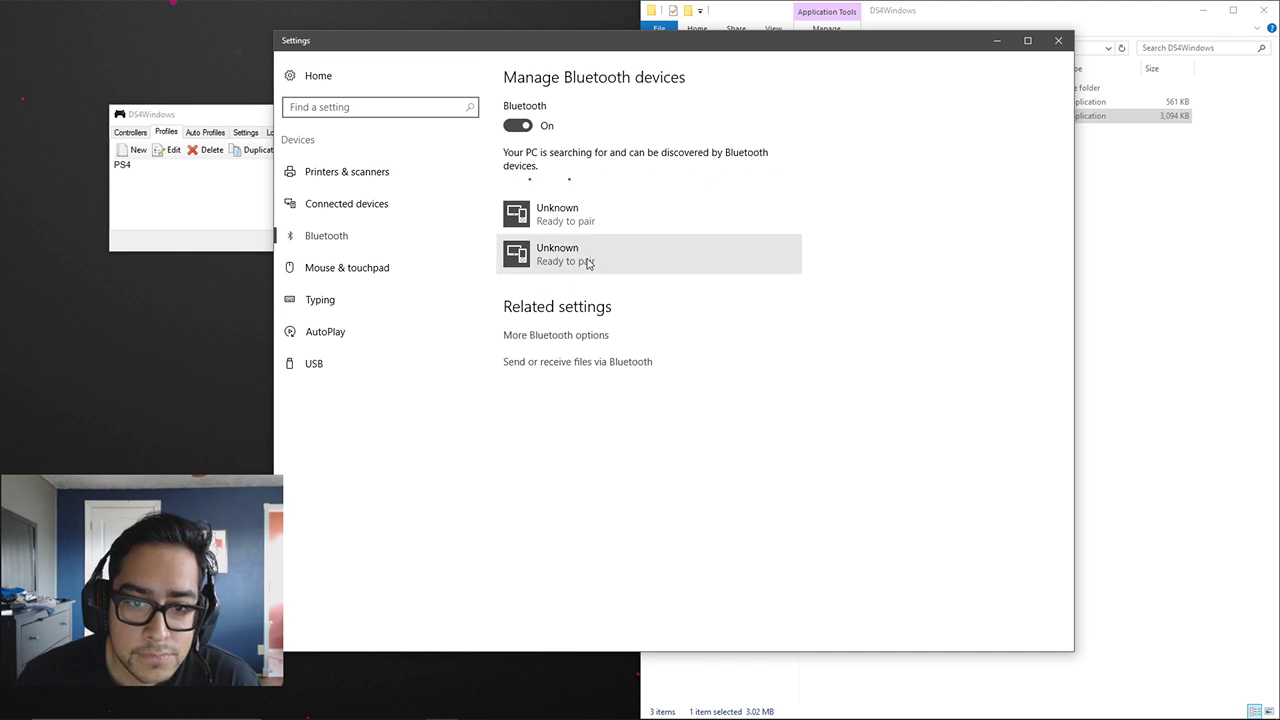
mouse_move(662, 430)
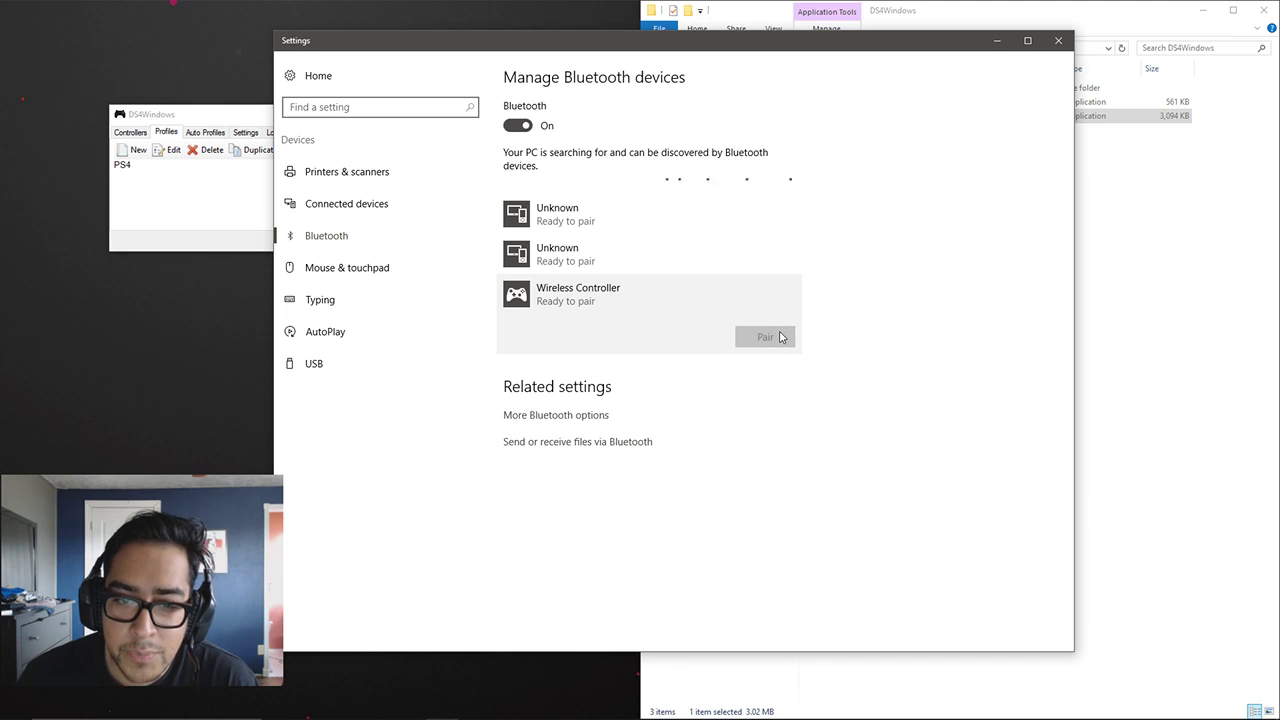
Pair the Wireless Controller with the PC in Manage Bluetooth devices
left_click(764, 336)
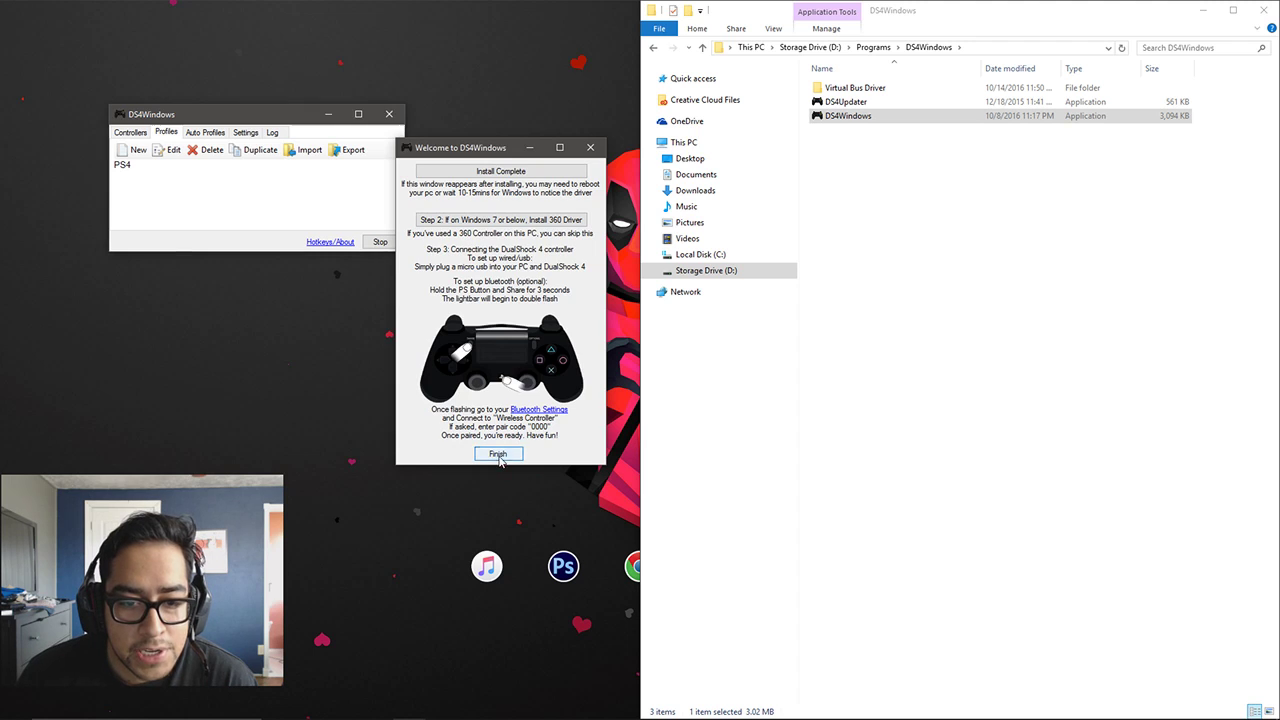
Finish the welcome guide, relaunch DS4Windows, assign the PS4 profile to the controller, then close it
left_click(500, 452)
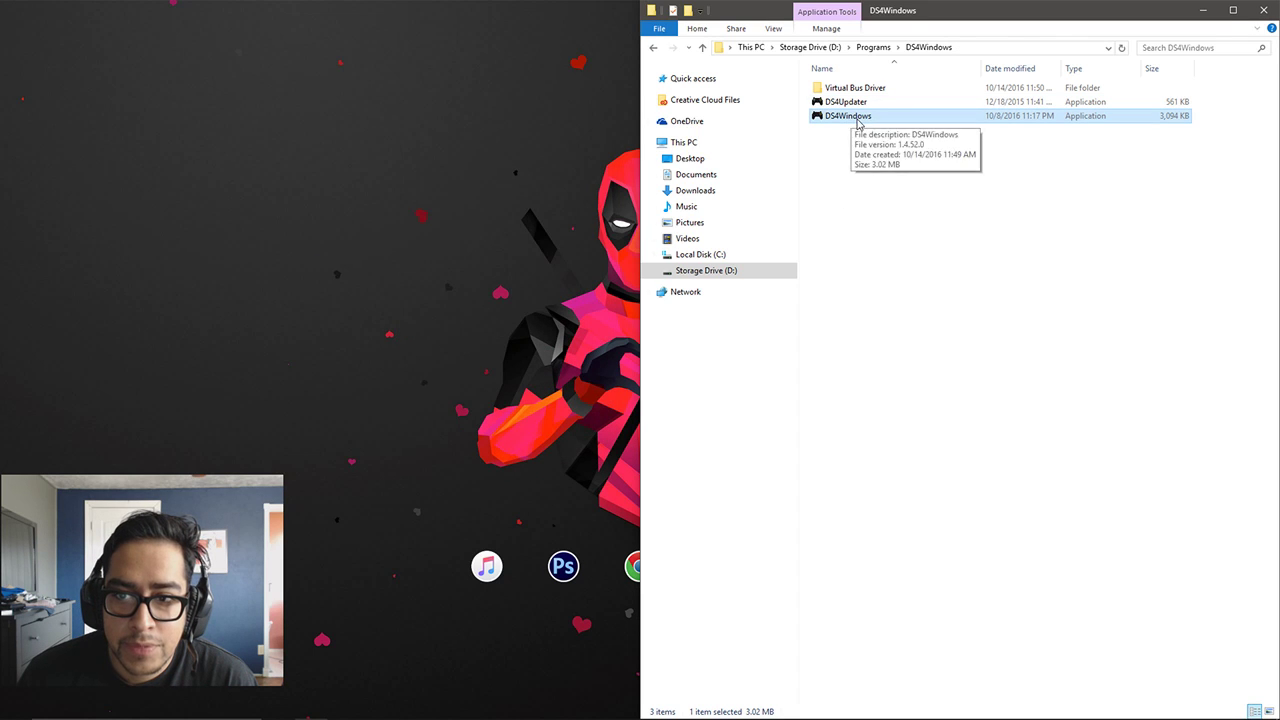
double_click(852, 116)
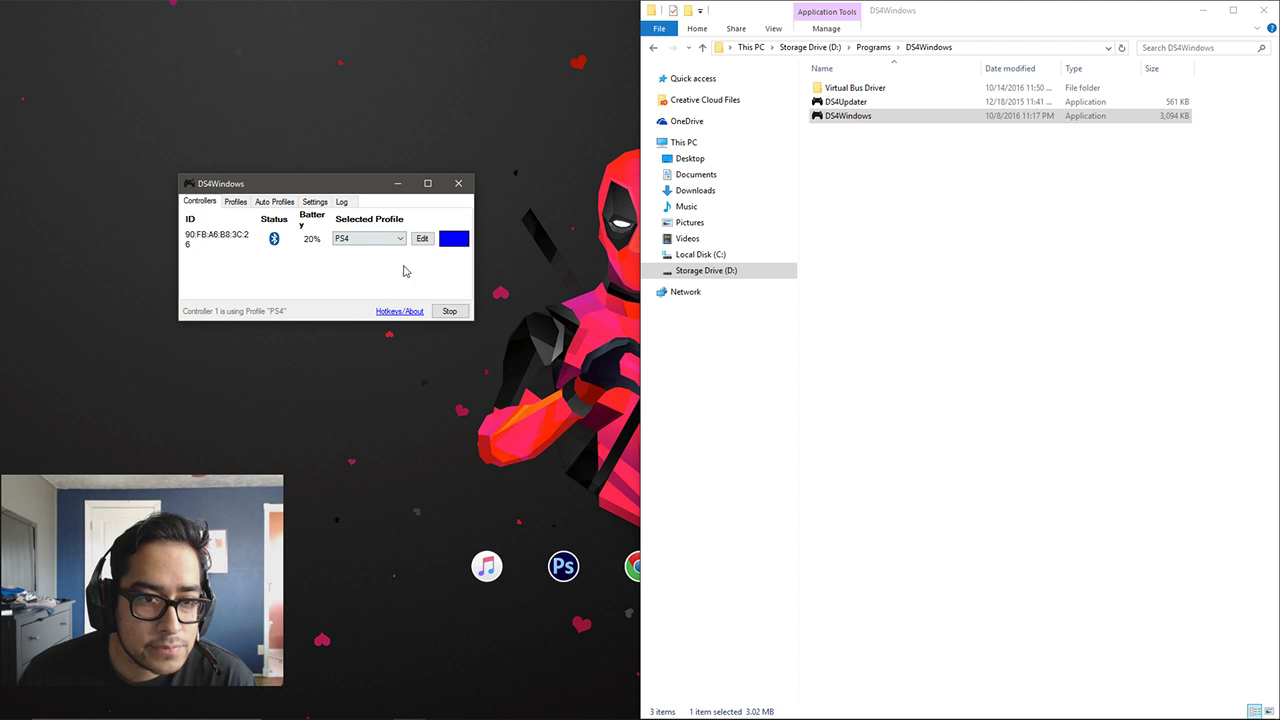
left_click(396, 238)
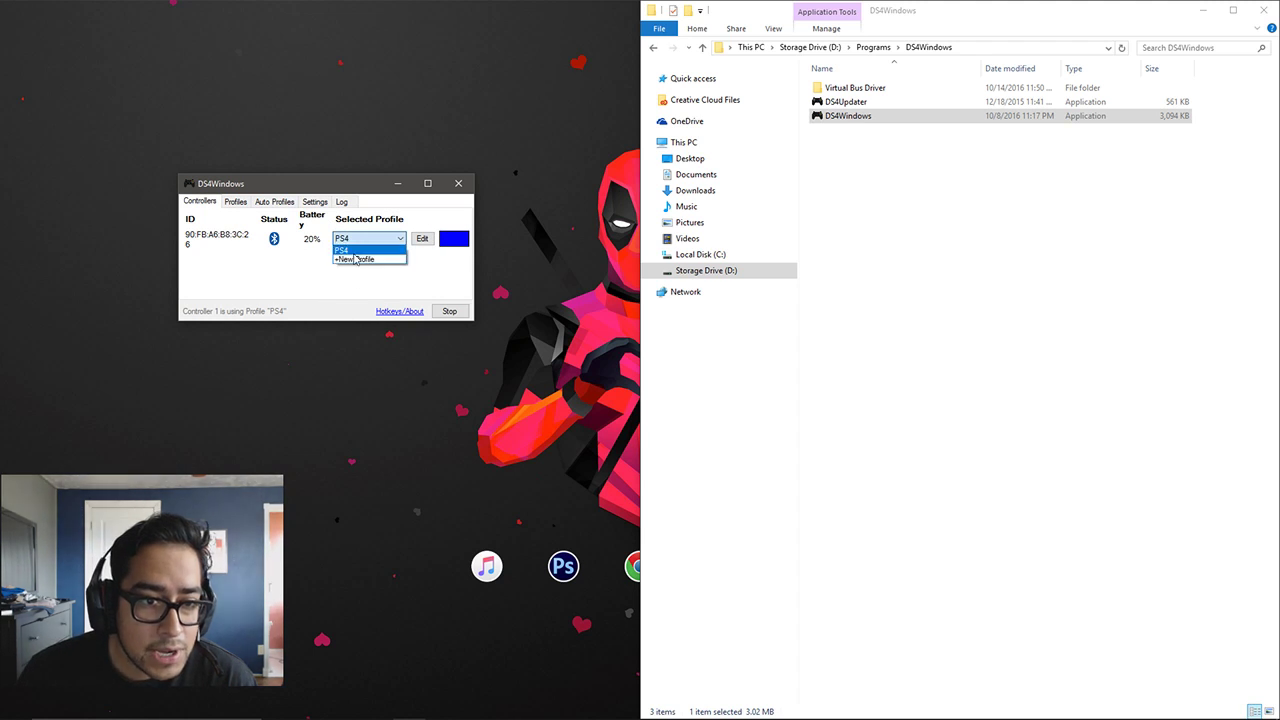
left_click(236, 200)
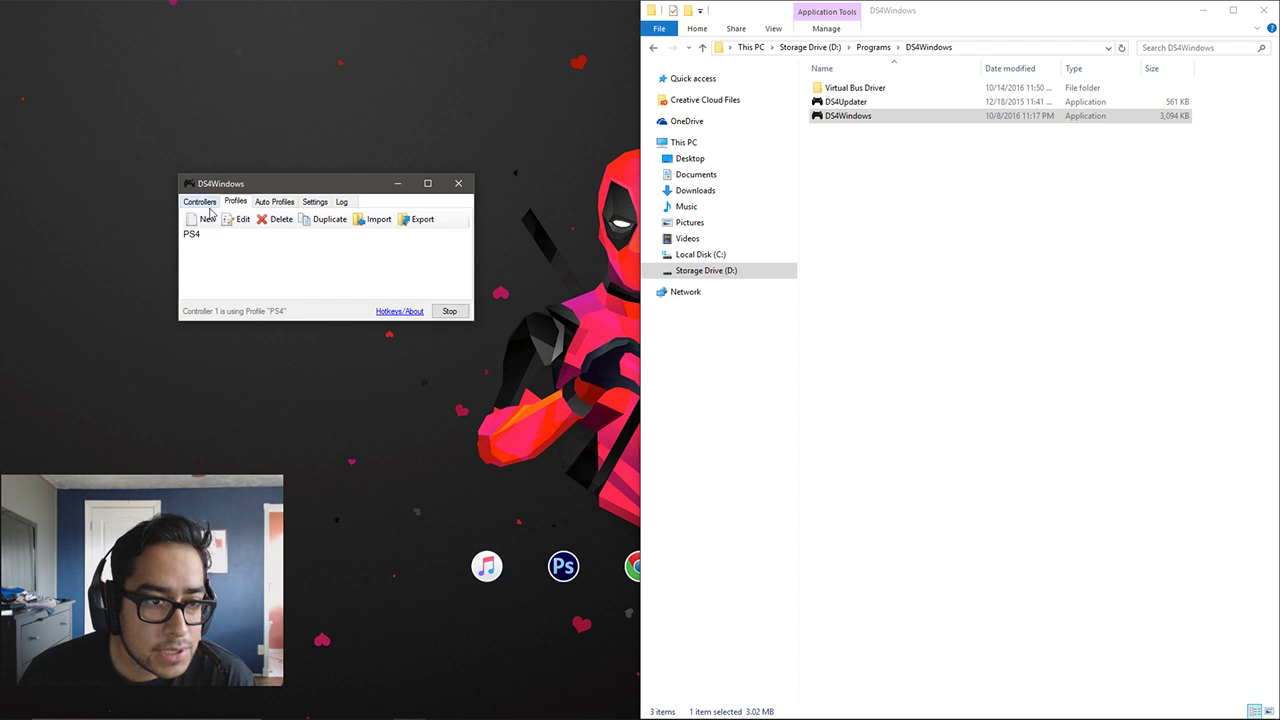
left_click(192, 236)
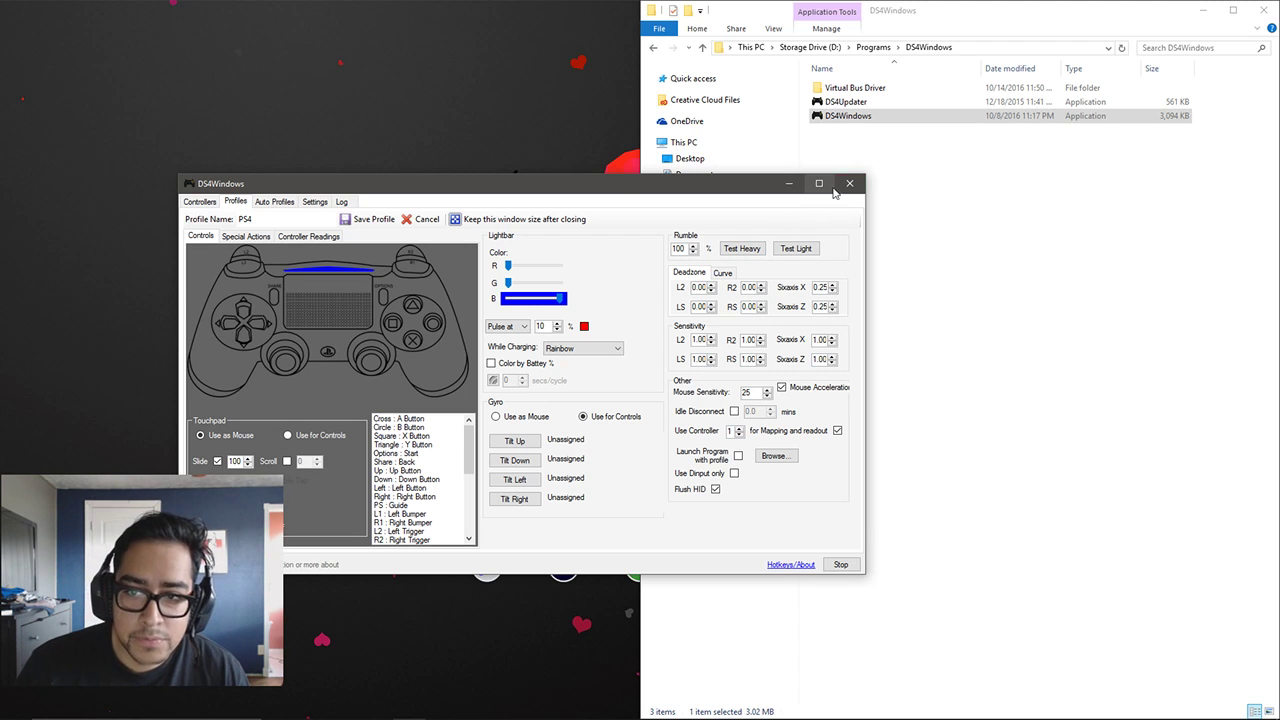
left_click(848, 184)
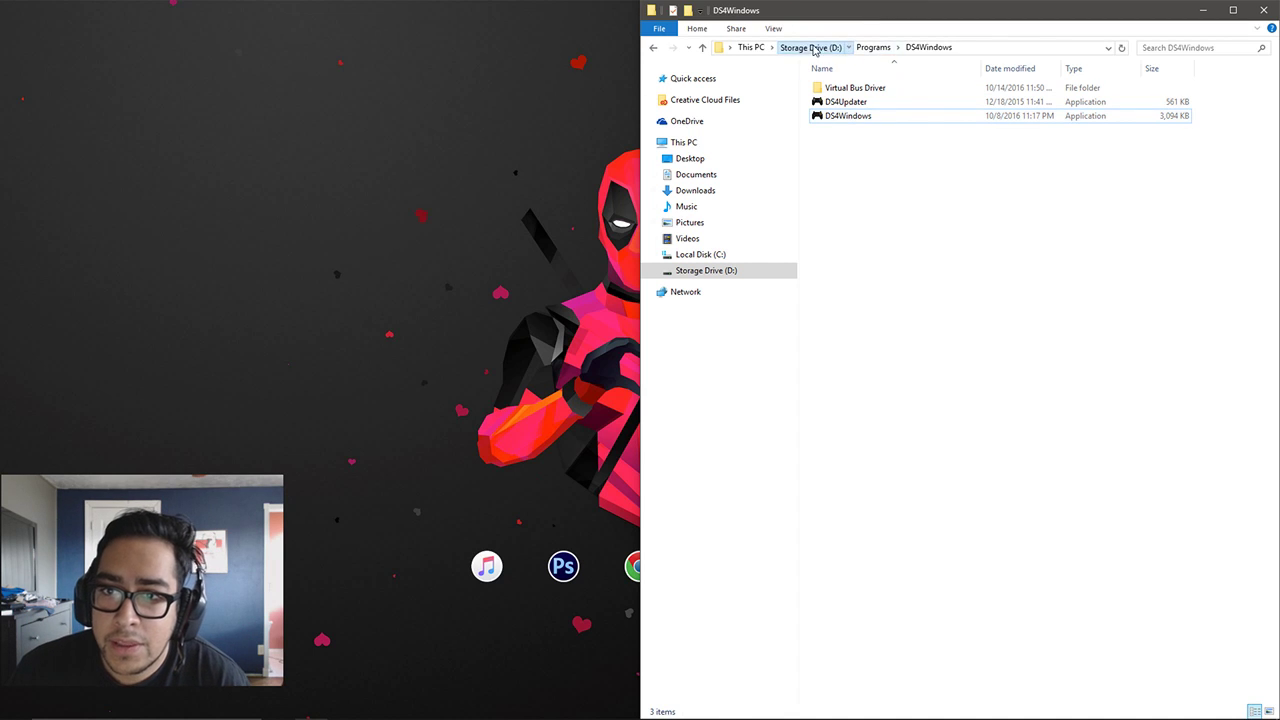
Launch Project64k from the Games folder on the Storage Drive
left_click(800, 48)
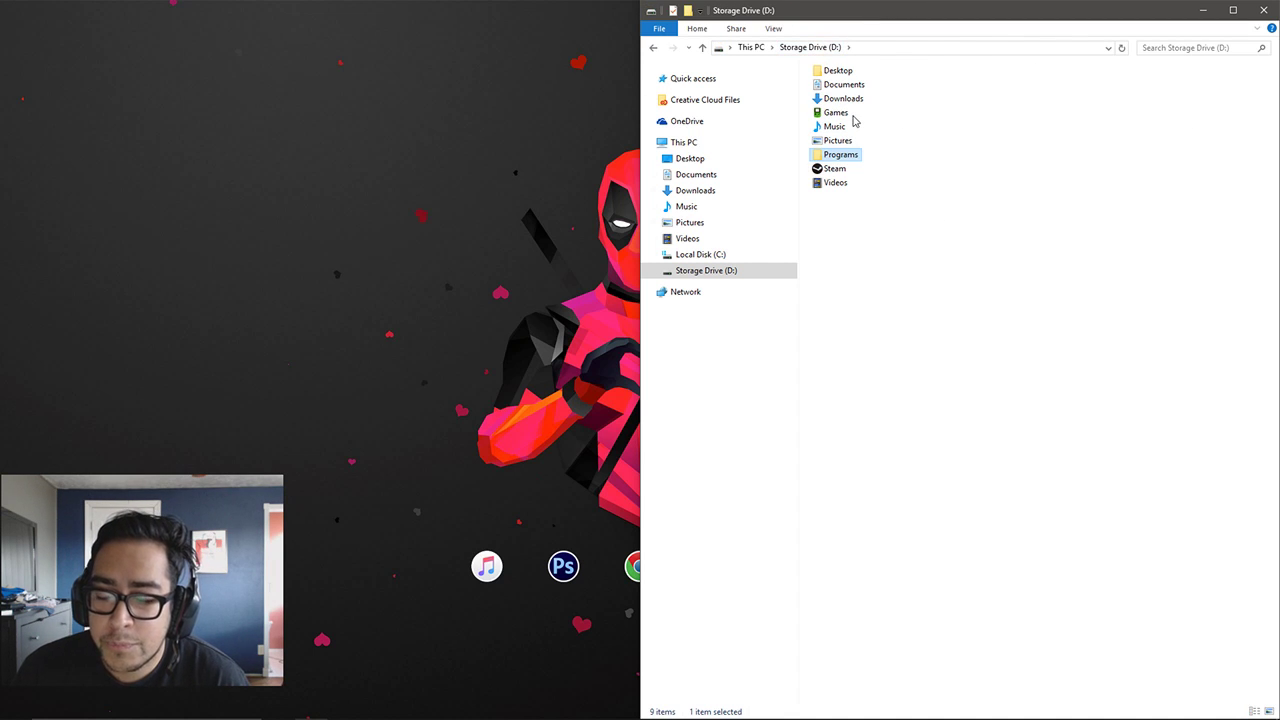
double_click(832, 112)
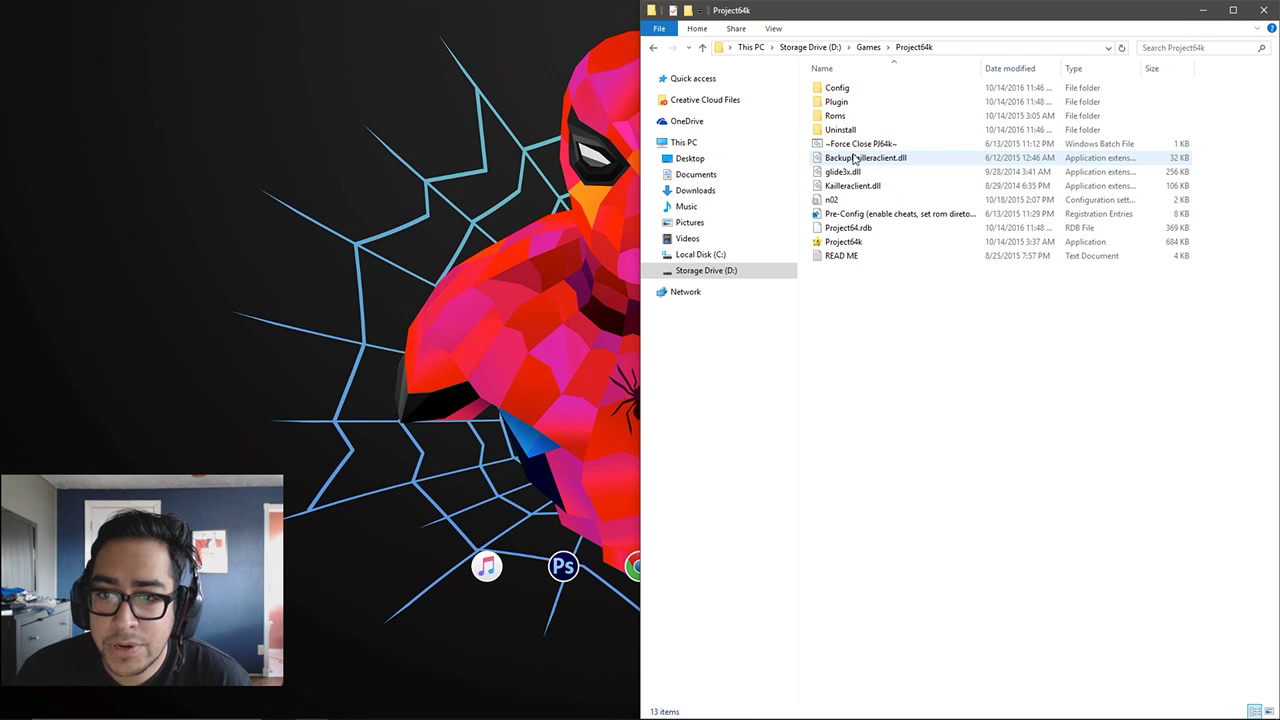
left_click(844, 240)
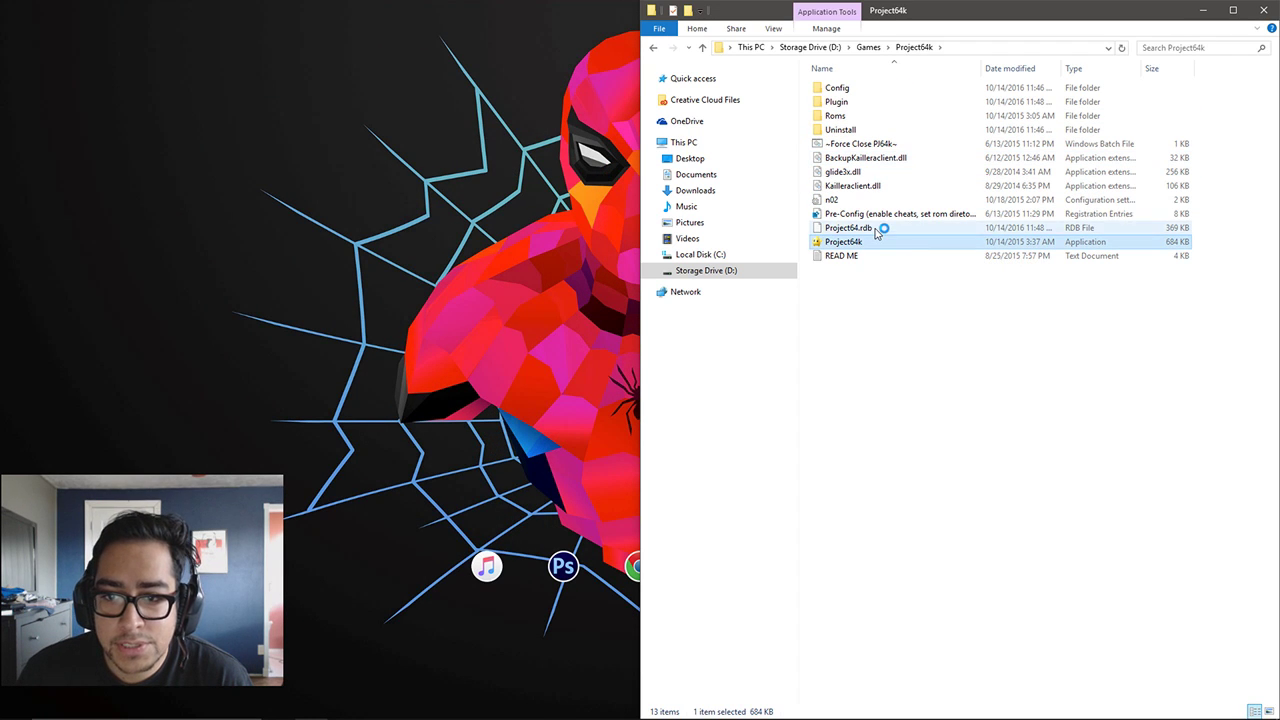
double_click(844, 240)
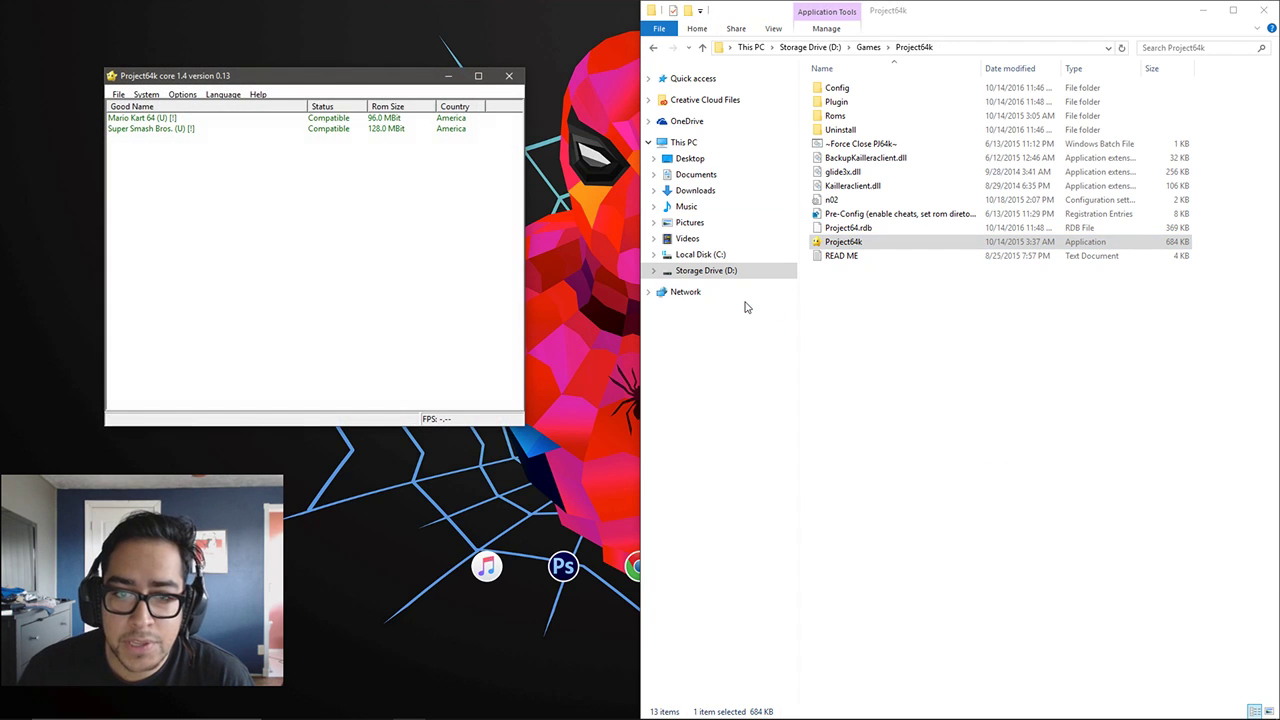
In the controller plugin settings, clear Controller 3's mapping so every input reads Unassigned
left_click(186, 94)
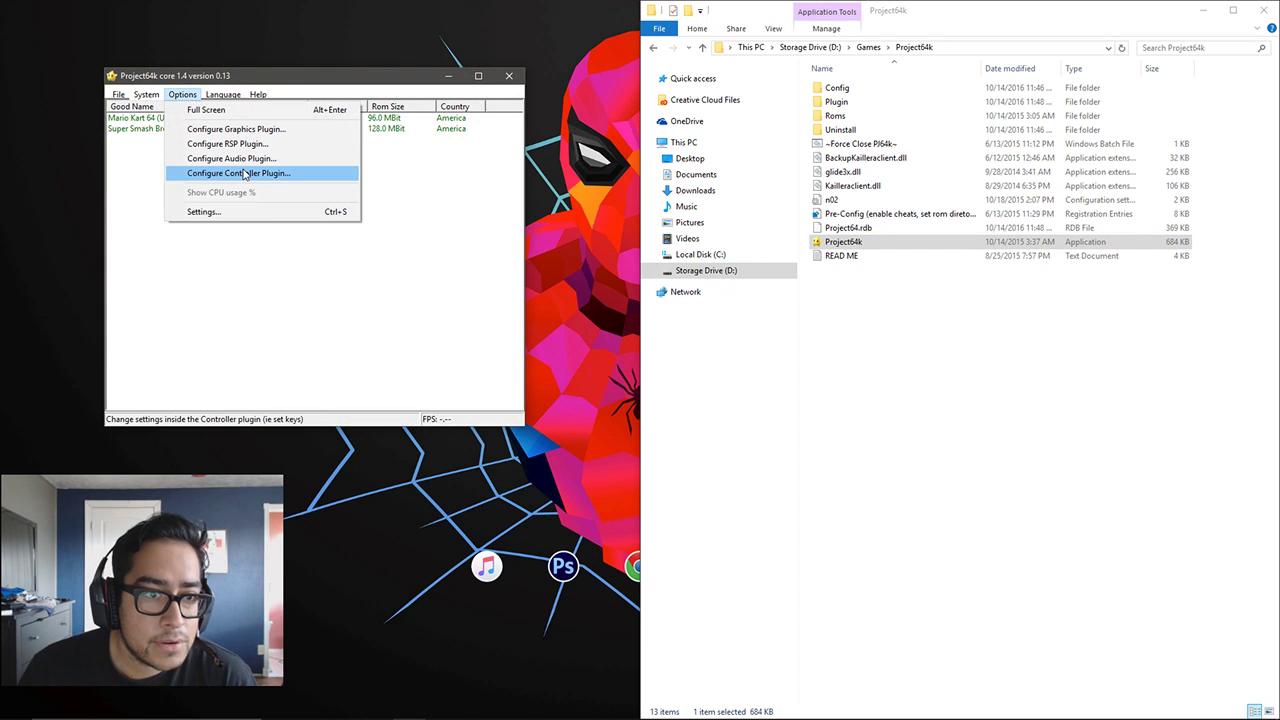
left_click(238, 172)
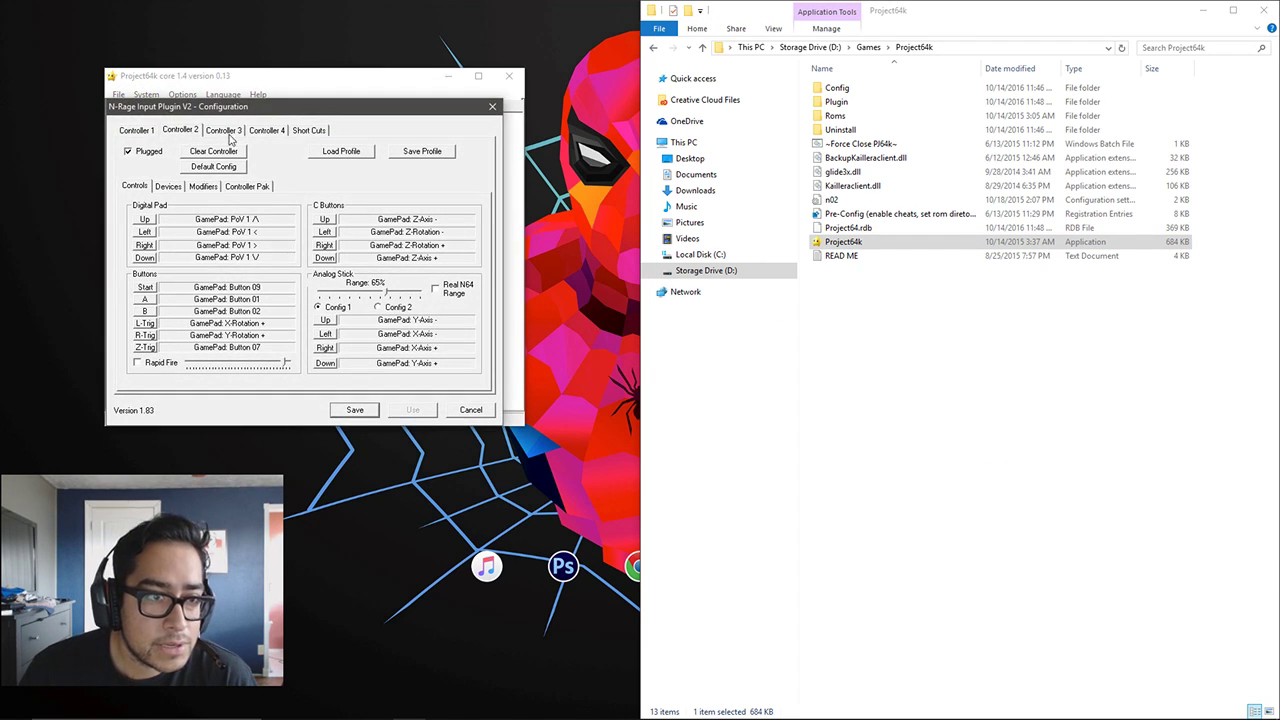
left_click(222, 130)
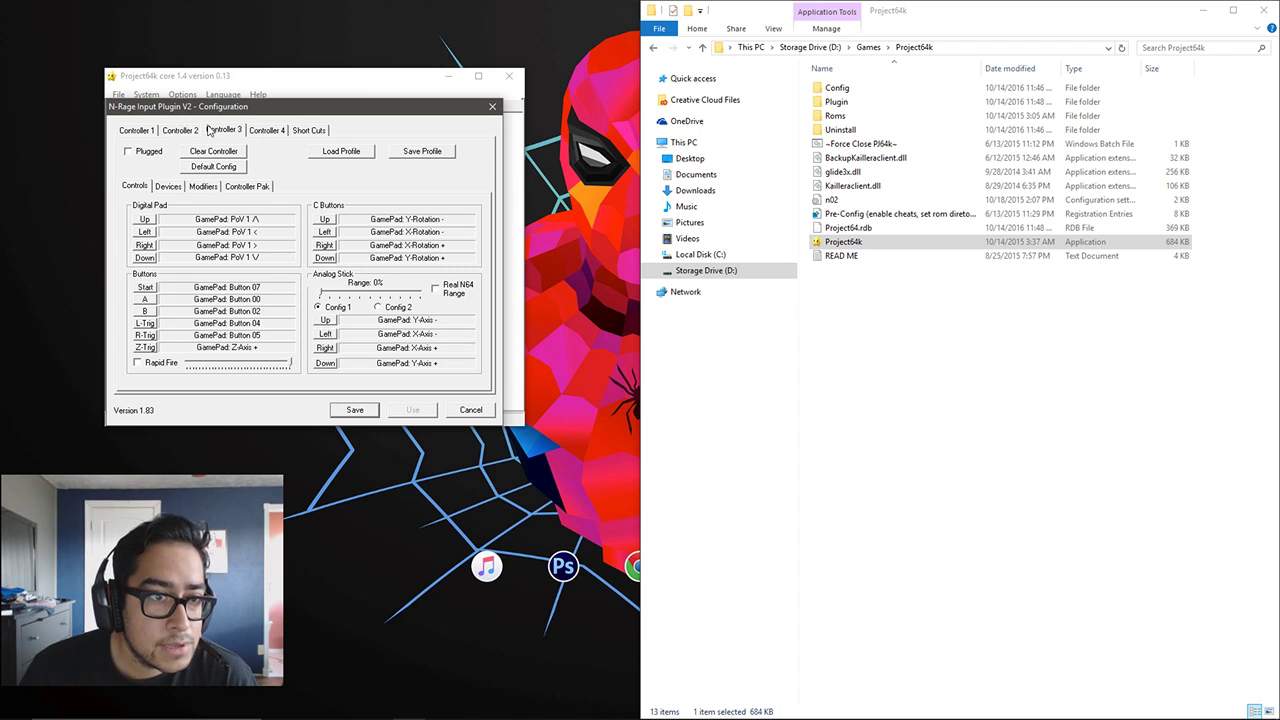
left_click(212, 150)
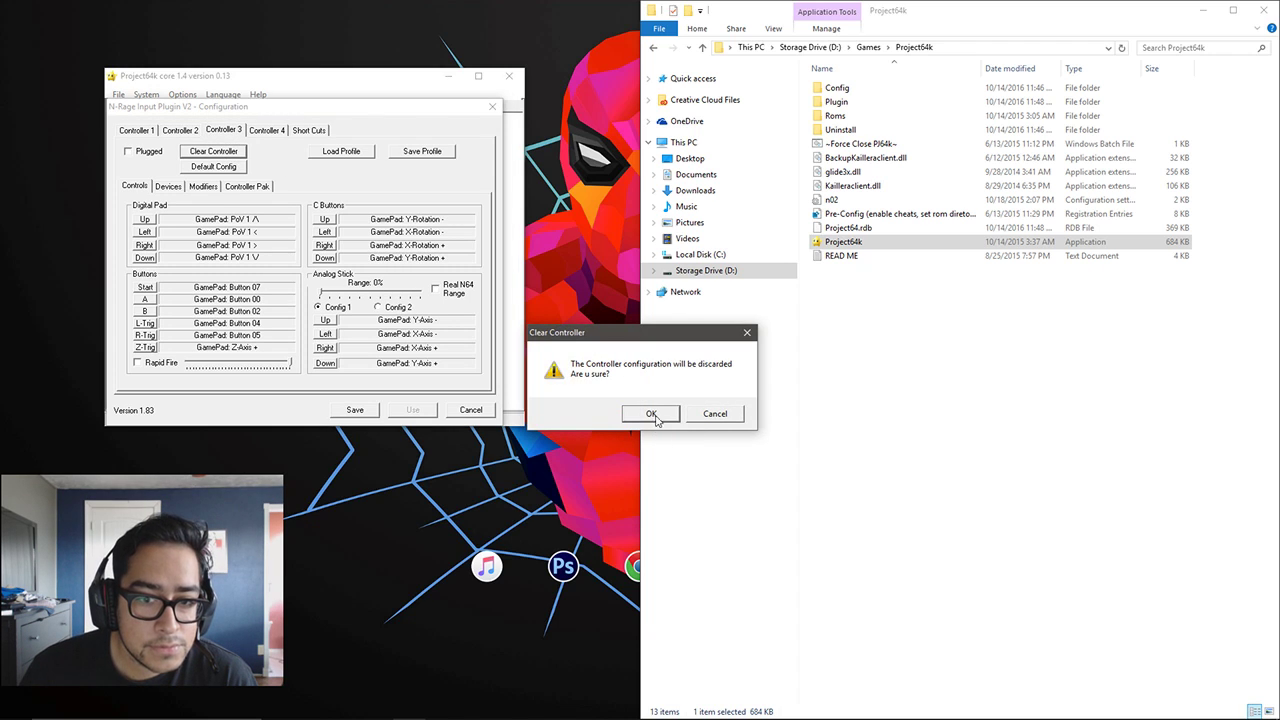
left_click(652, 412)
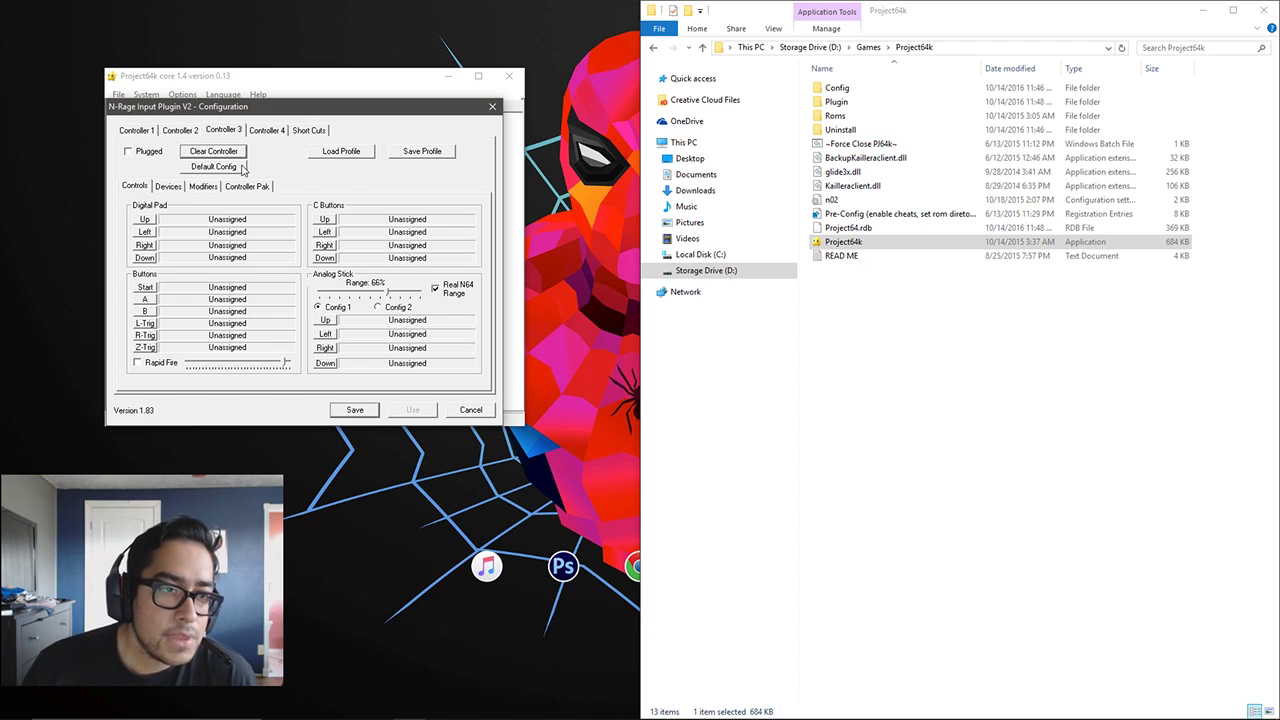
On the Devices tab, set DeadZone to 100% and choose Controller (XBOX 360 For Windows) as the device
left_click(168, 186)
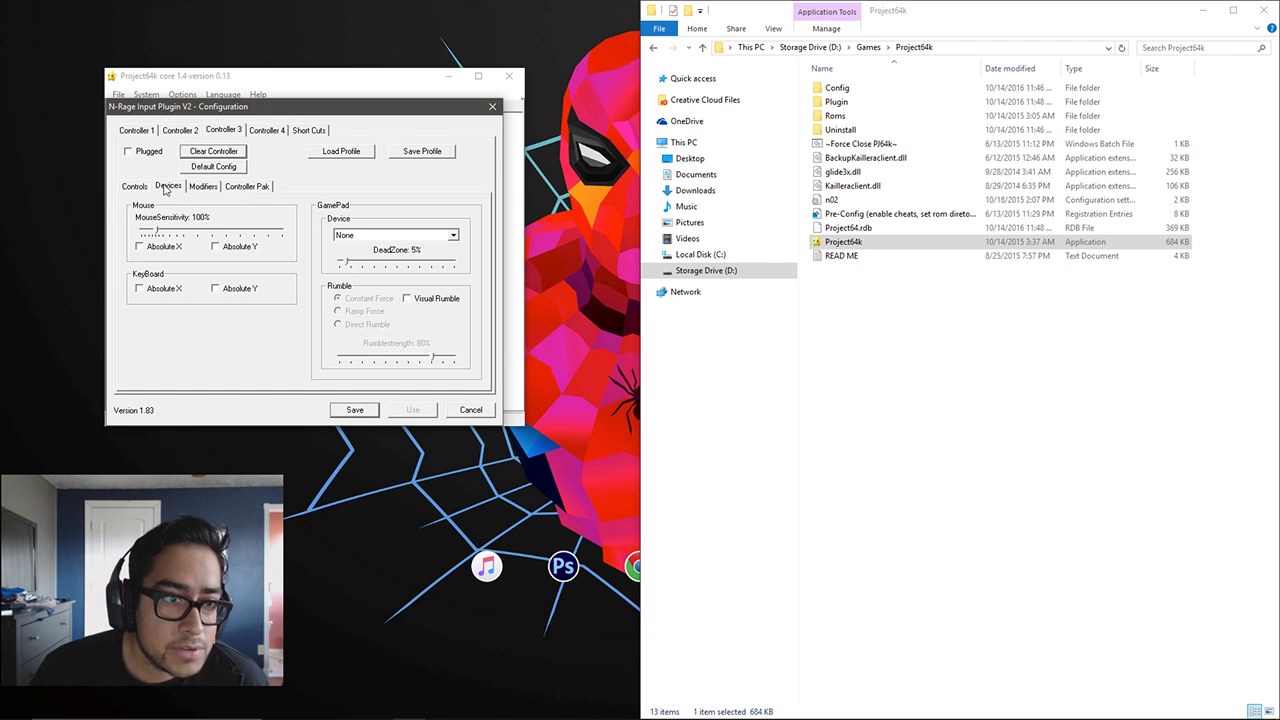
mouse_move(348, 264)
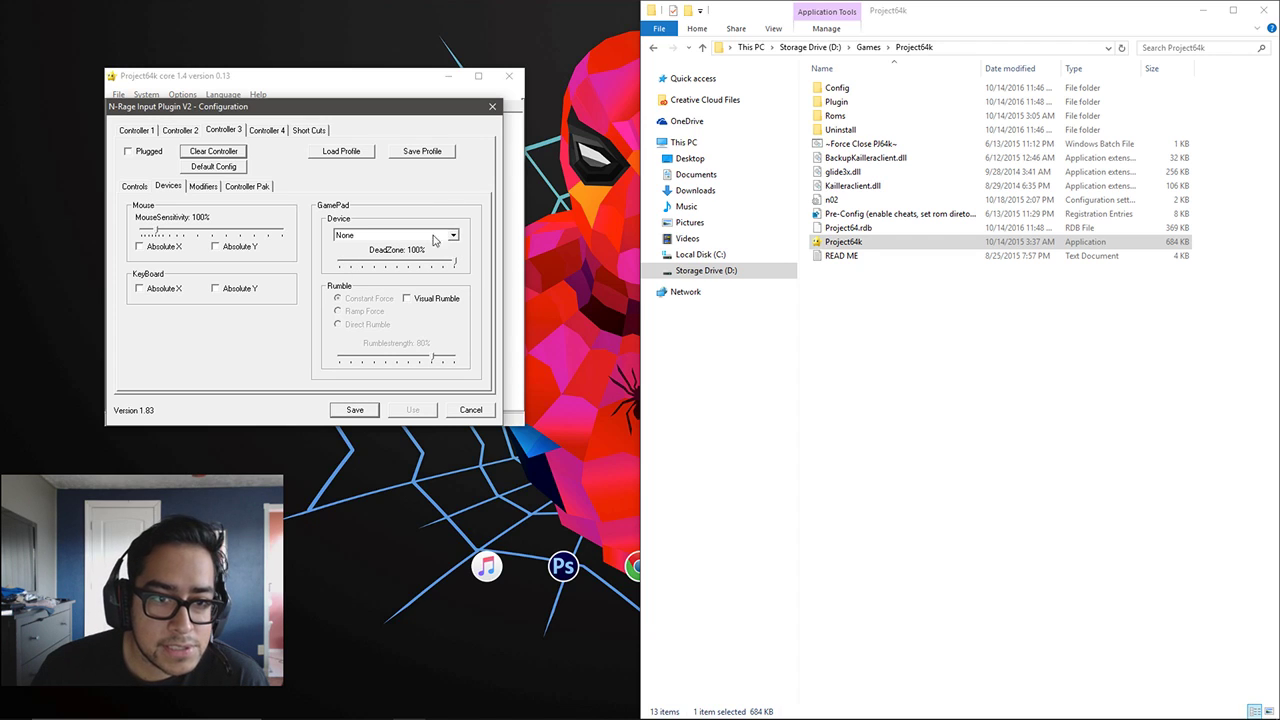
left_click(452, 236)
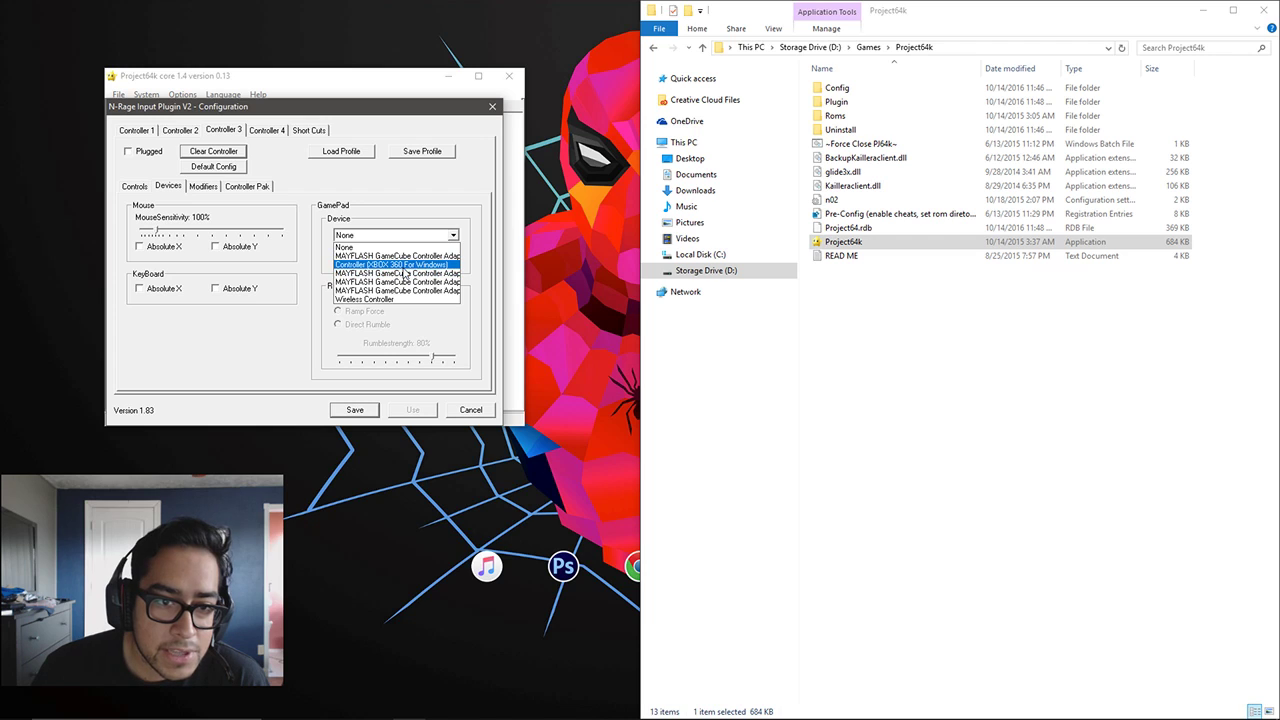
left_click(392, 264)
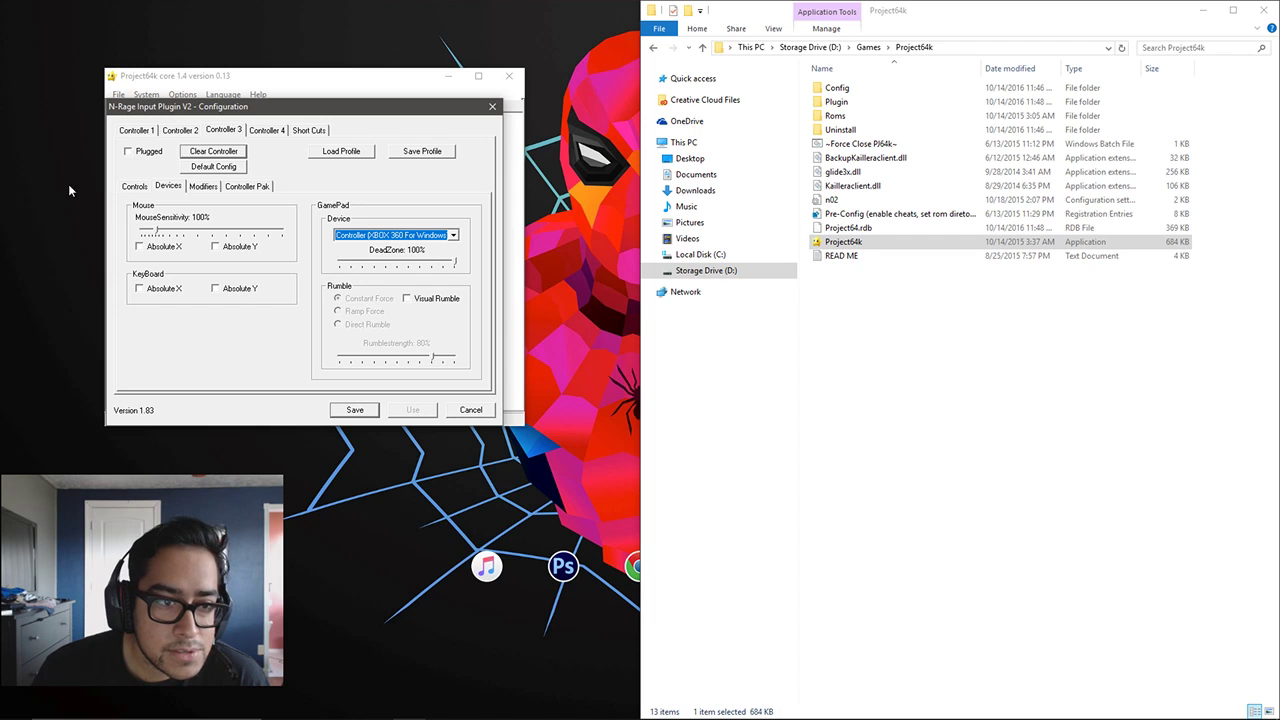
left_click(134, 186)
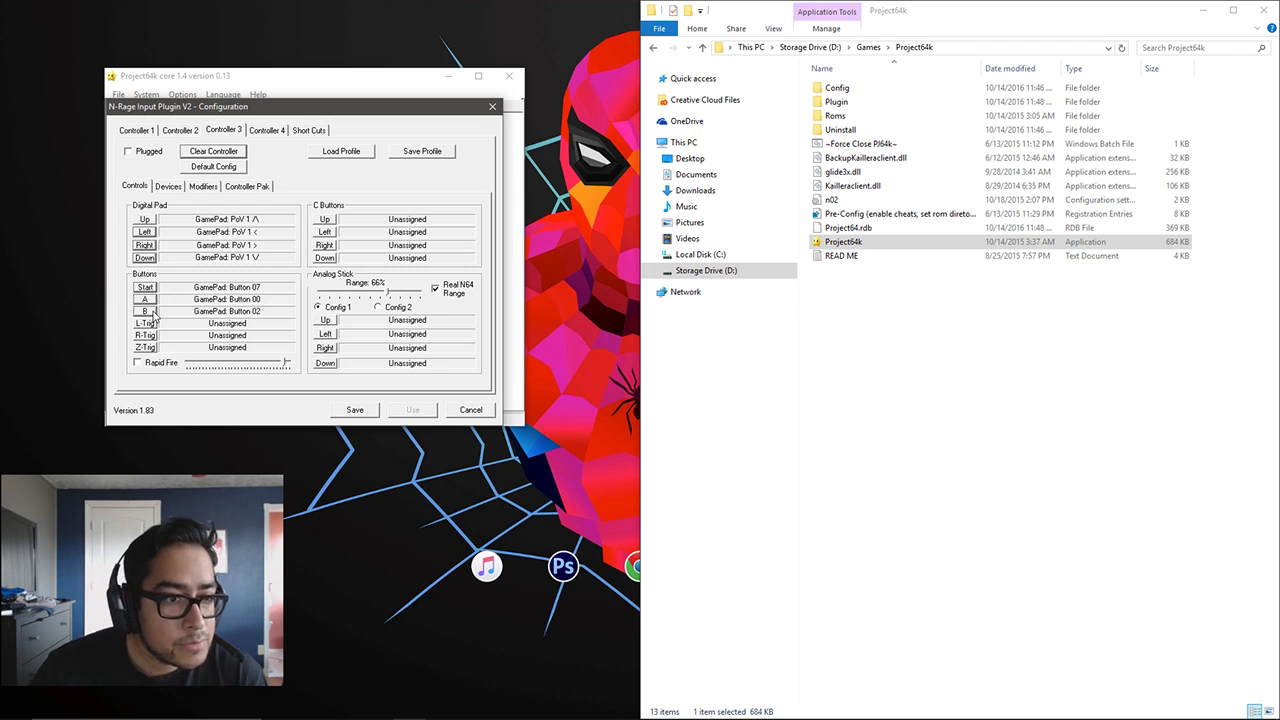
Assign Controller 3's buttons, Z trigger, C Up/Left/Right/Down and analog stick to PS4 controller inputs
left_click(144, 322)
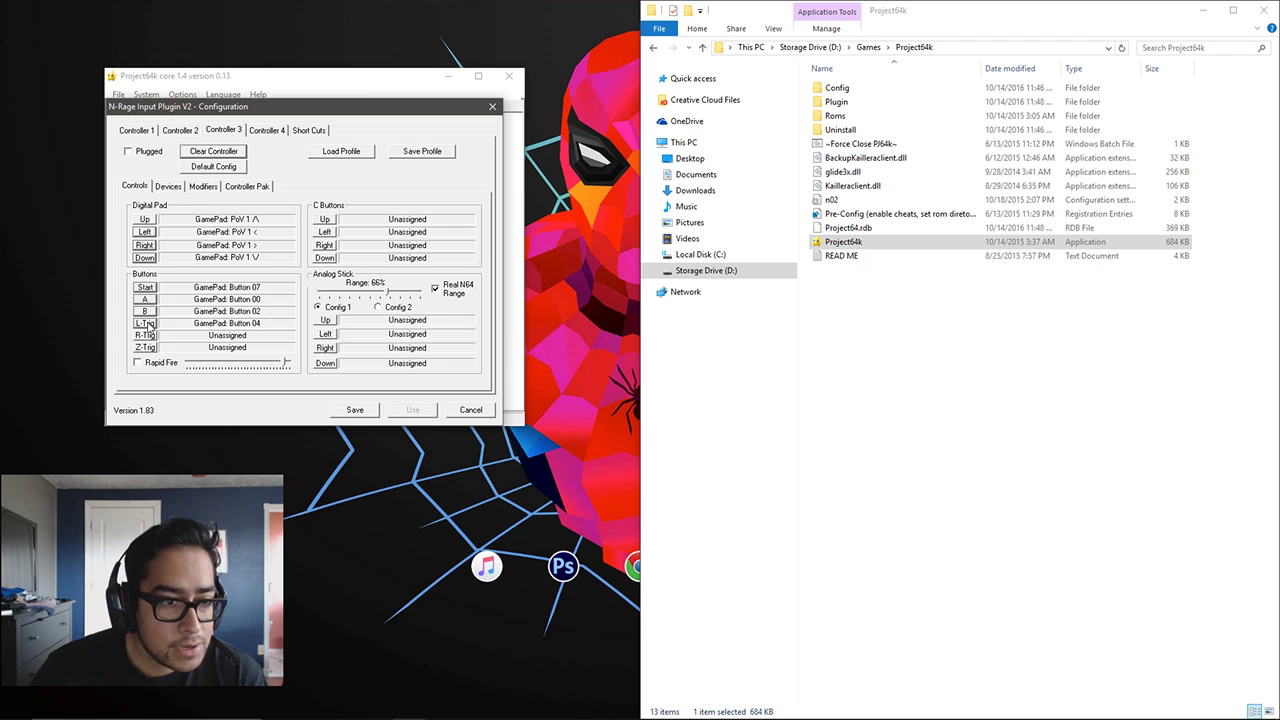
left_click(144, 336)
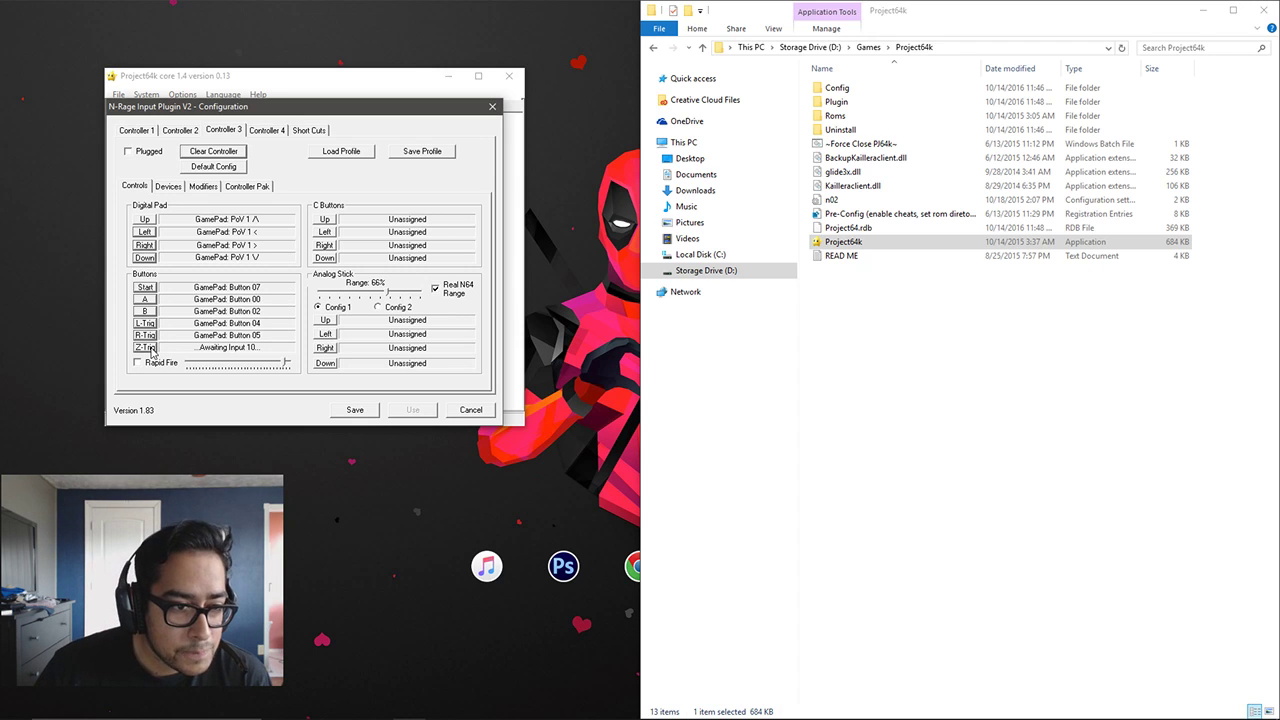
left_click(144, 348)
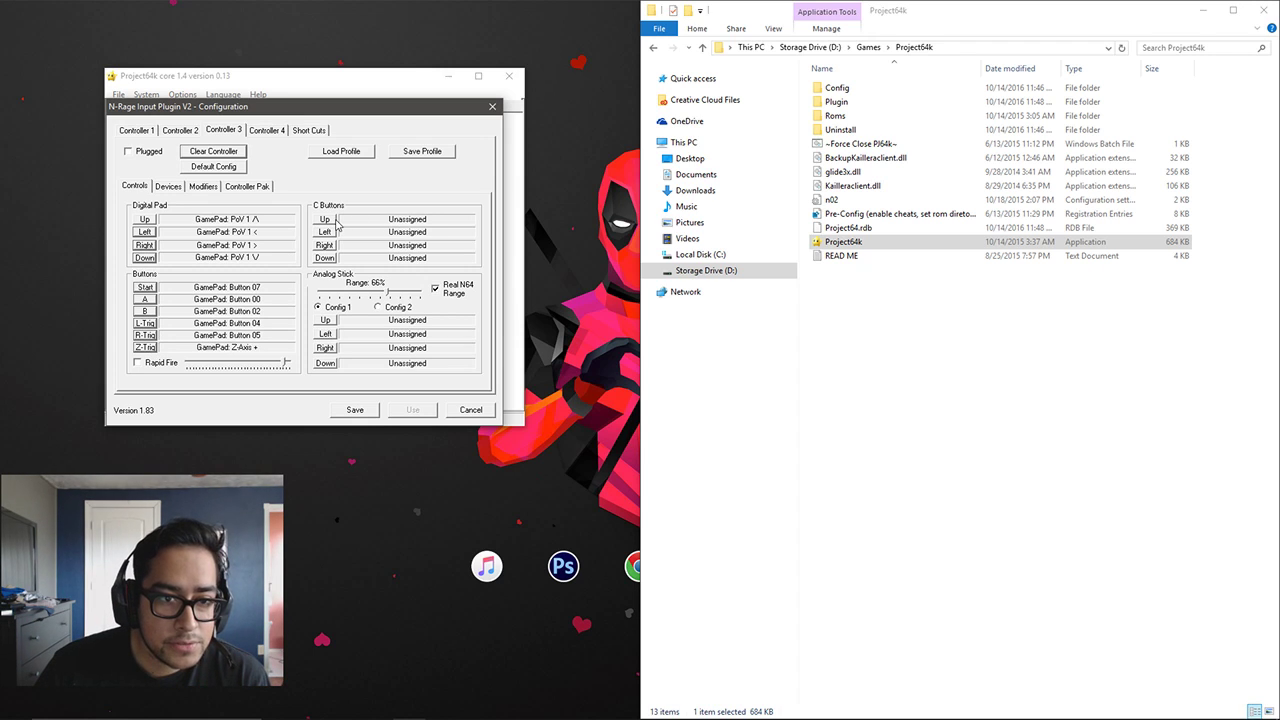
left_click(404, 218)
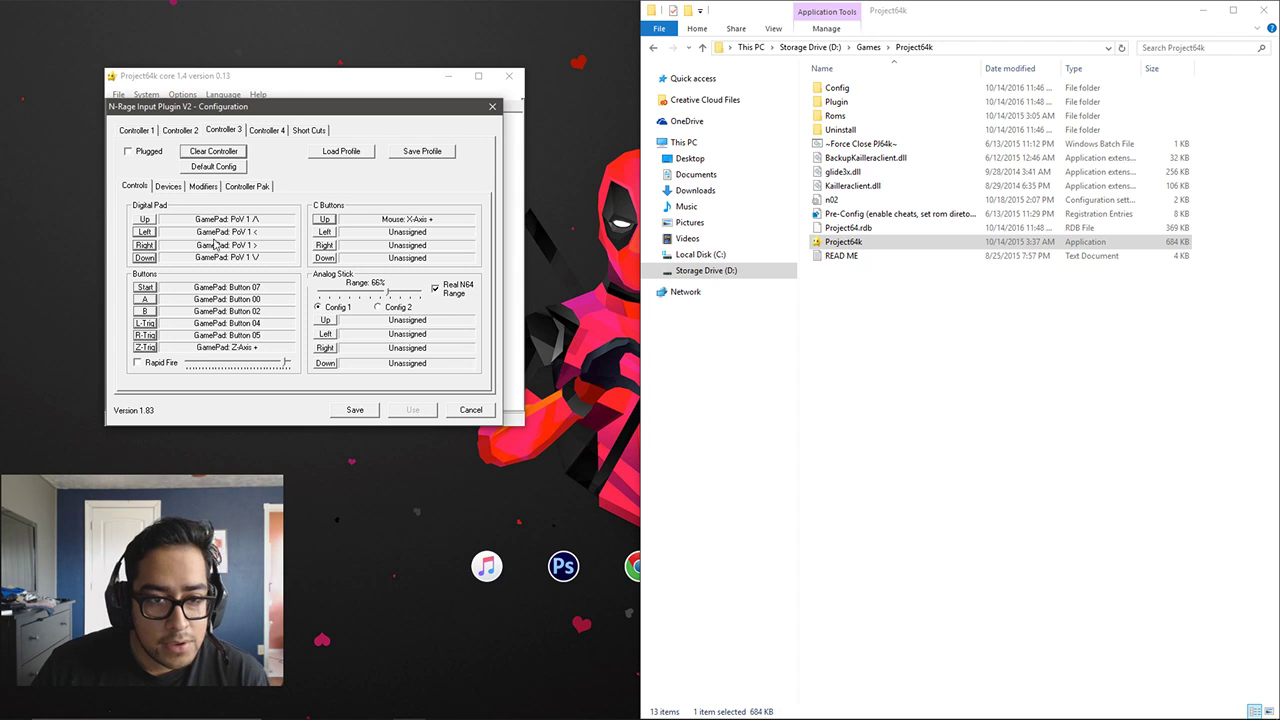
left_click(324, 232)
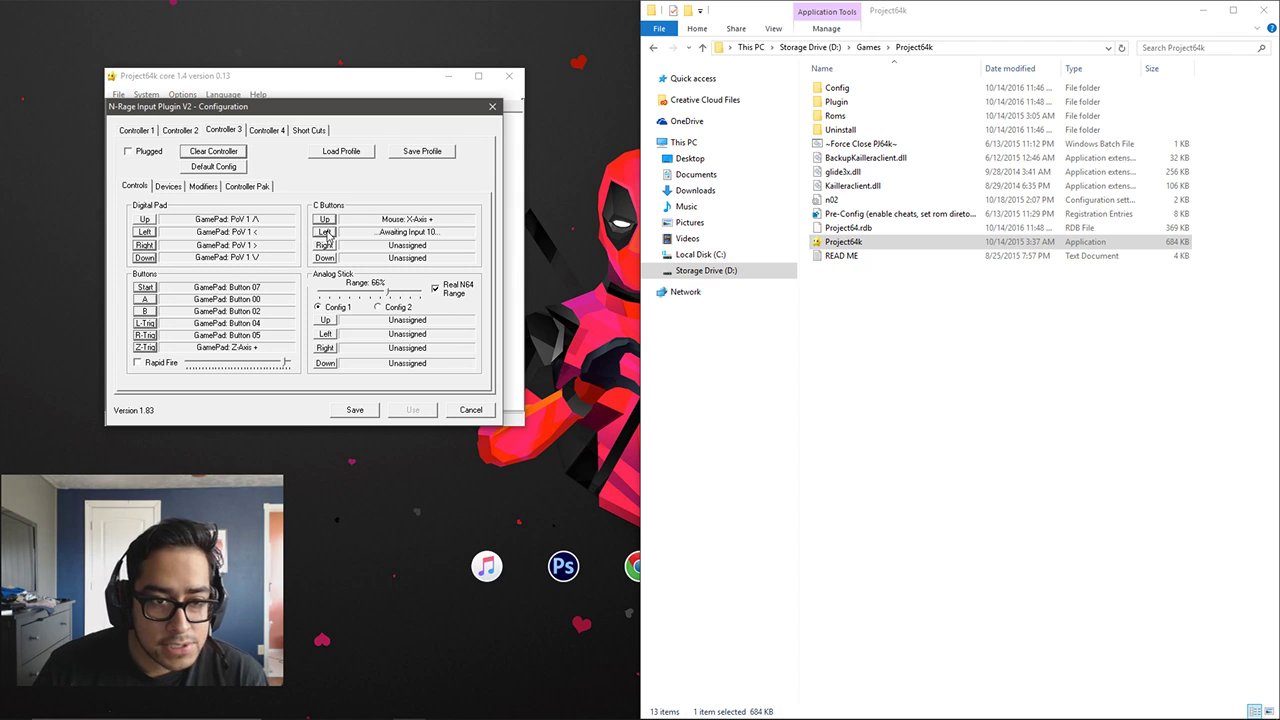
left_click(324, 232)
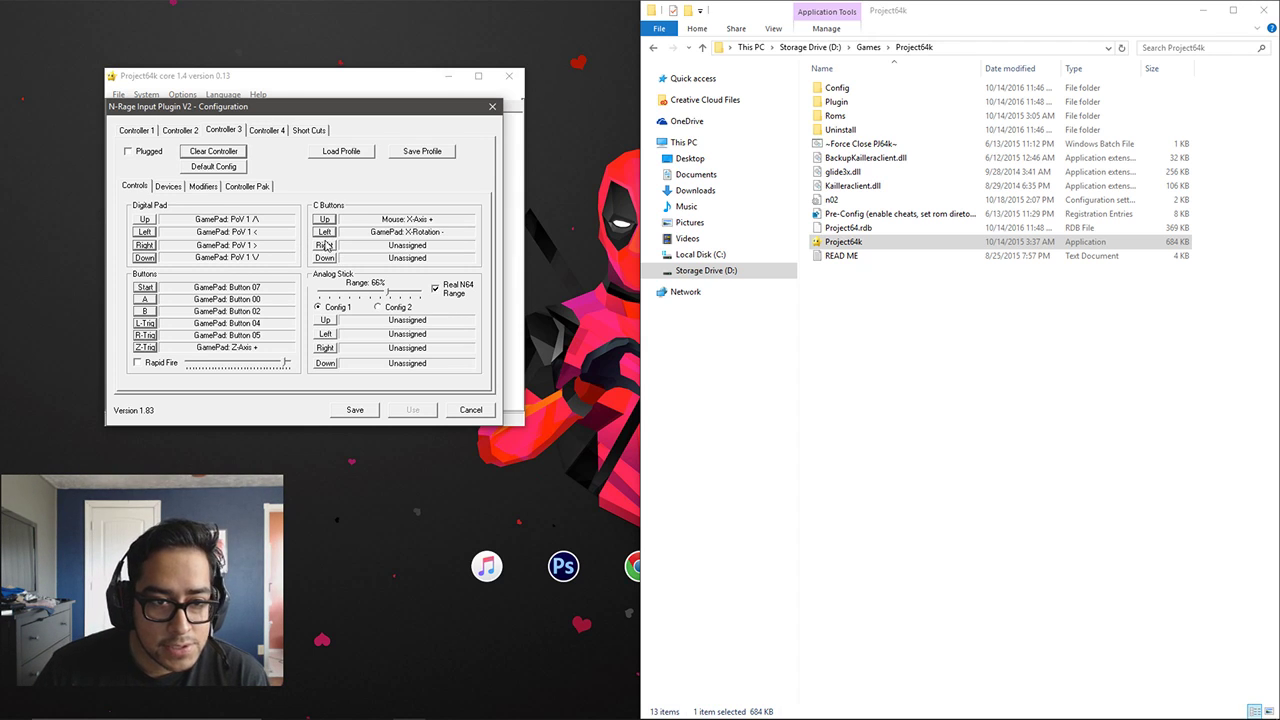
left_click(324, 244)
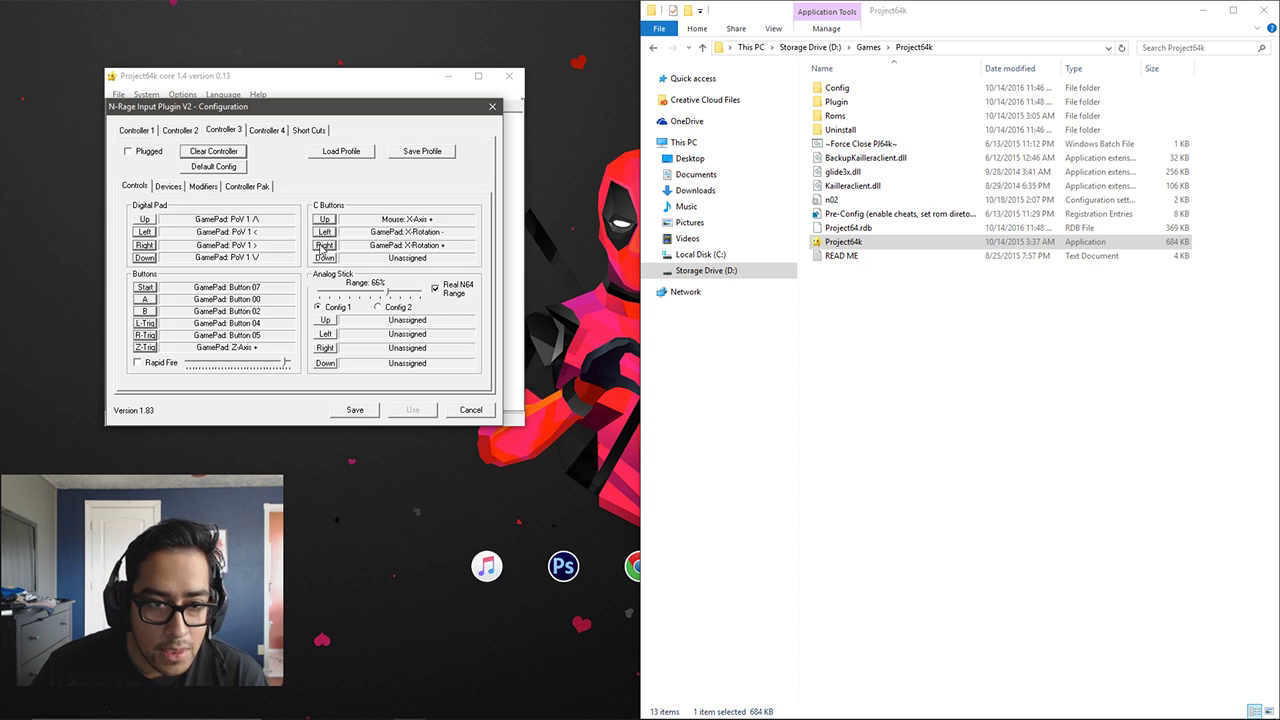
left_click(324, 256)
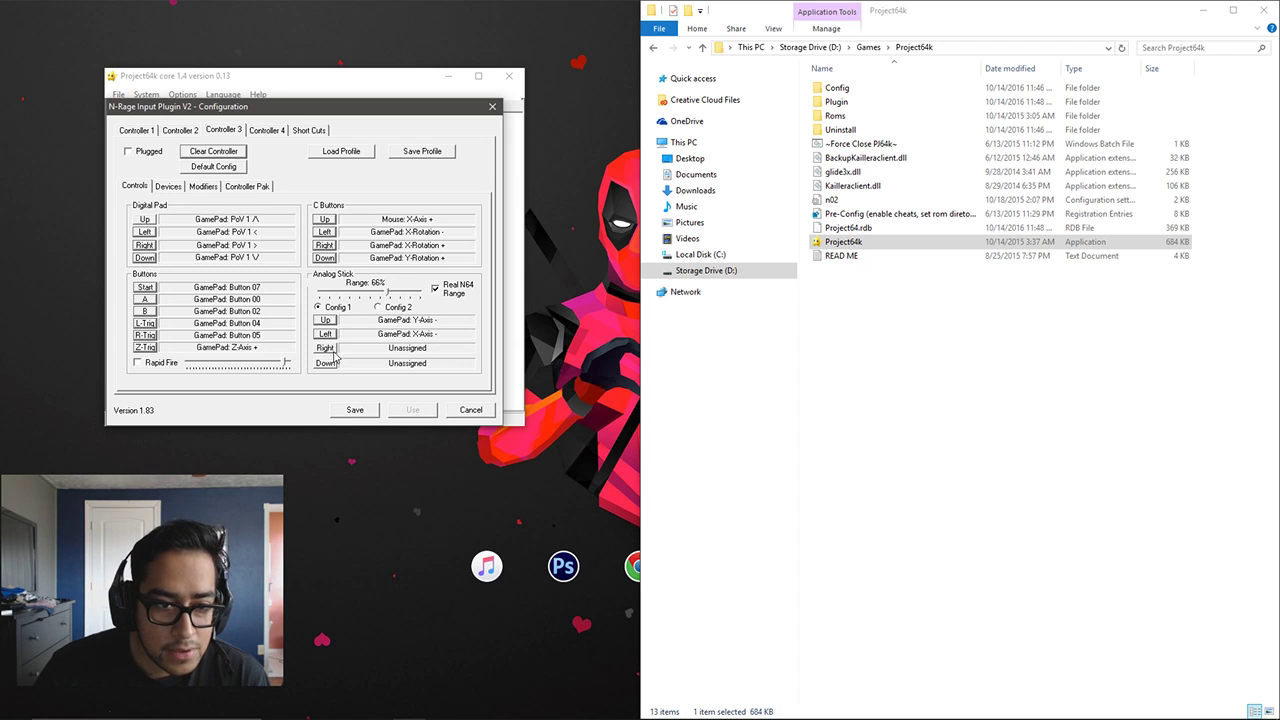
left_click(324, 348)
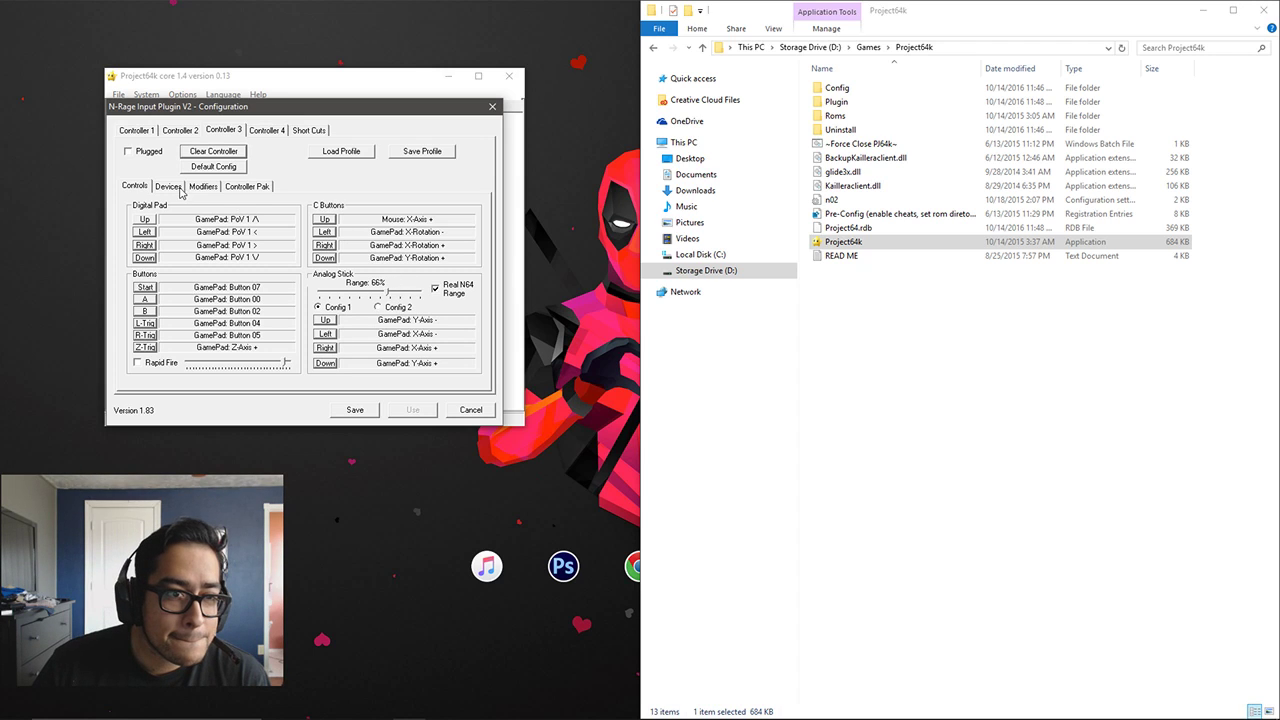
Lower Controller 3's DeadZone back to 5% and save the input settings
left_click(168, 186)
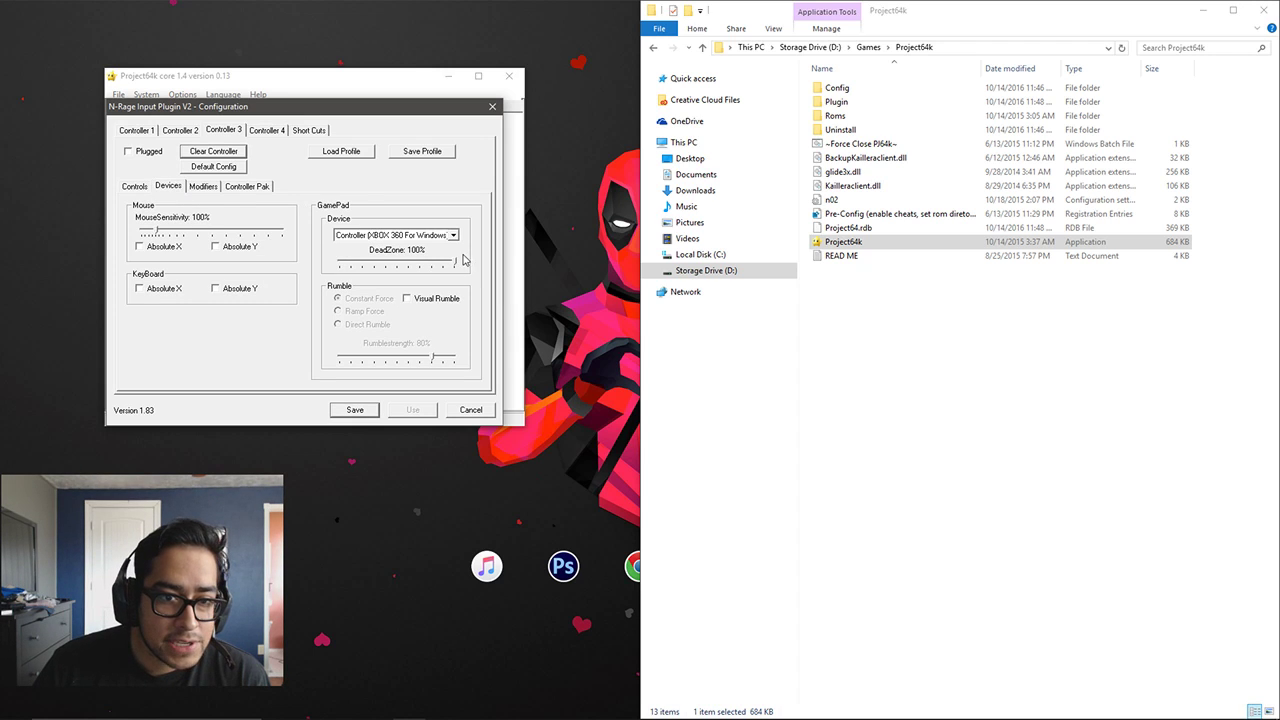
left_click_drag(456, 264, 344, 264)
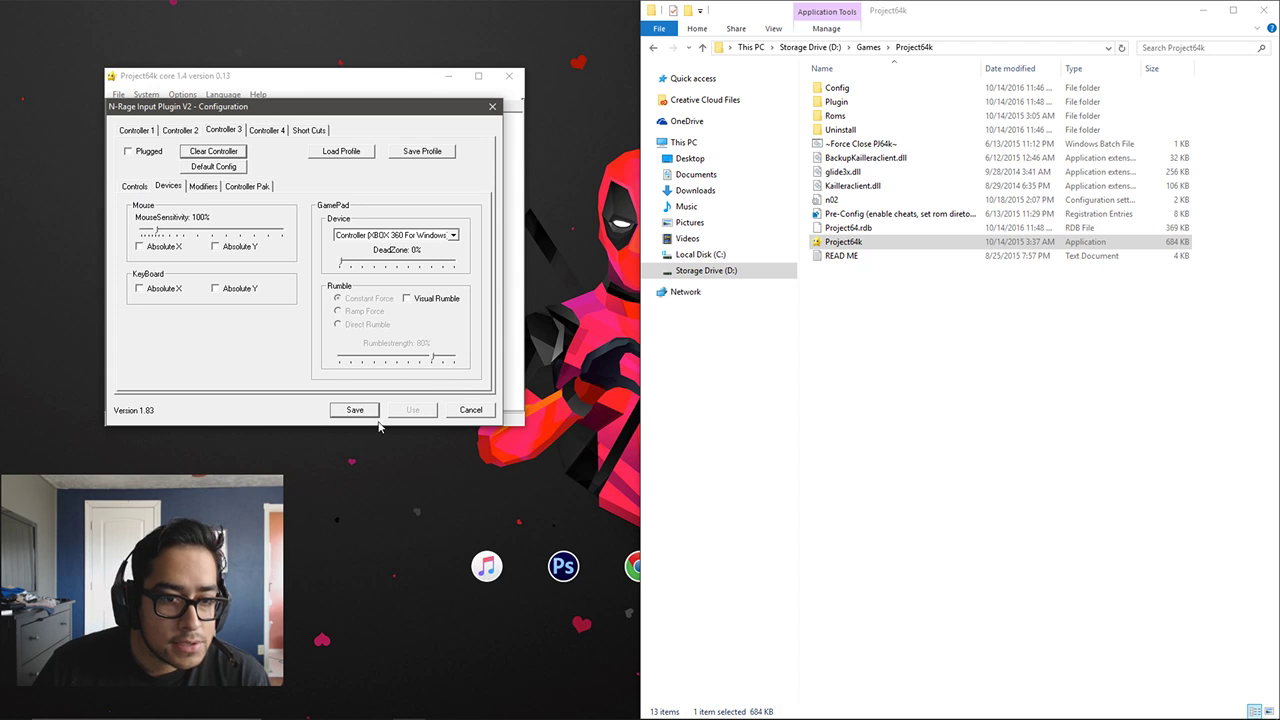
left_click(354, 410)
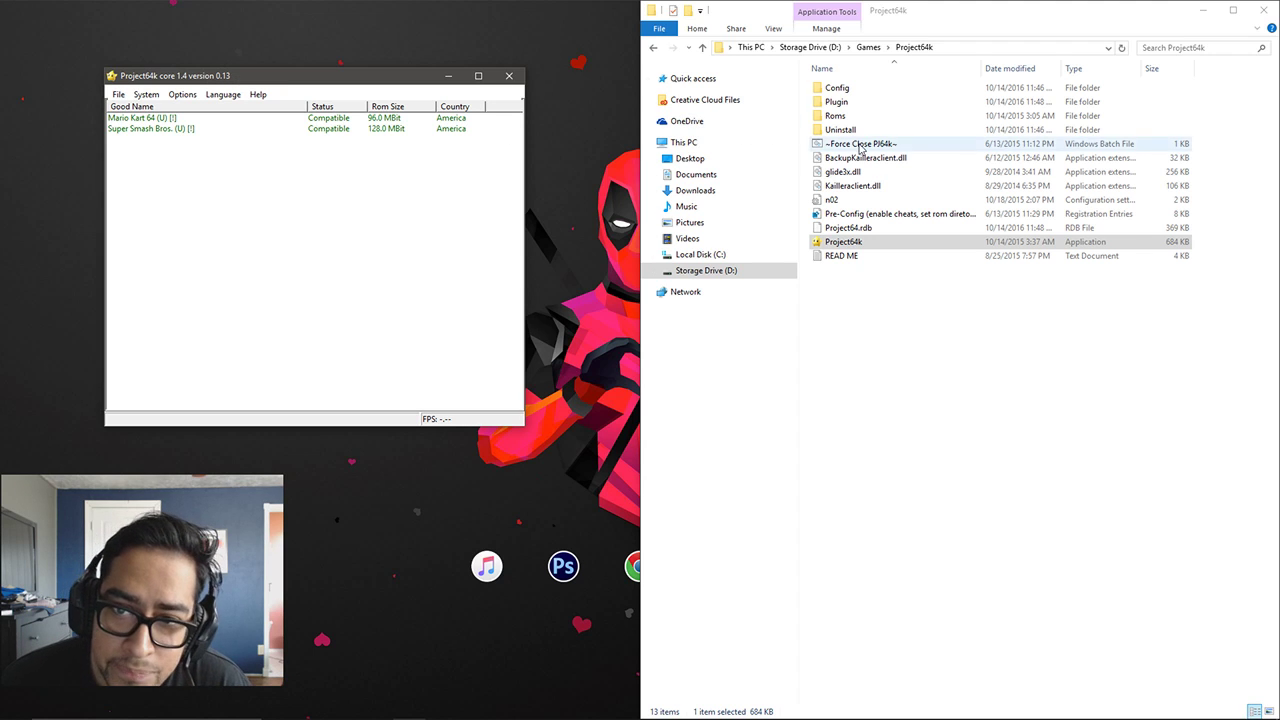
Open the empty Project64k Roms folder in File Explorer and browse the System menu
double_click(840, 114)
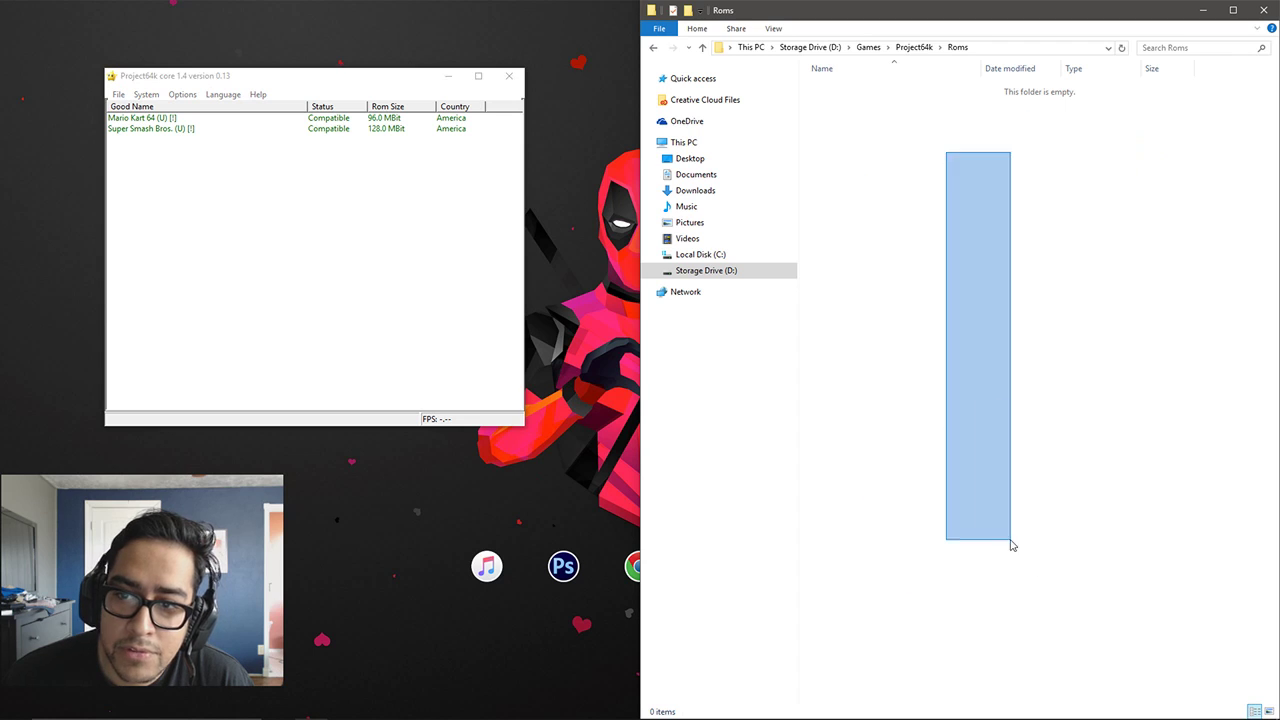
left_click(152, 94)
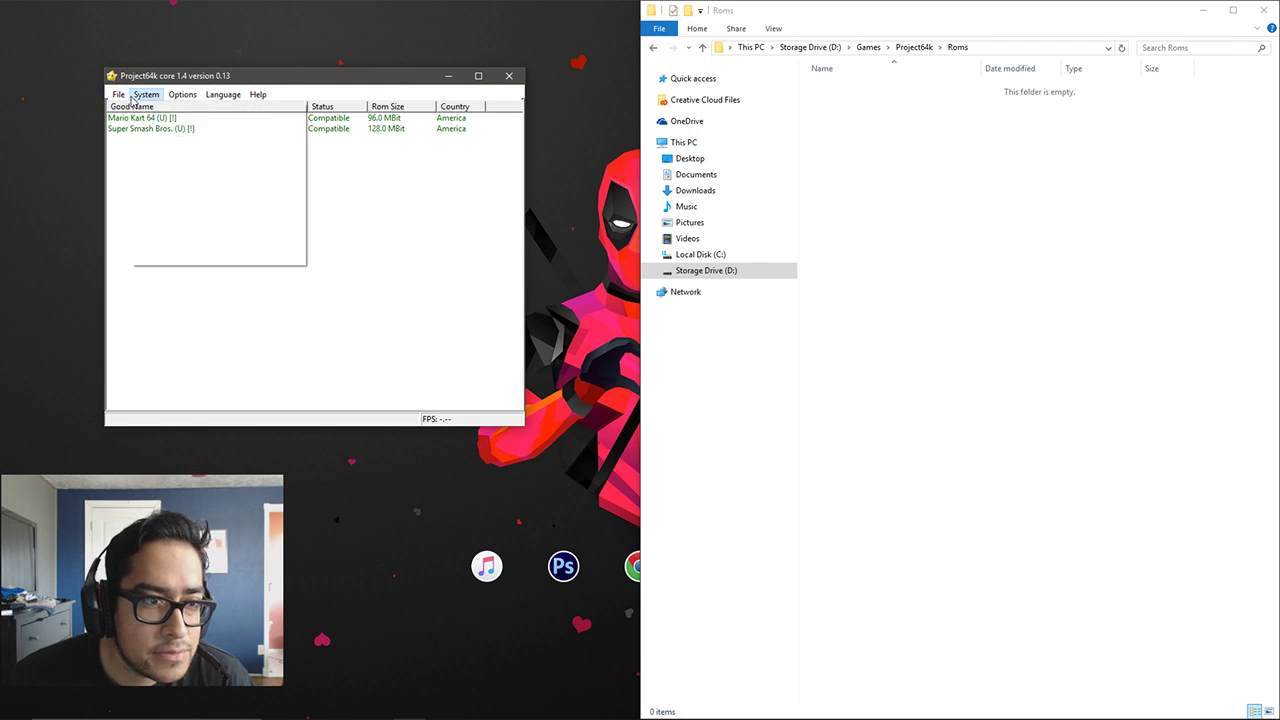
left_click(152, 94)
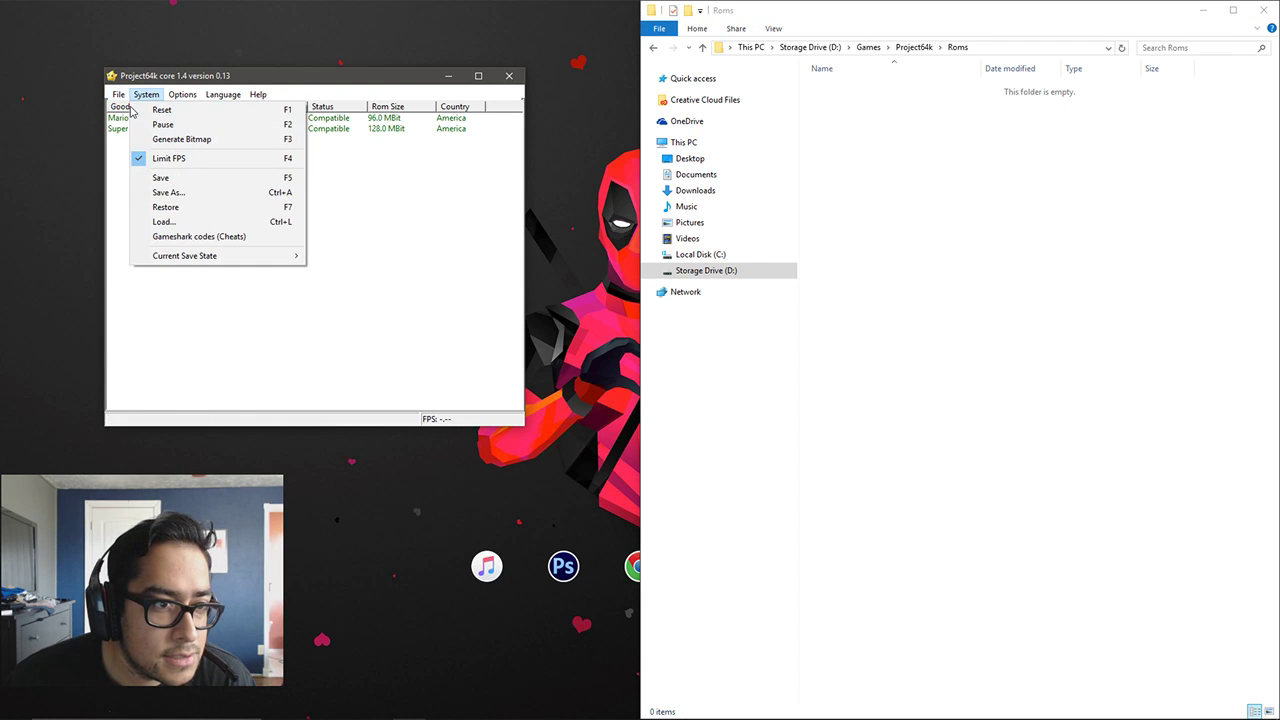
left_click(326, 248)
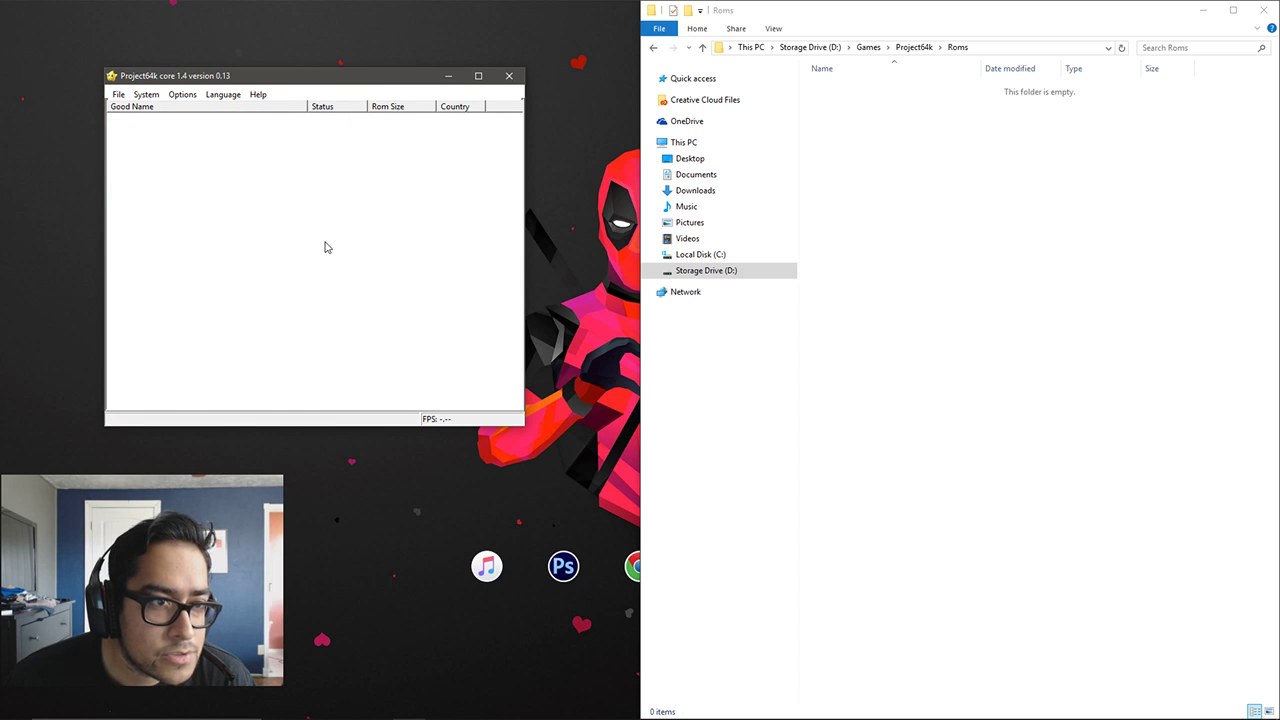
mouse_move(456, 206)
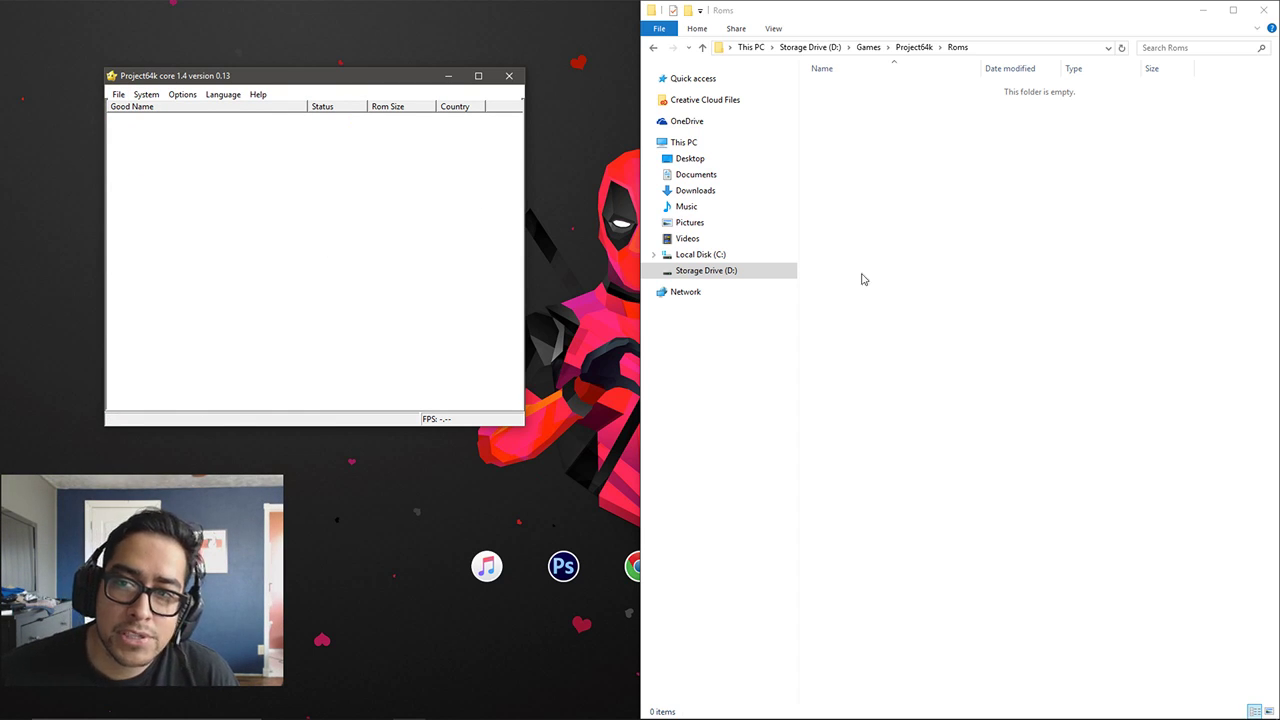
mouse_move(932, 232)
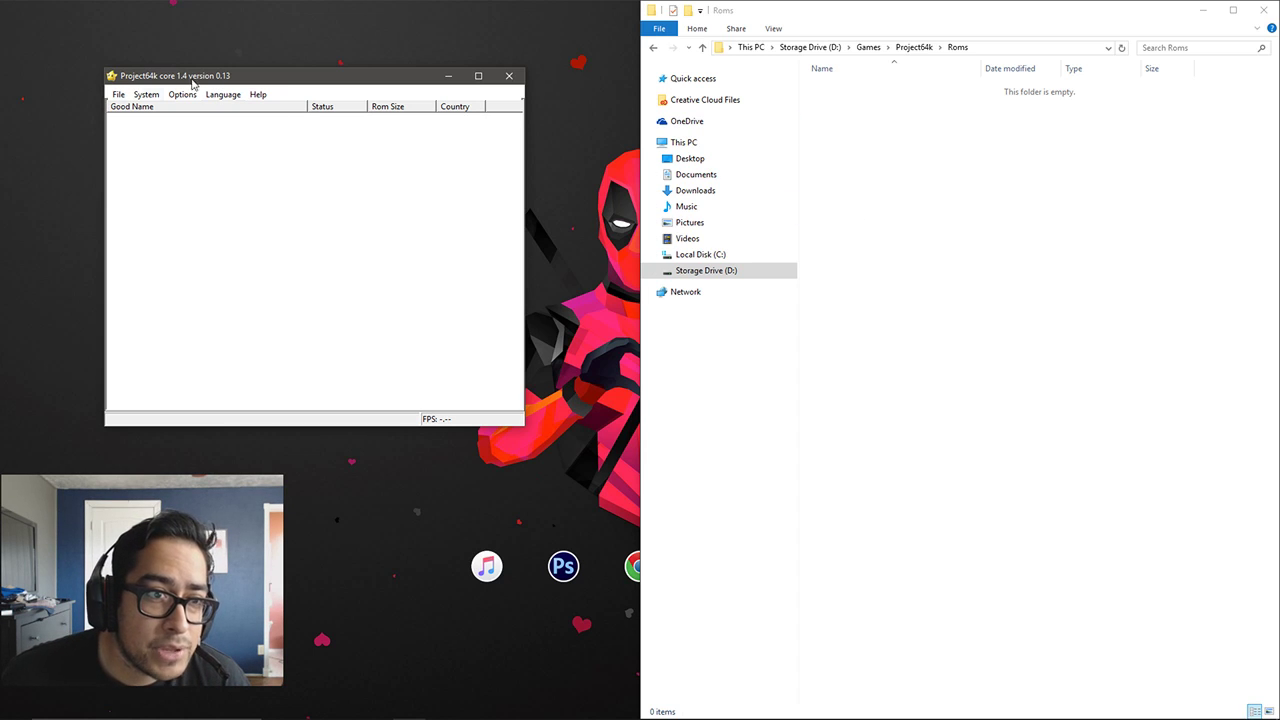
Choose the Project64k Roms folder via File > Choose Rom Directory and confirm it
left_click(120, 94)
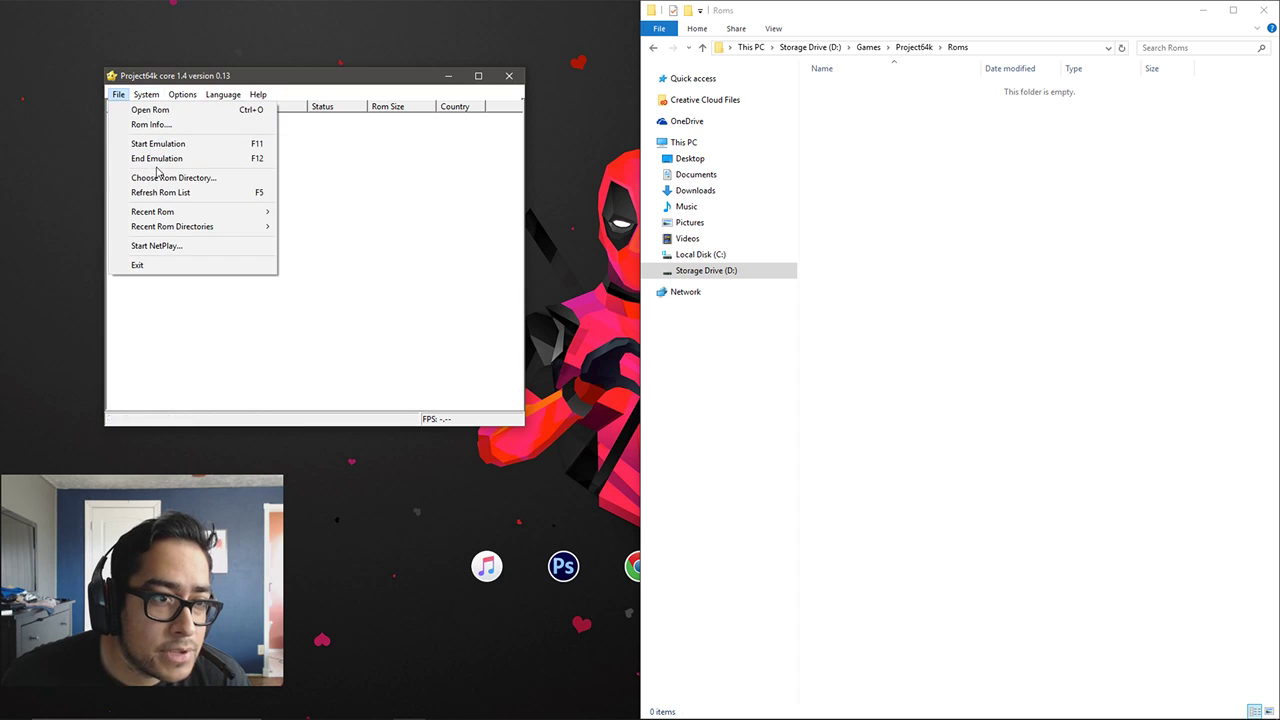
left_click(174, 176)
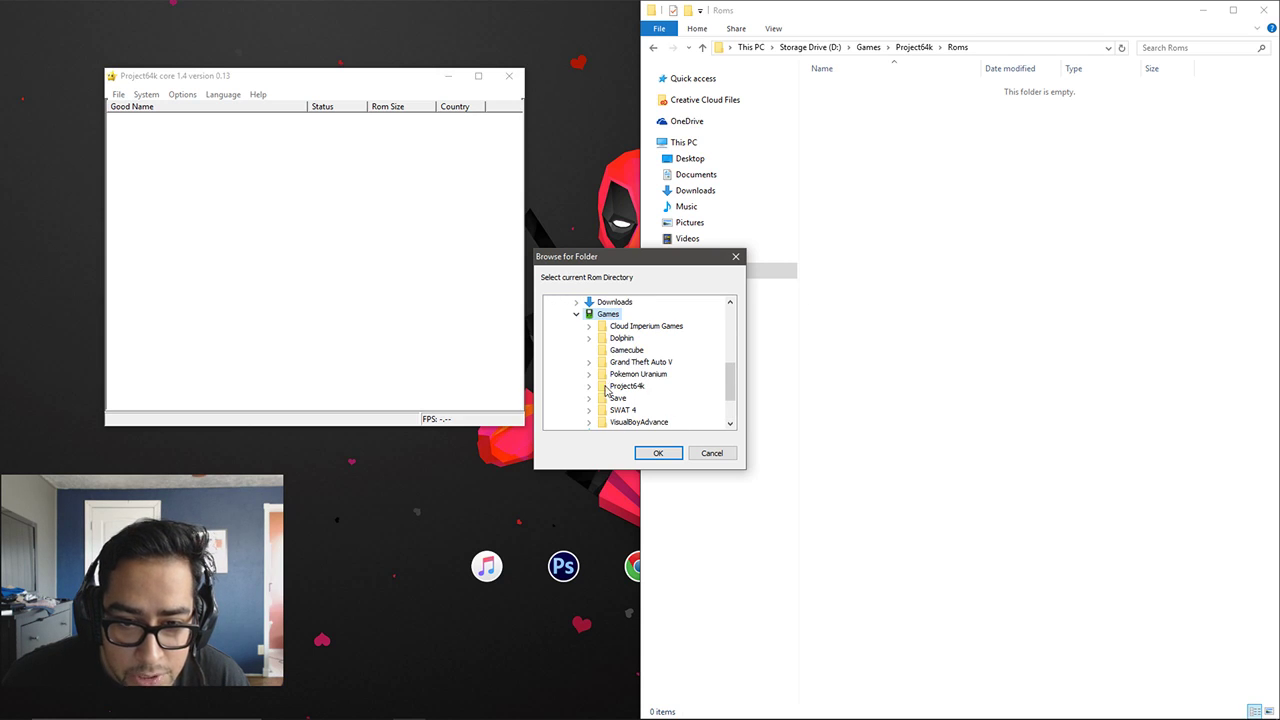
left_click(592, 384)
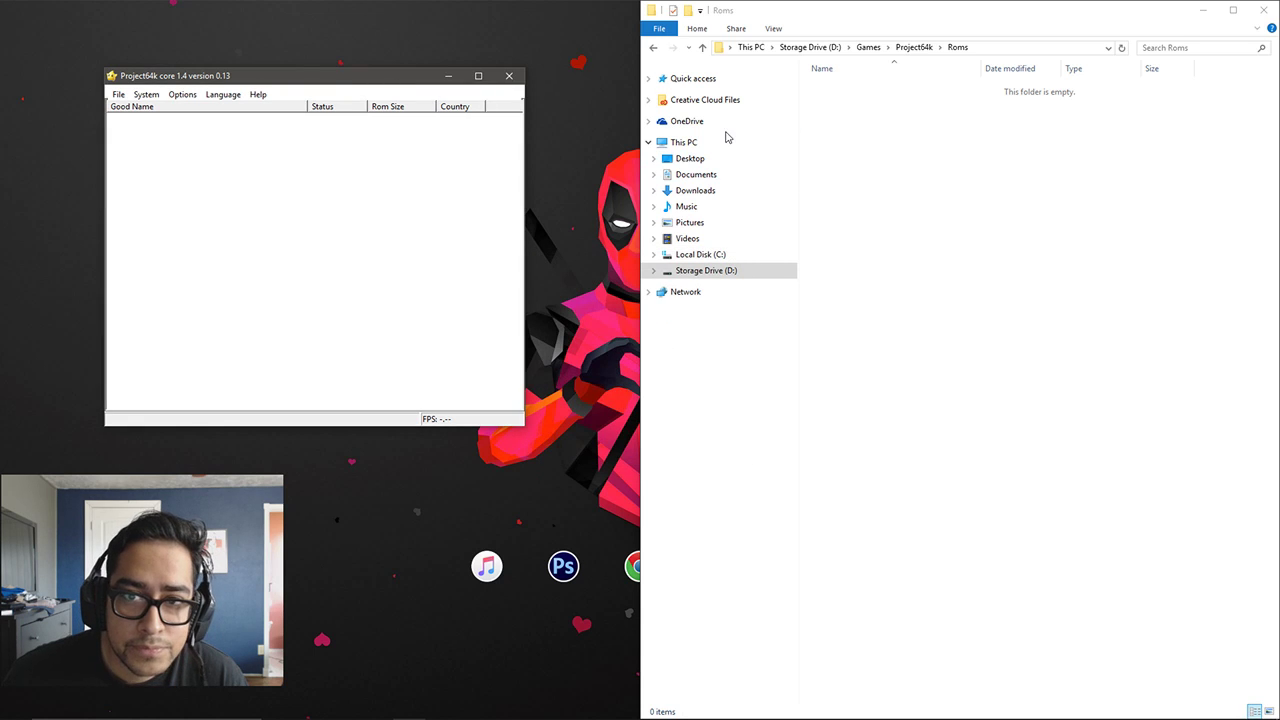
Open Downloads > Roms and a second Explorer window on the left at the Storage Drive
left_click(694, 190)
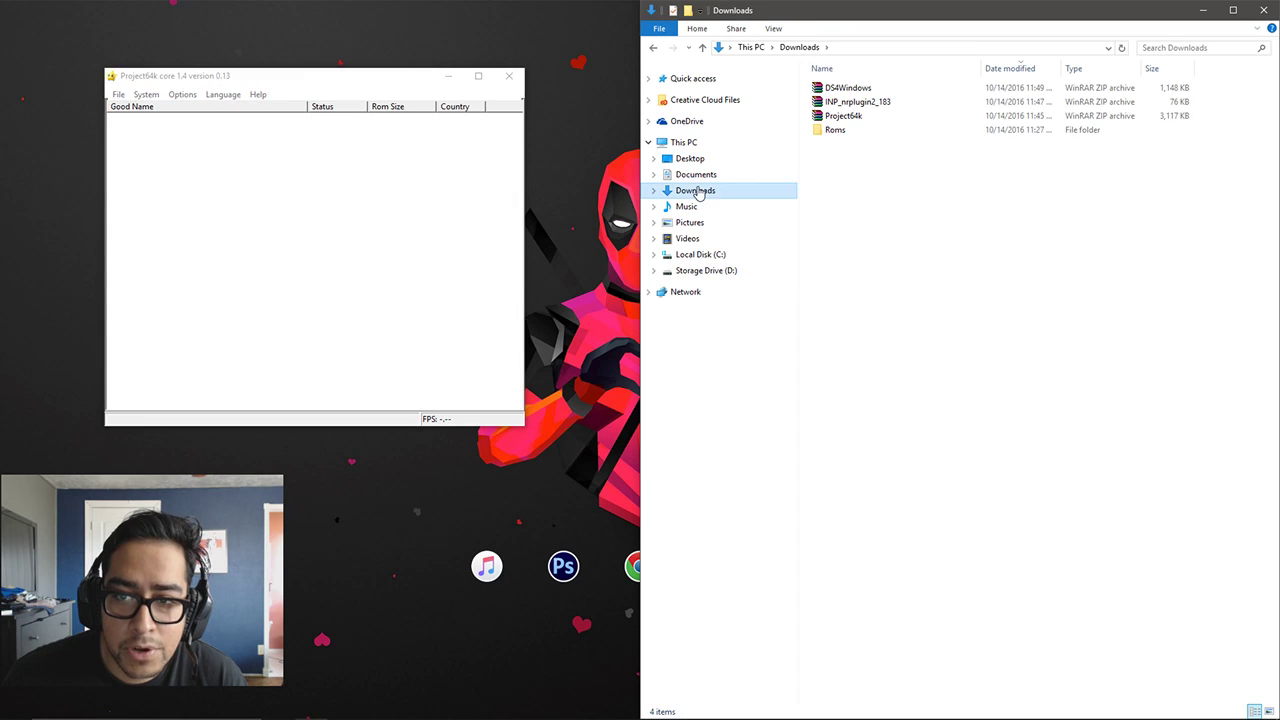
mouse_move(564, 138)
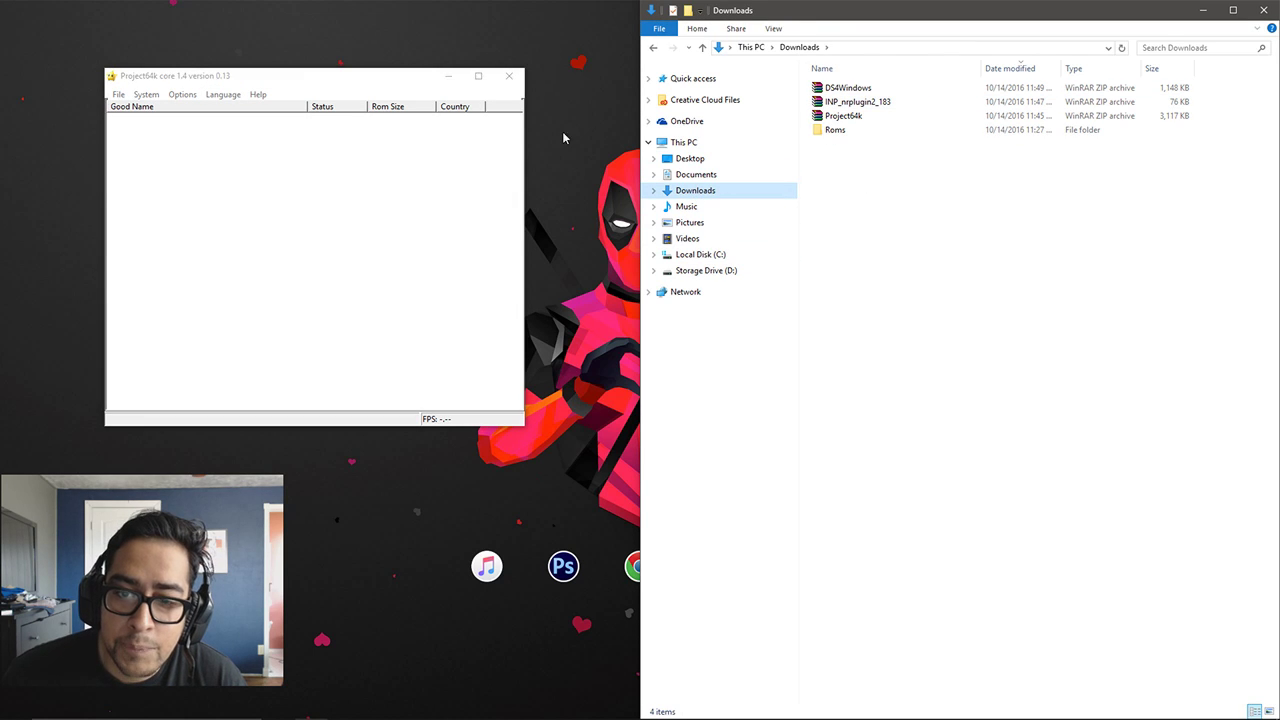
double_click(836, 130)
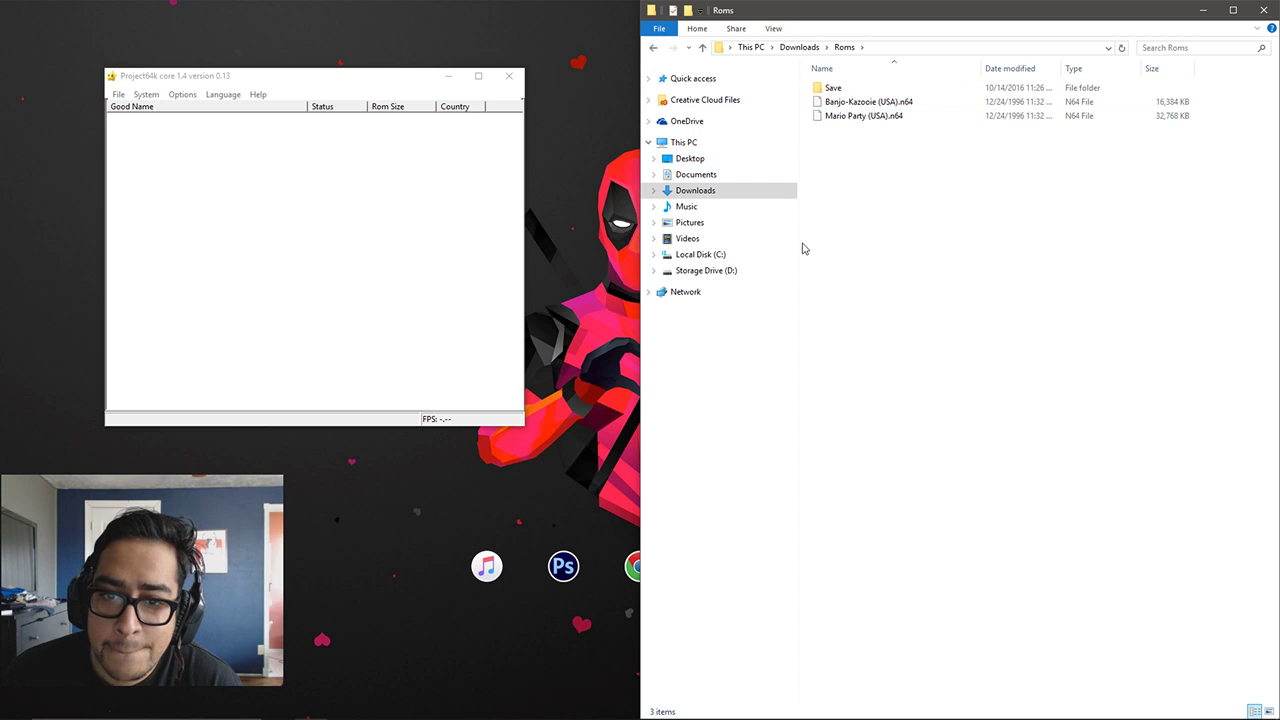
left_click(506, 76)
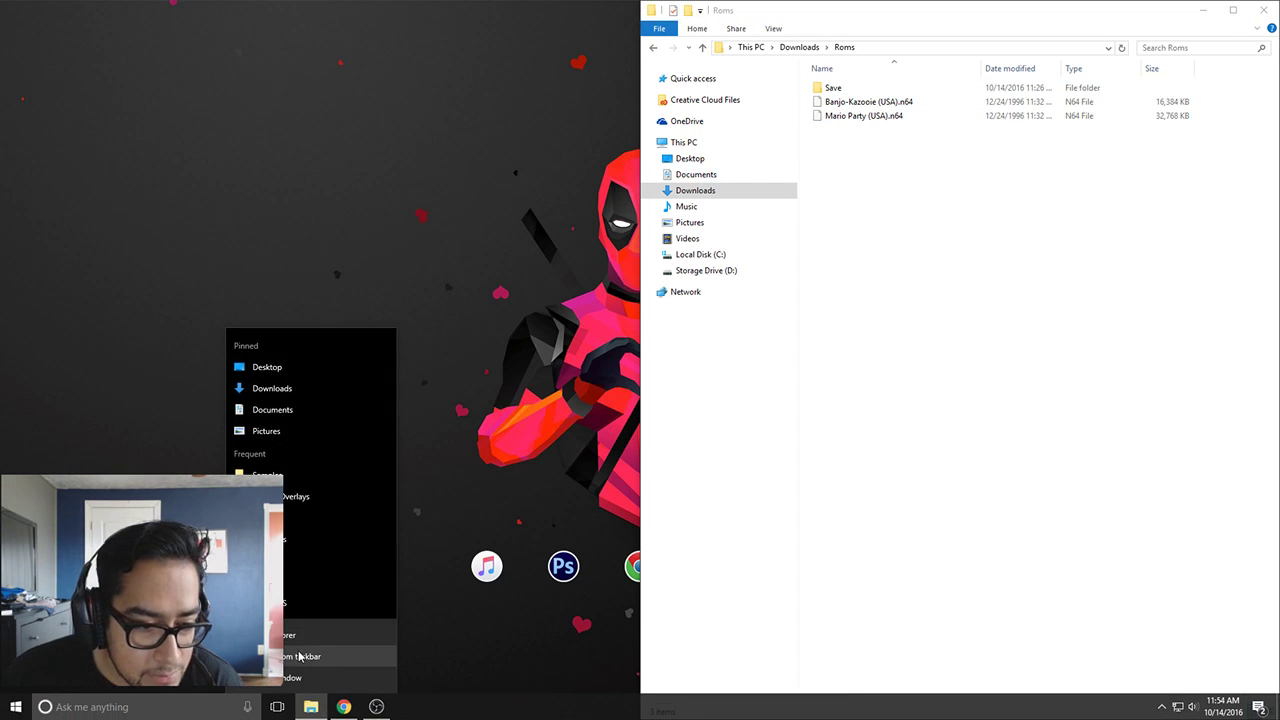
left_click(300, 656)
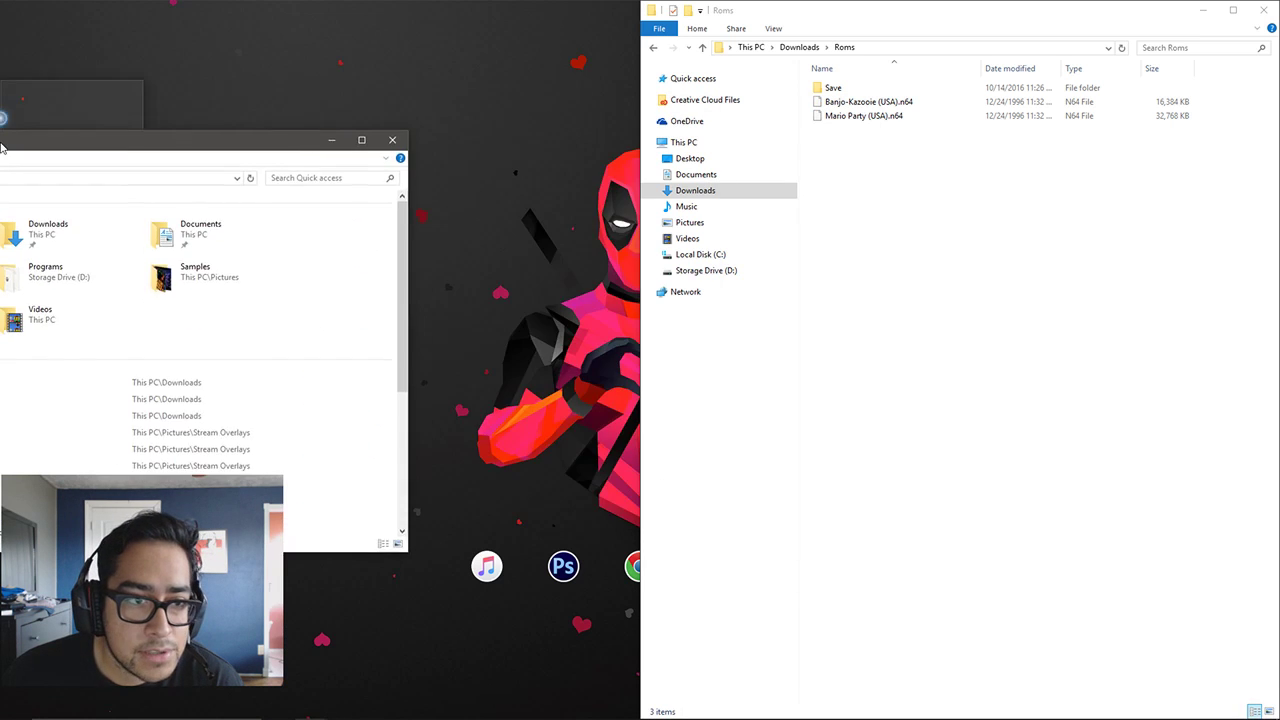
left_click(360, 140)
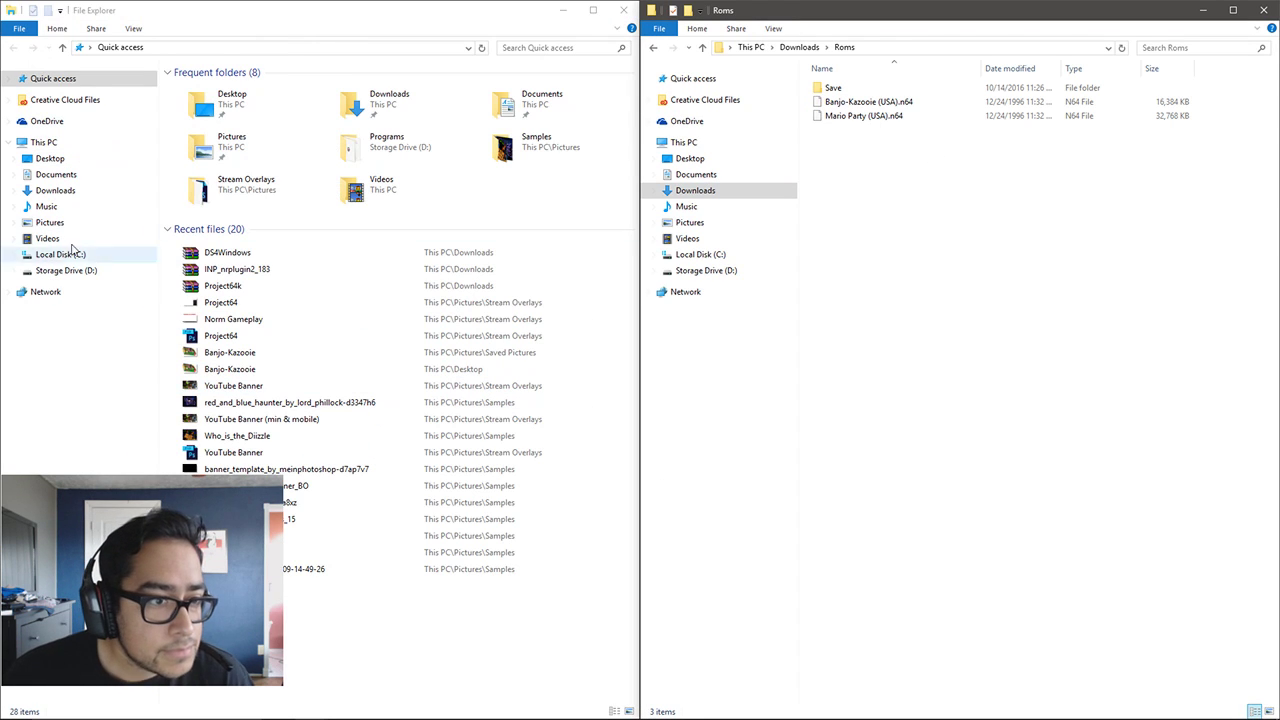
left_click(66, 270)
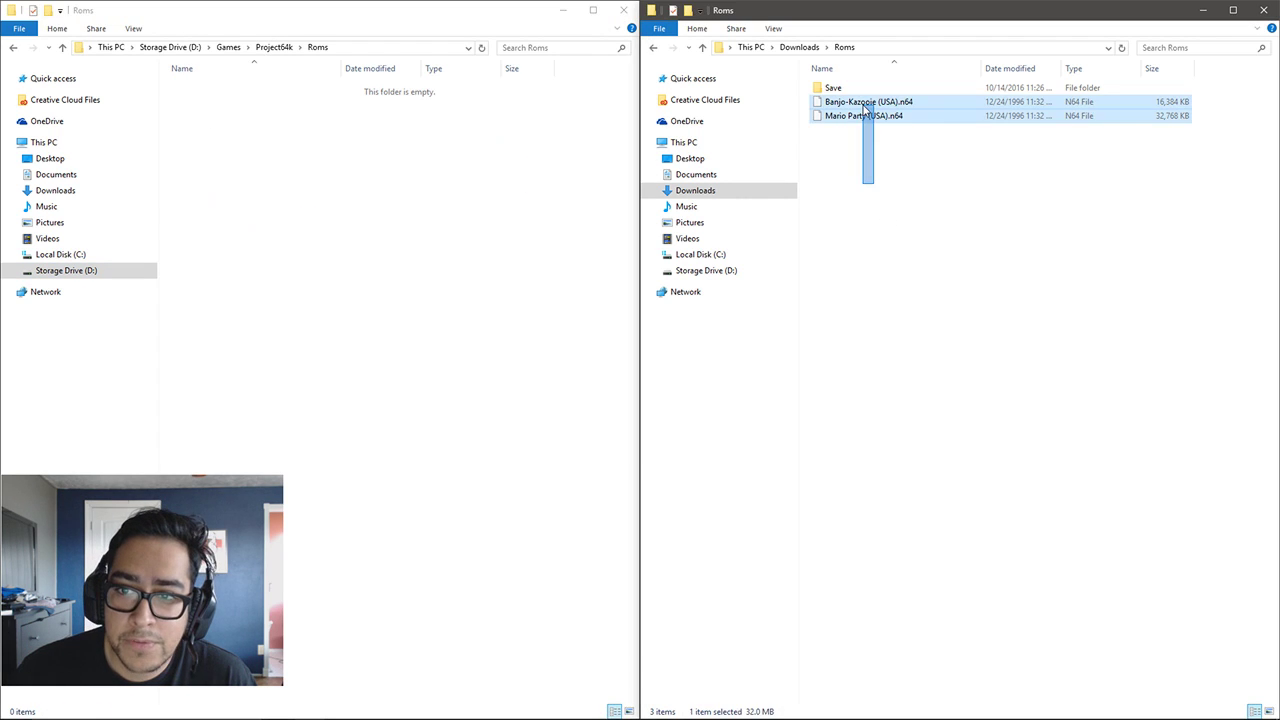
Move the Banjo-Kazooie and Mario Party ROMs and the Save folder into the Project64k Roms folder
left_click_drag(864, 108, 260, 150)
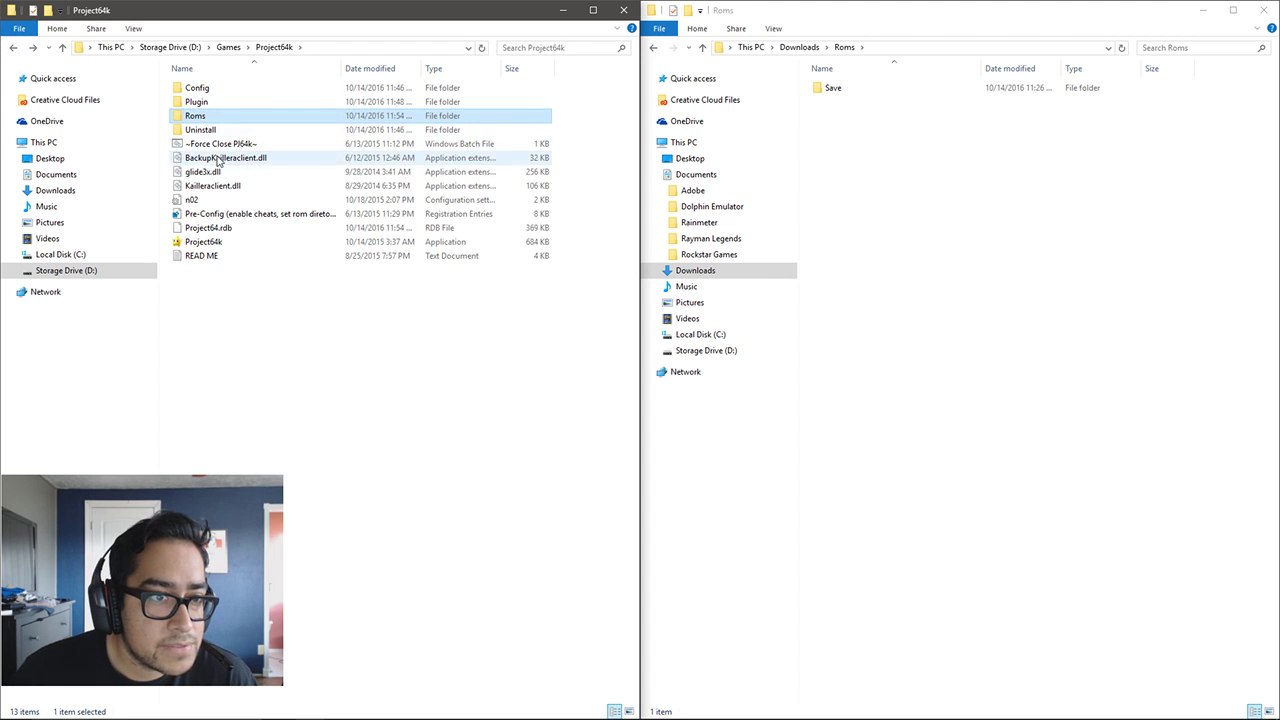
left_click(840, 88)
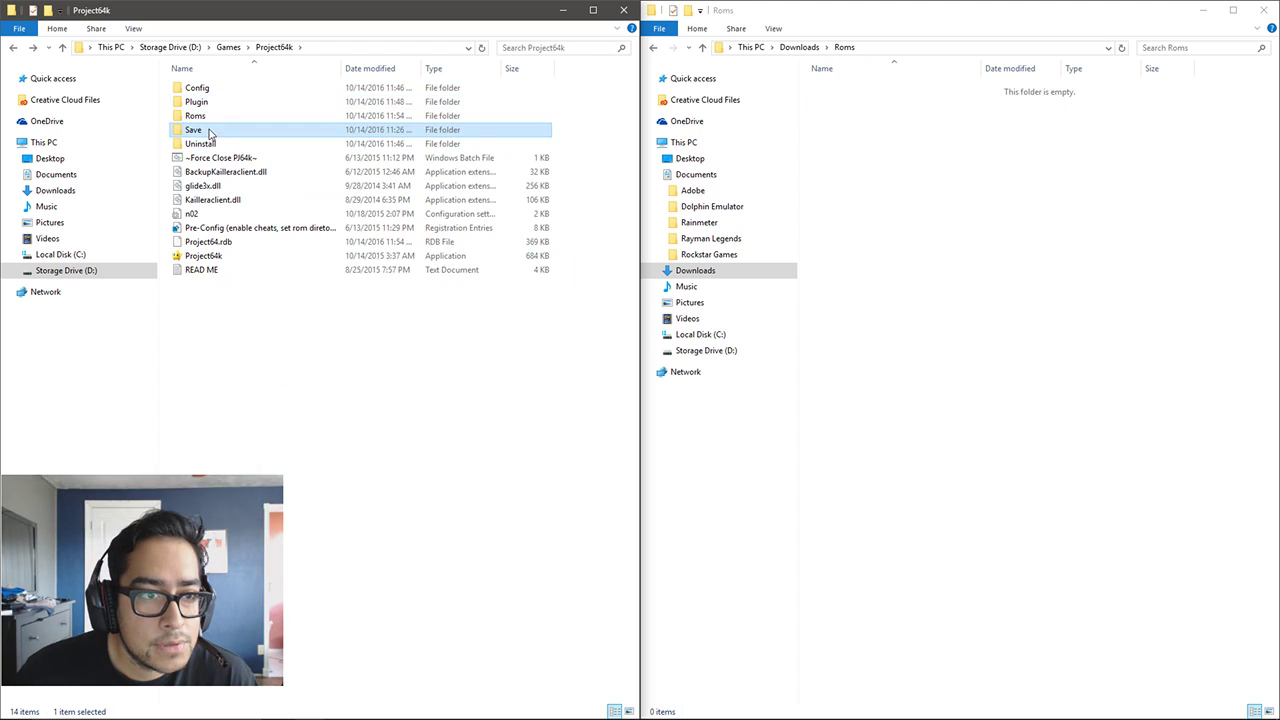
double_click(196, 128)
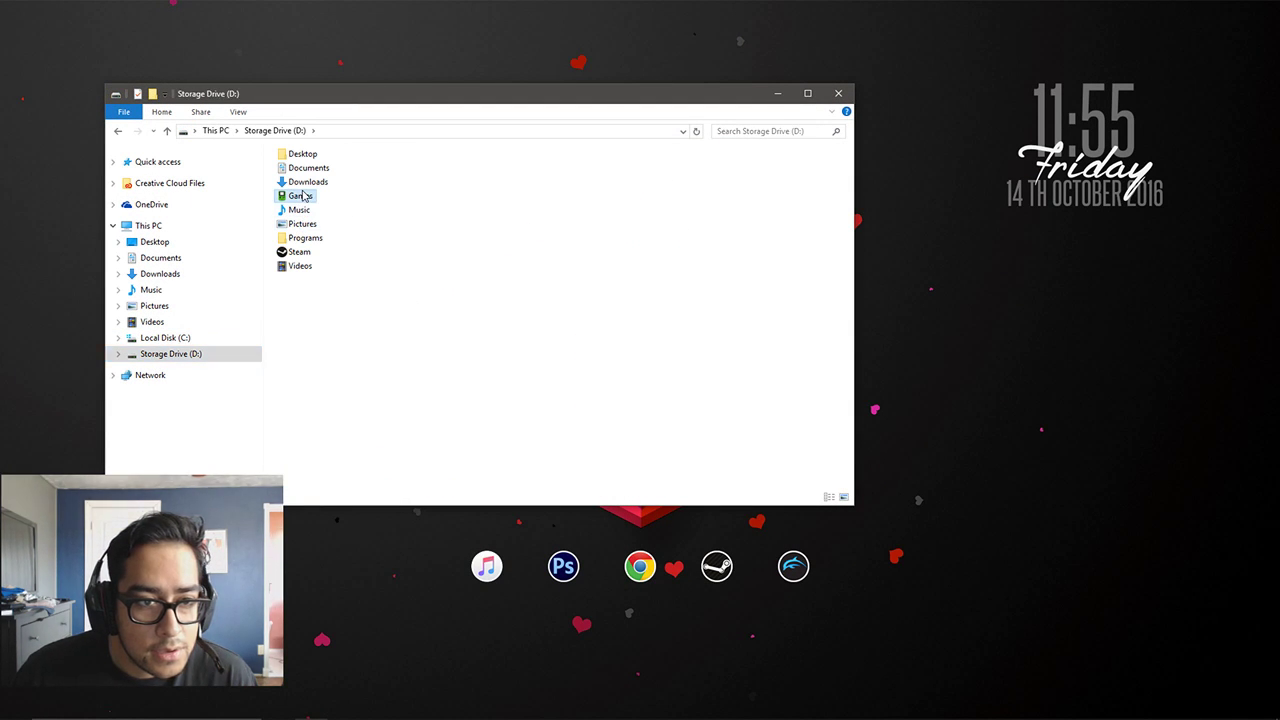
Launch Project64k.exe from the D:\Games\Project64k folder
double_click(296, 196)
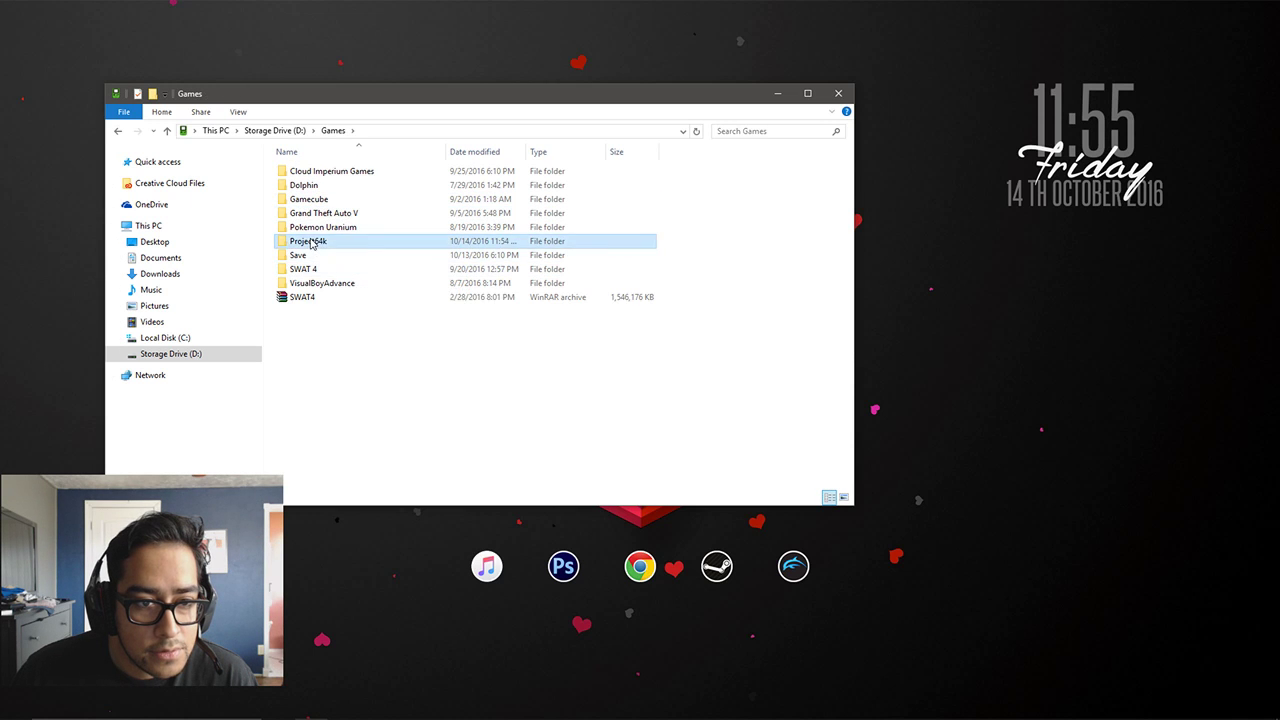
double_click(308, 240)
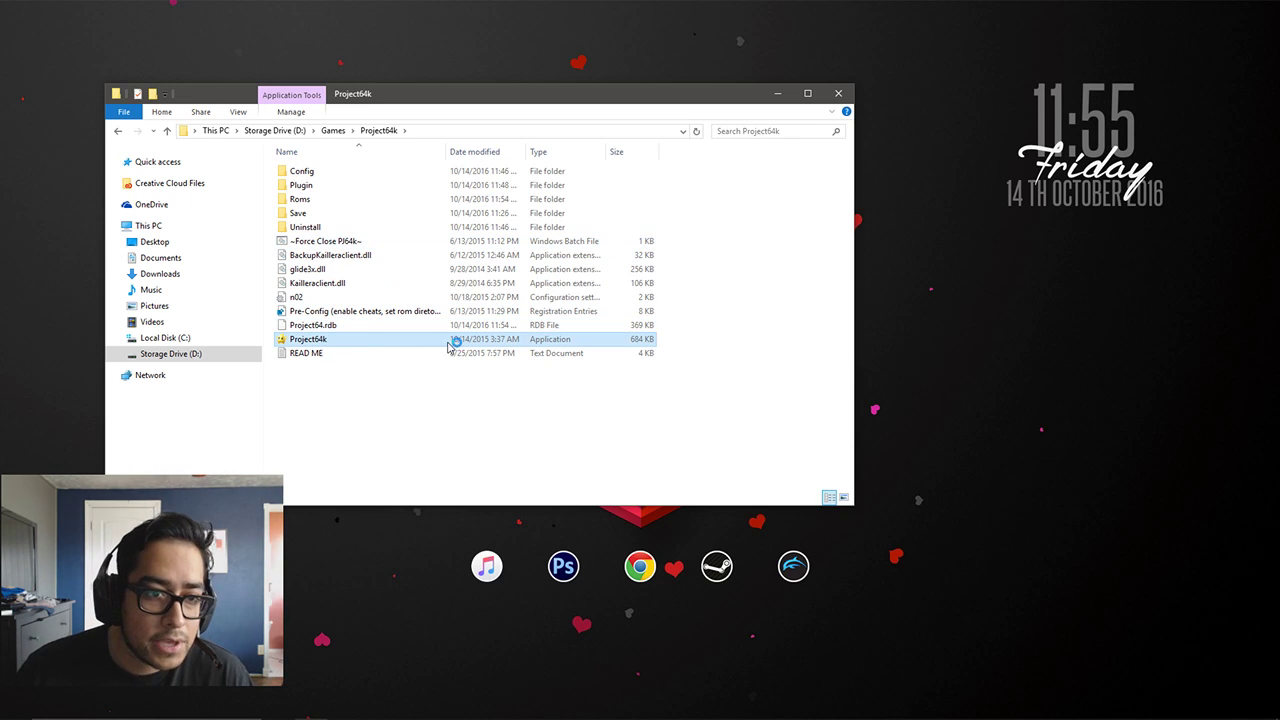
double_click(308, 340)
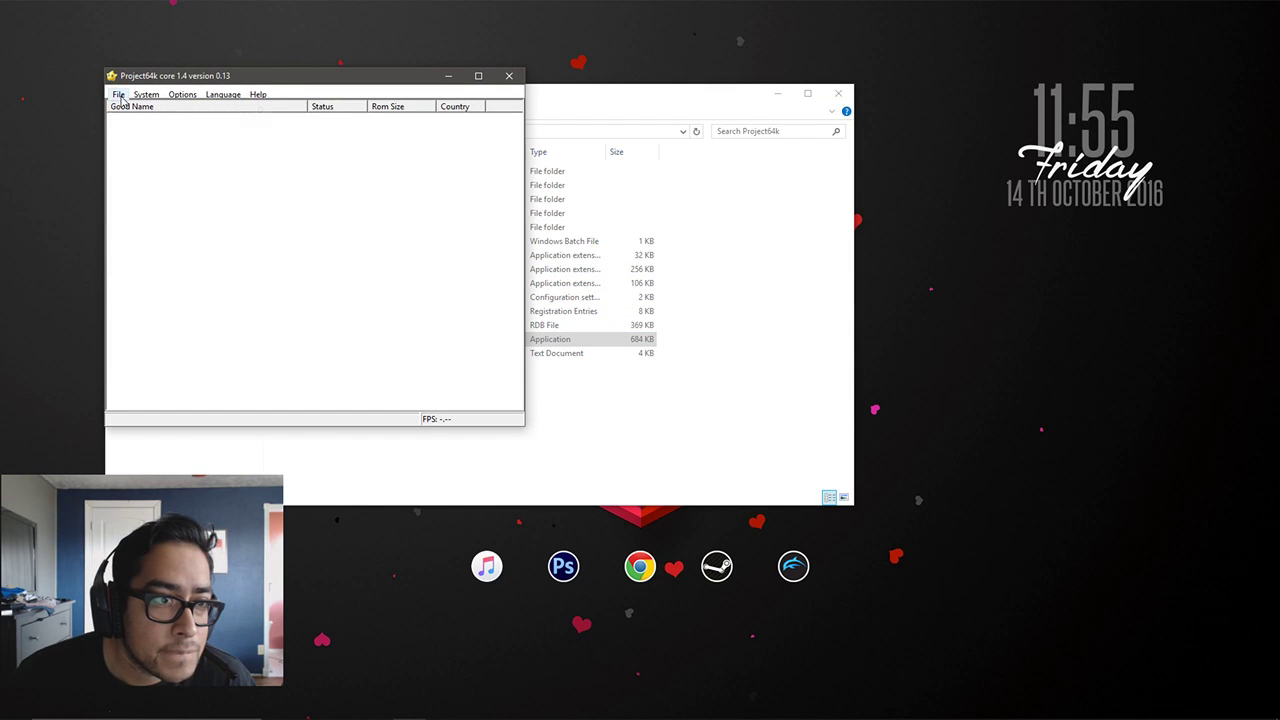
Refresh the ROM list so Banjo-Kazooie and Mario Party appear as compatible
left_click(120, 94)
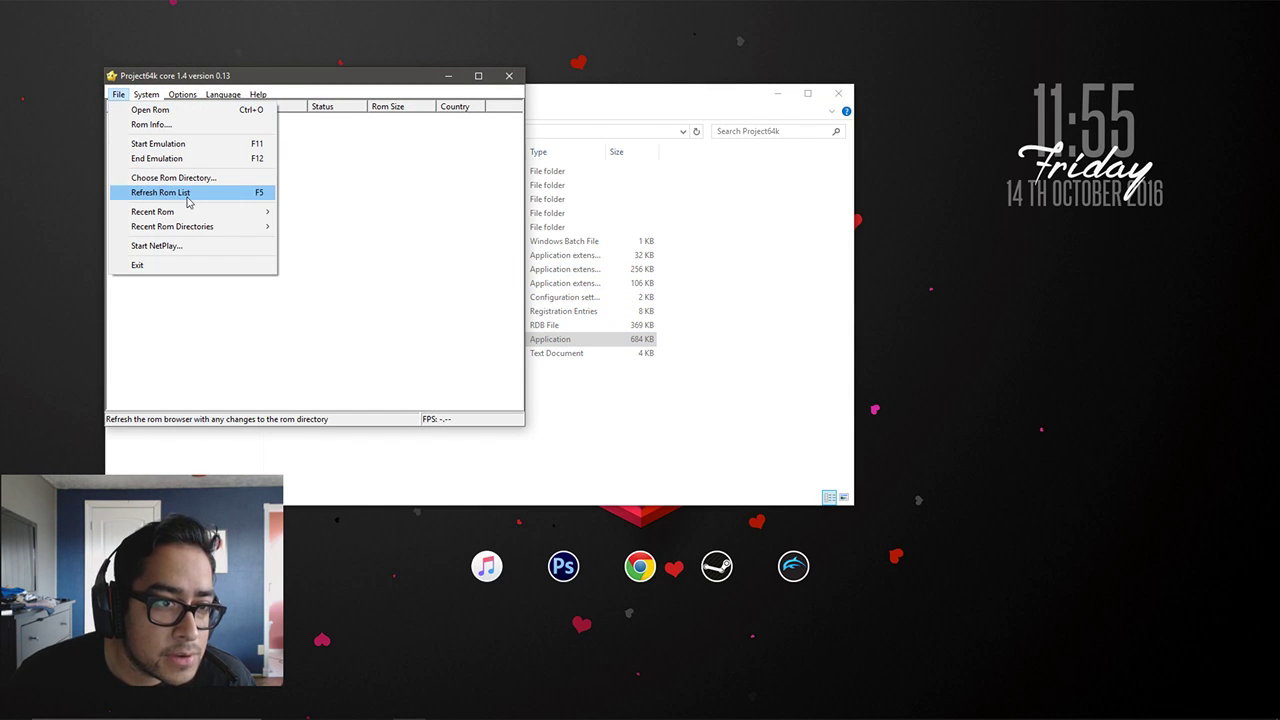
left_click(160, 192)
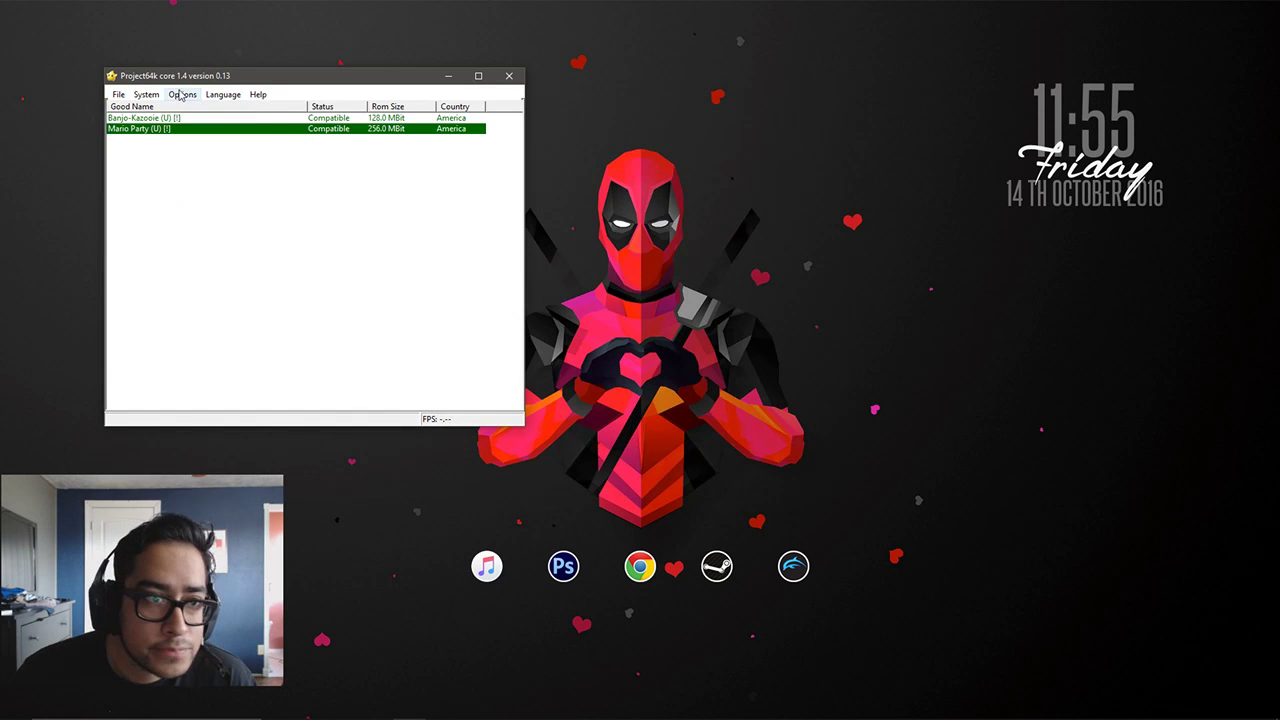
left_click(120, 94)
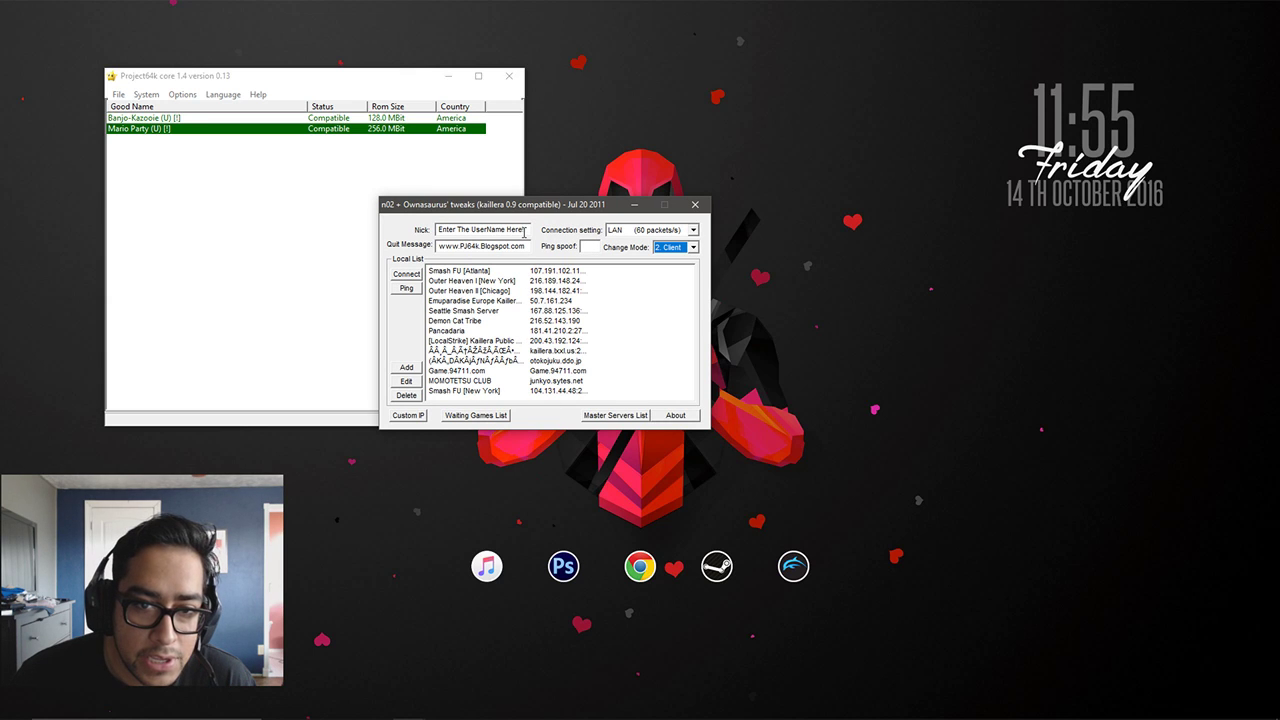
Replace the Kaillera nickname with 'Dr' and show the master server list of 56 servers
triple_click(484, 228)
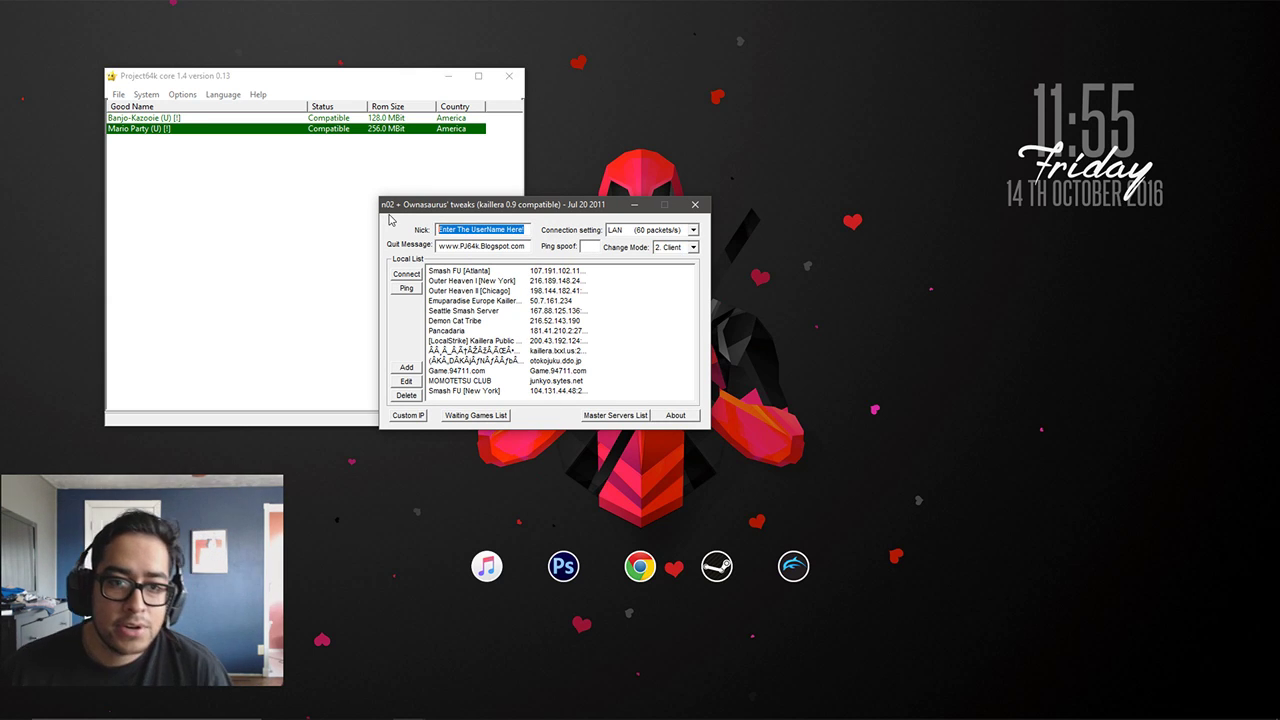
type("Drizzle")
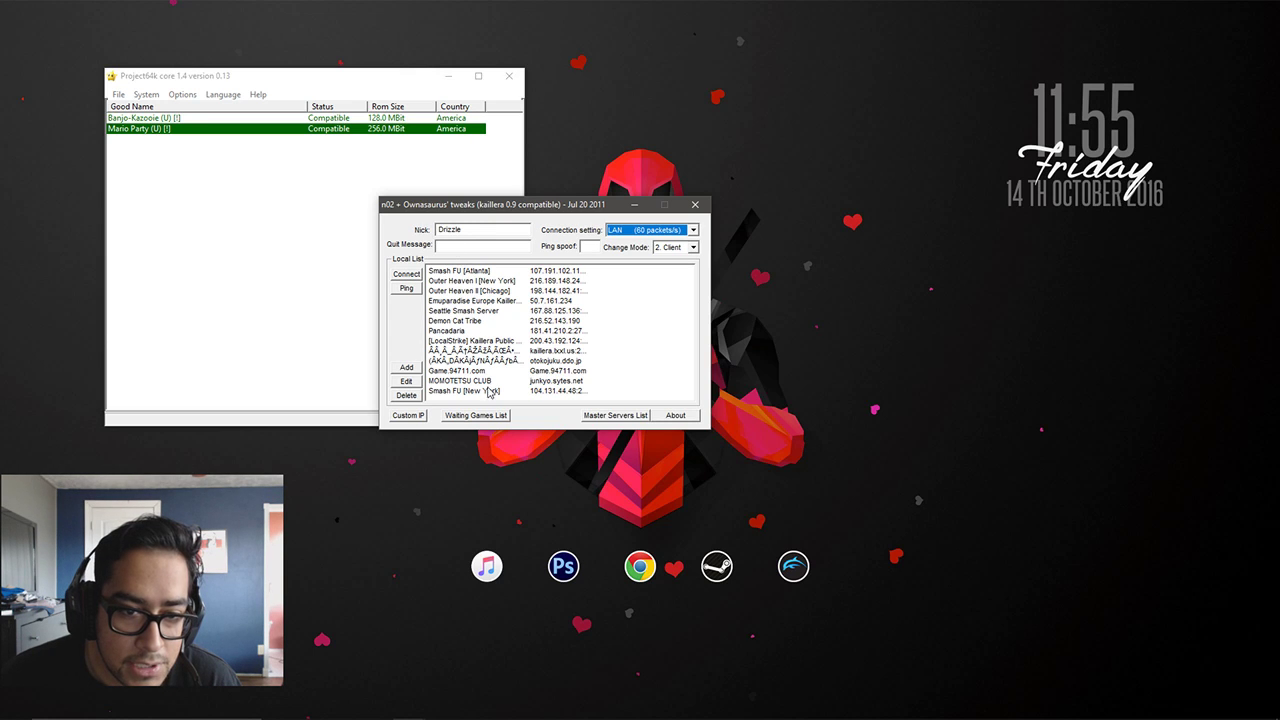
mouse_move(626, 388)
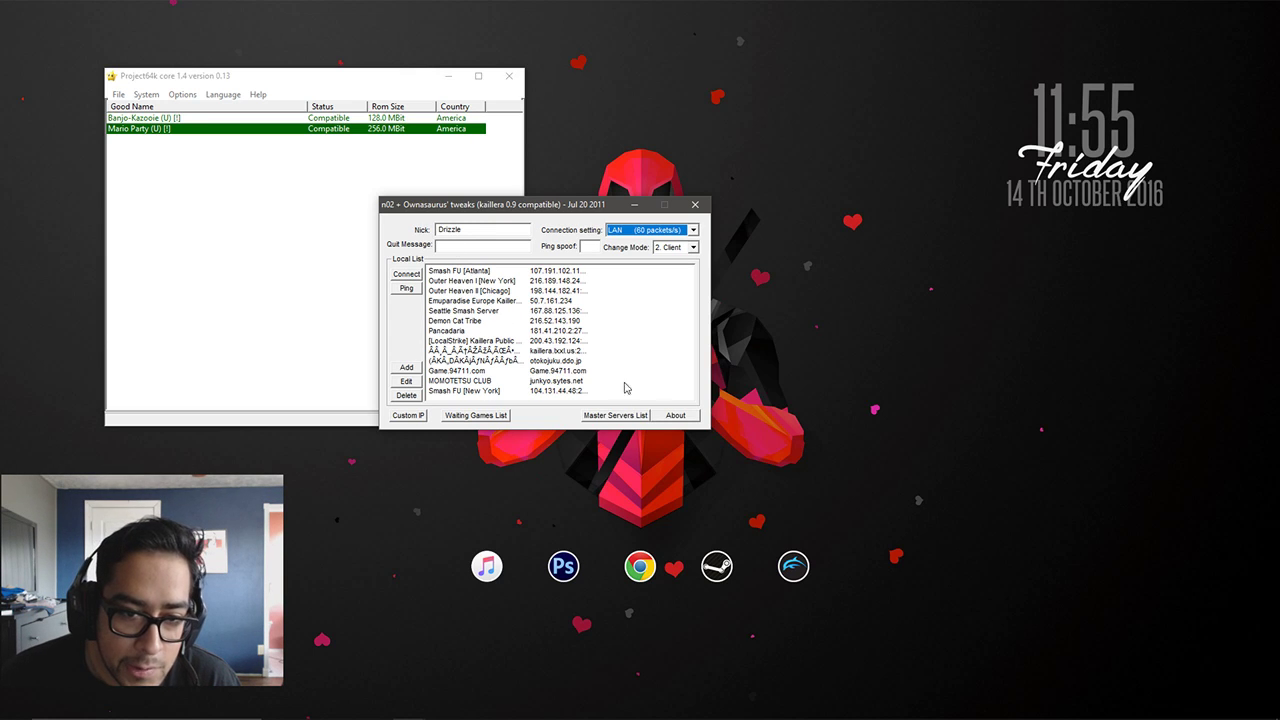
left_click(616, 414)
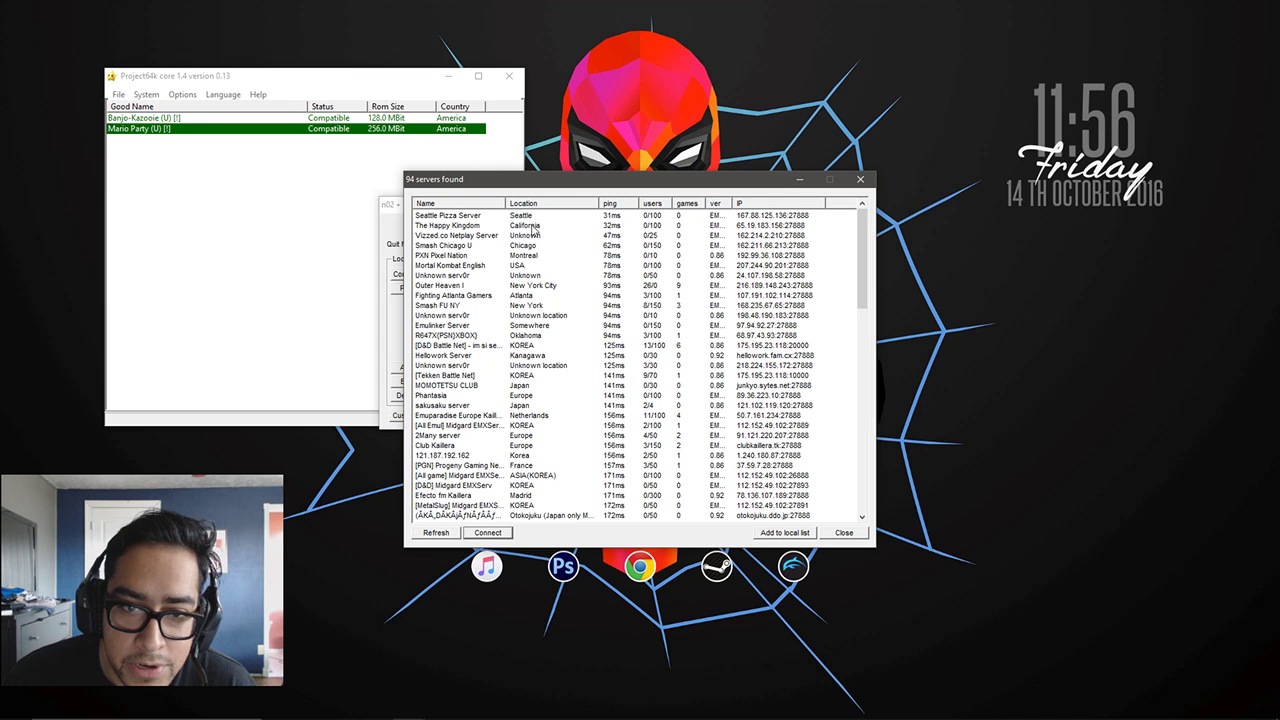
Connect to The Happy Kingdom, create a Mario Party (U) game and start it
left_click(488, 532)
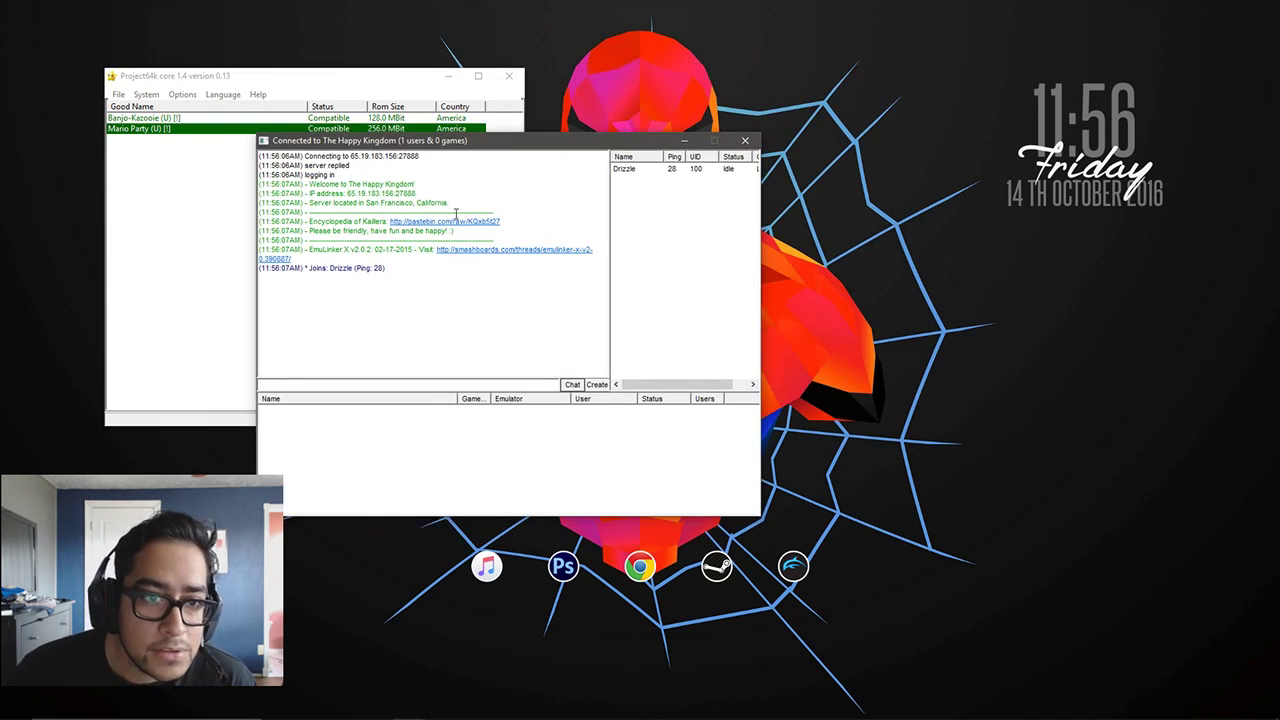
mouse_move(596, 208)
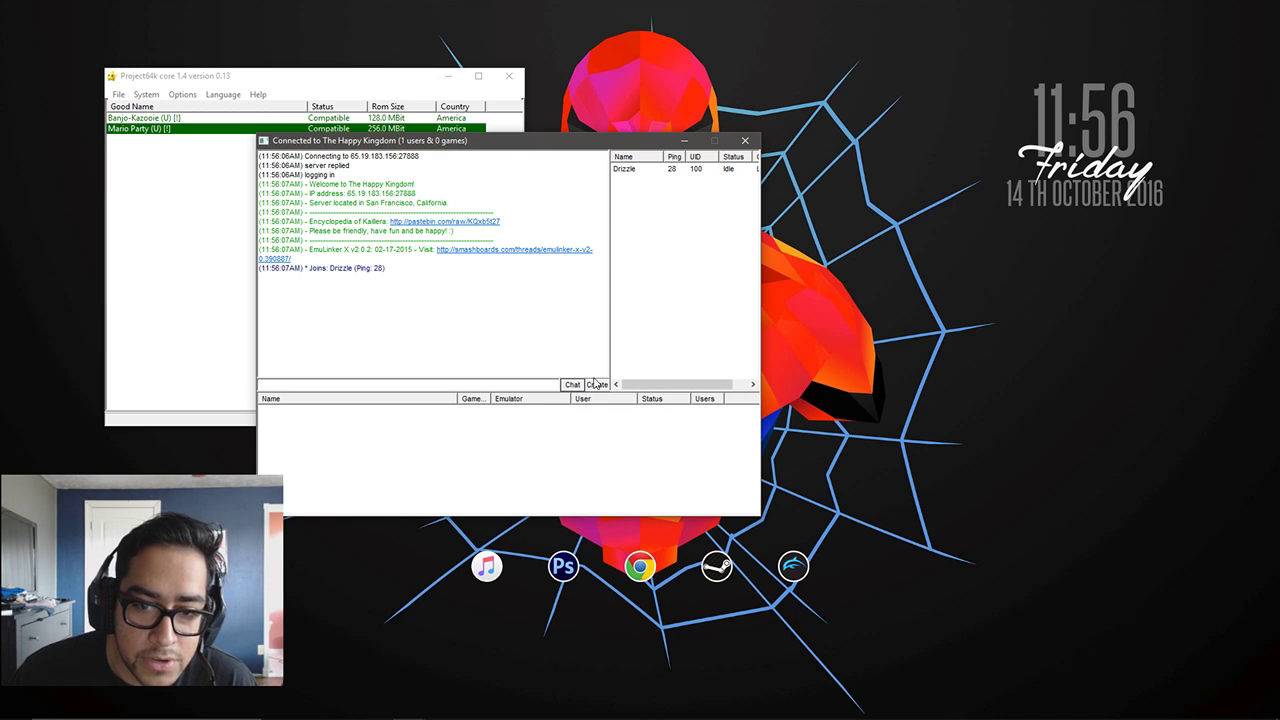
left_click(596, 384)
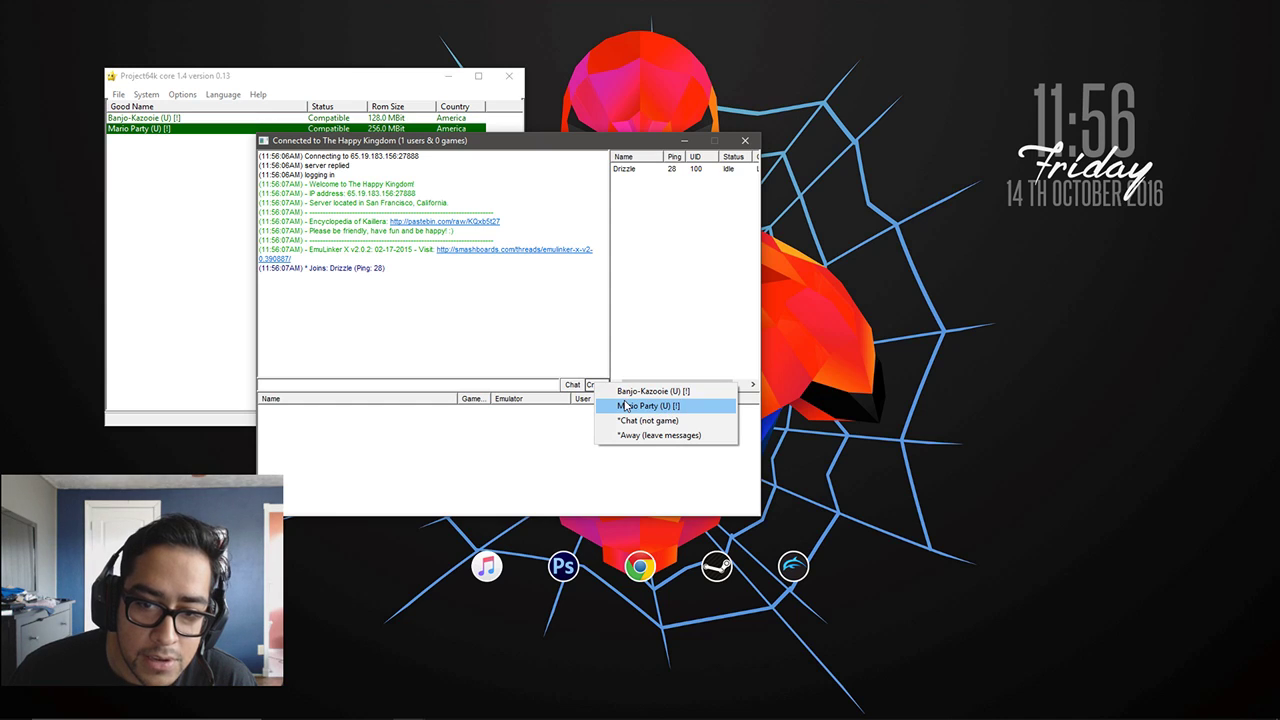
left_click(648, 406)
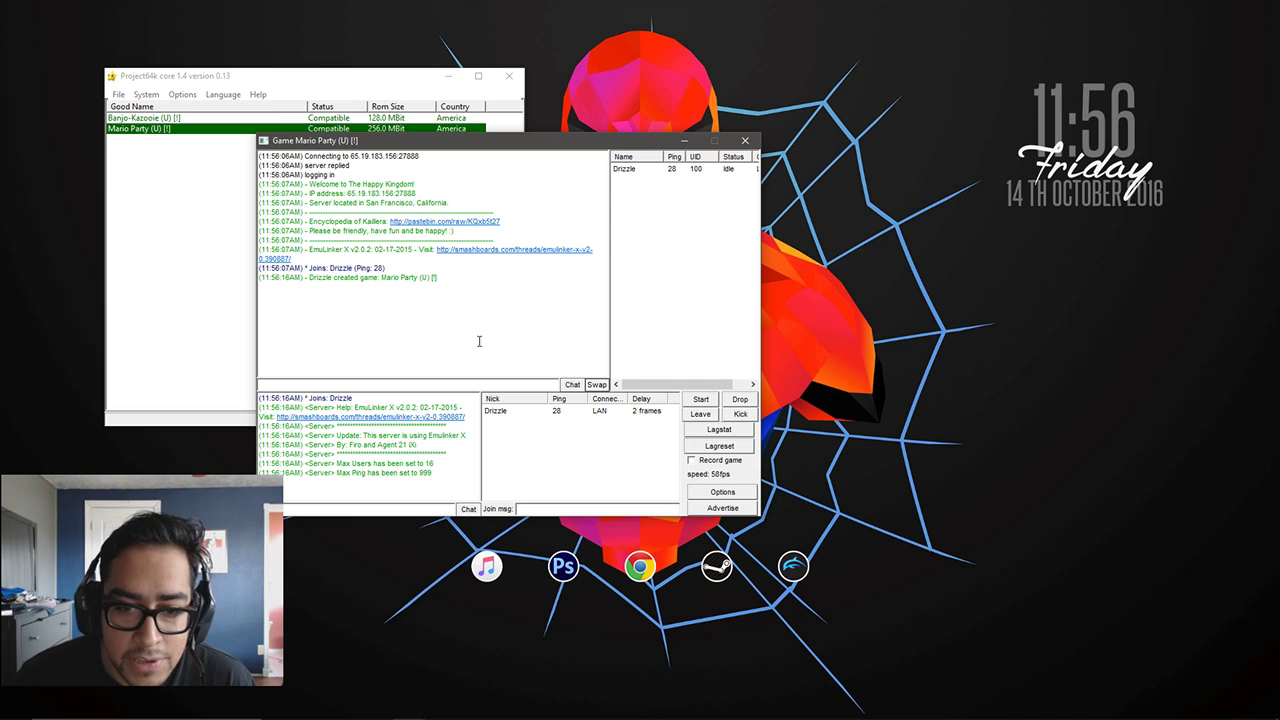
mouse_move(248, 312)
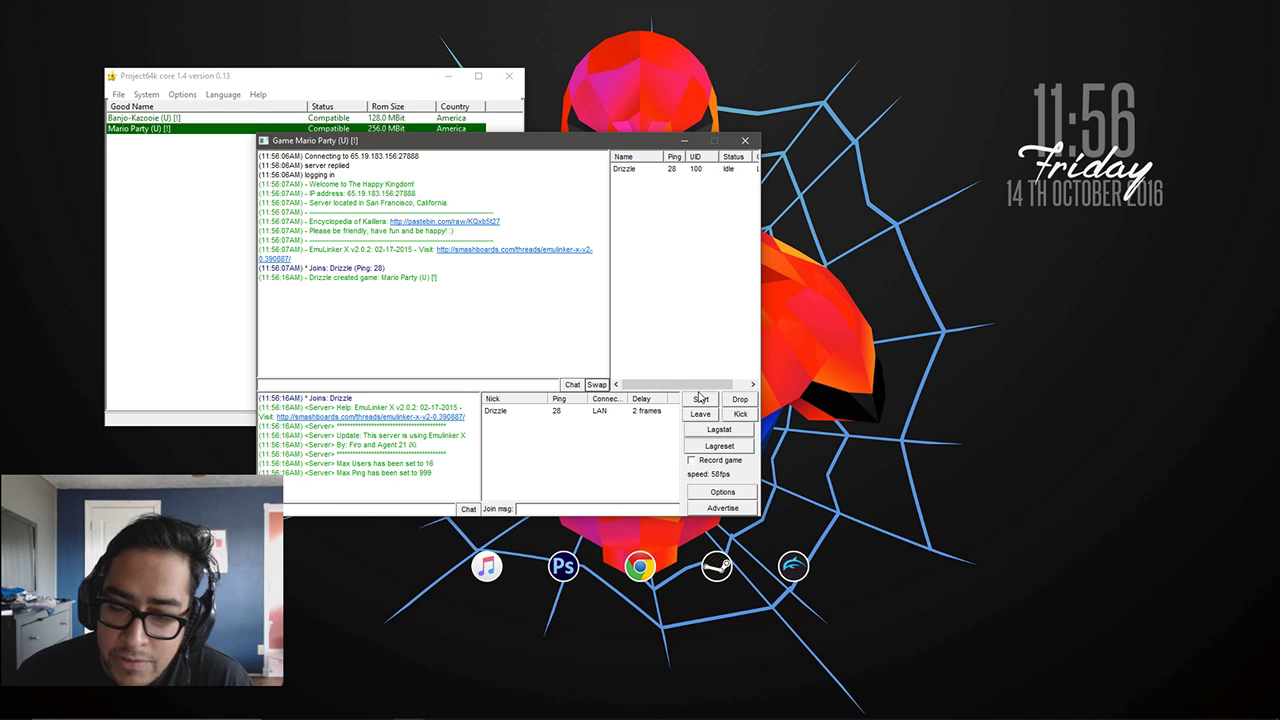
left_click(700, 400)
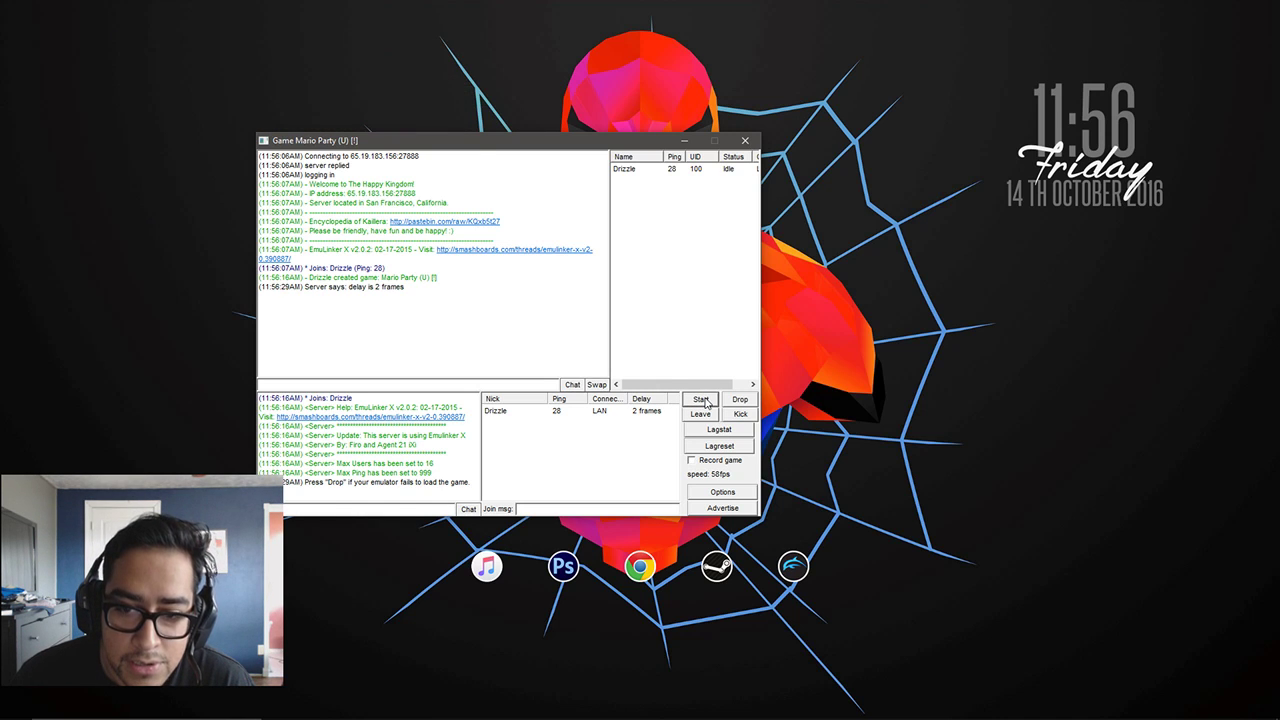